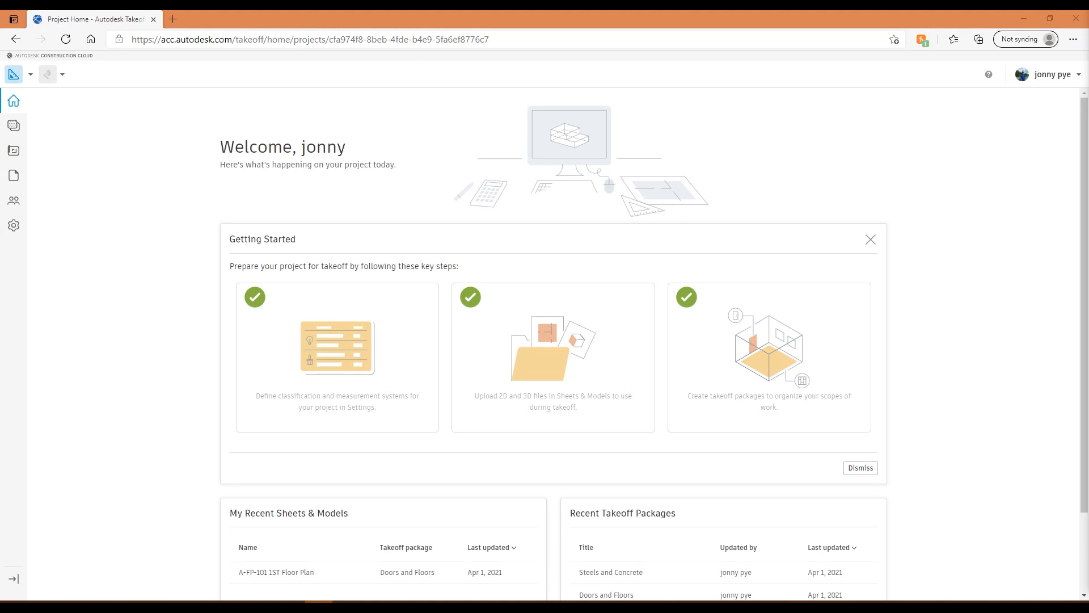
{"action": "mouse_move", "coordinate": [944, 402]}
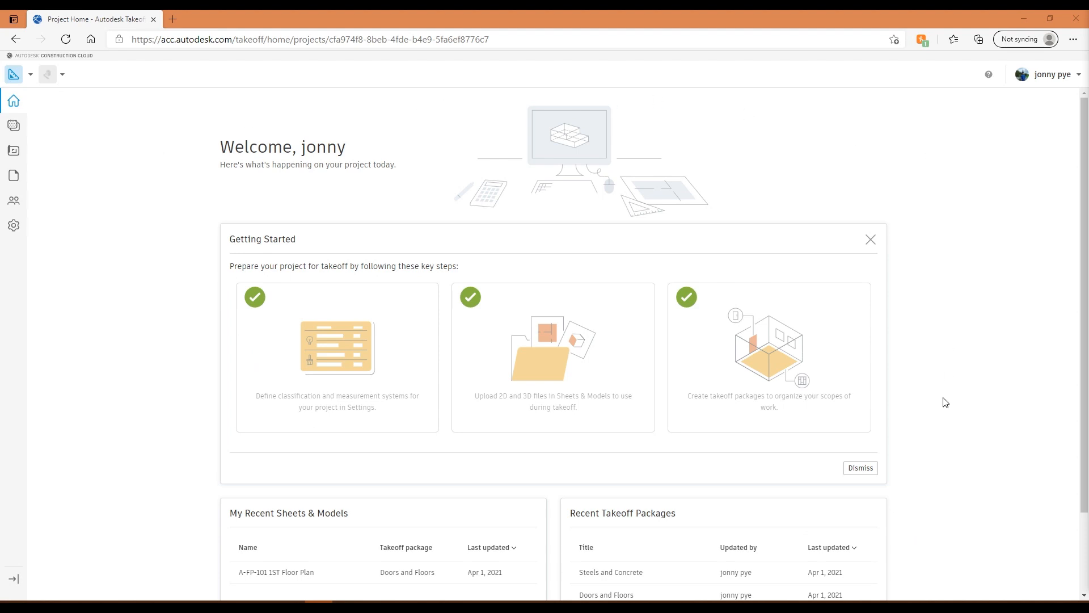
{"action": "mouse_move", "coordinate": [920, 462]}
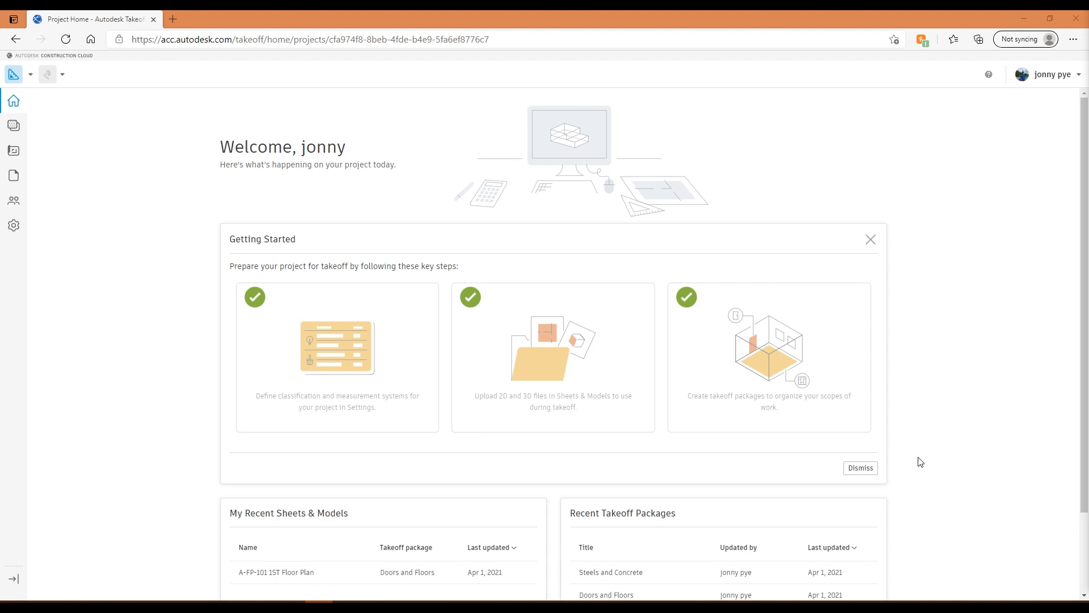
{"action": "mouse_move", "coordinate": [897, 585]}
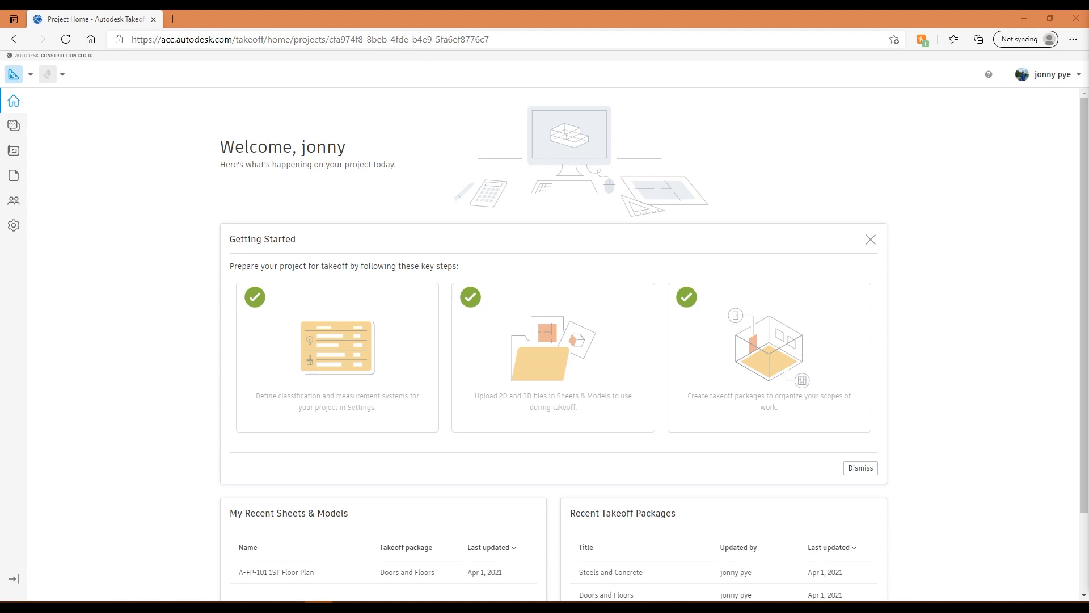
{"action": "mouse_move", "coordinate": [985, 126]}
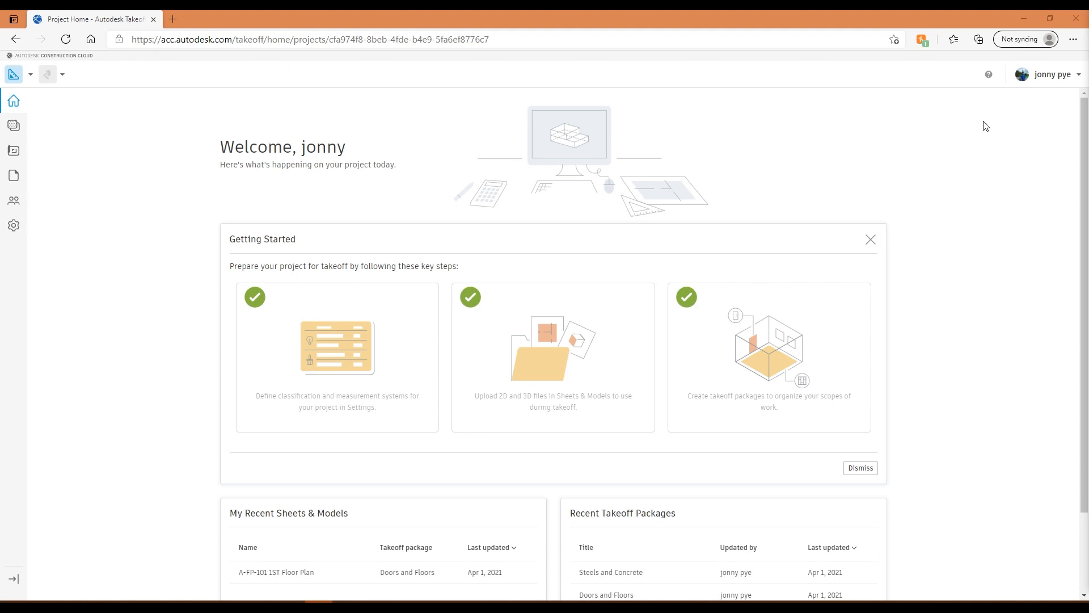
{"action": "mouse_move", "coordinate": [214, 303]}
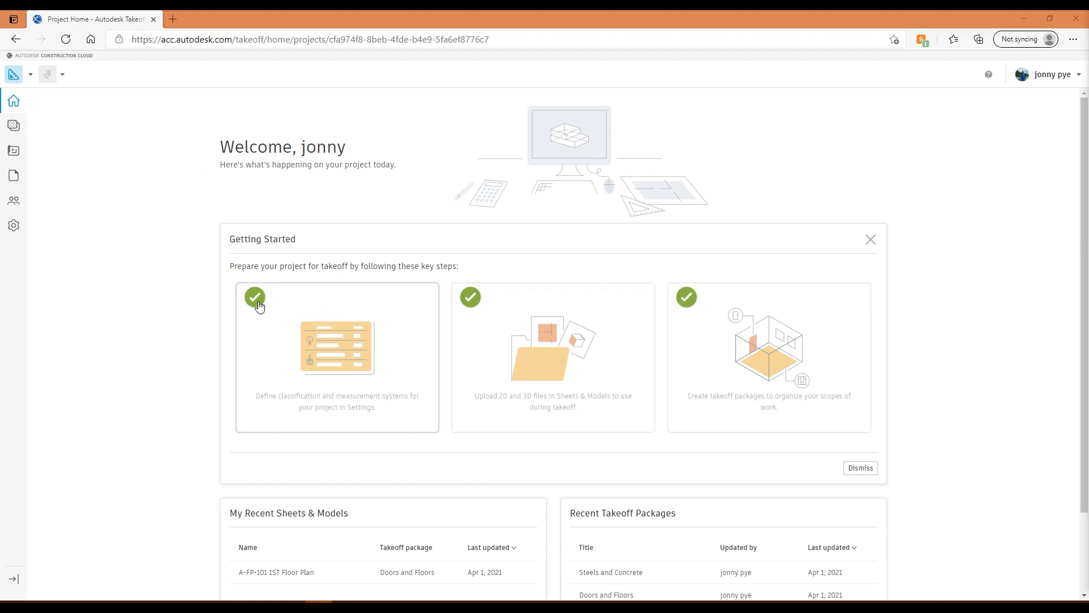
{"action": "mouse_move", "coordinate": [243, 267]}
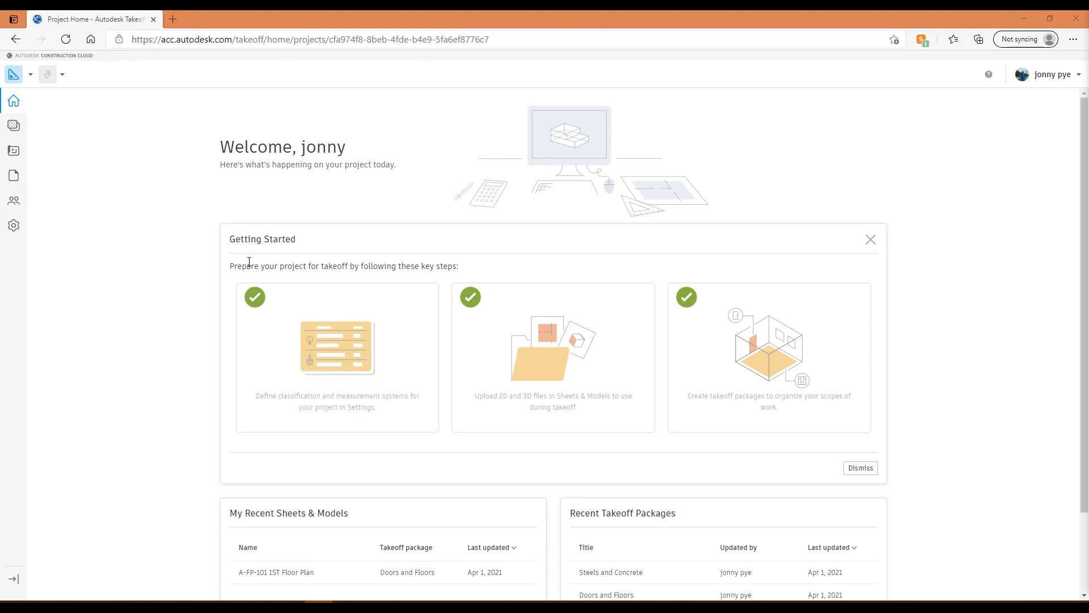
{"action": "mouse_move", "coordinate": [335, 374]}
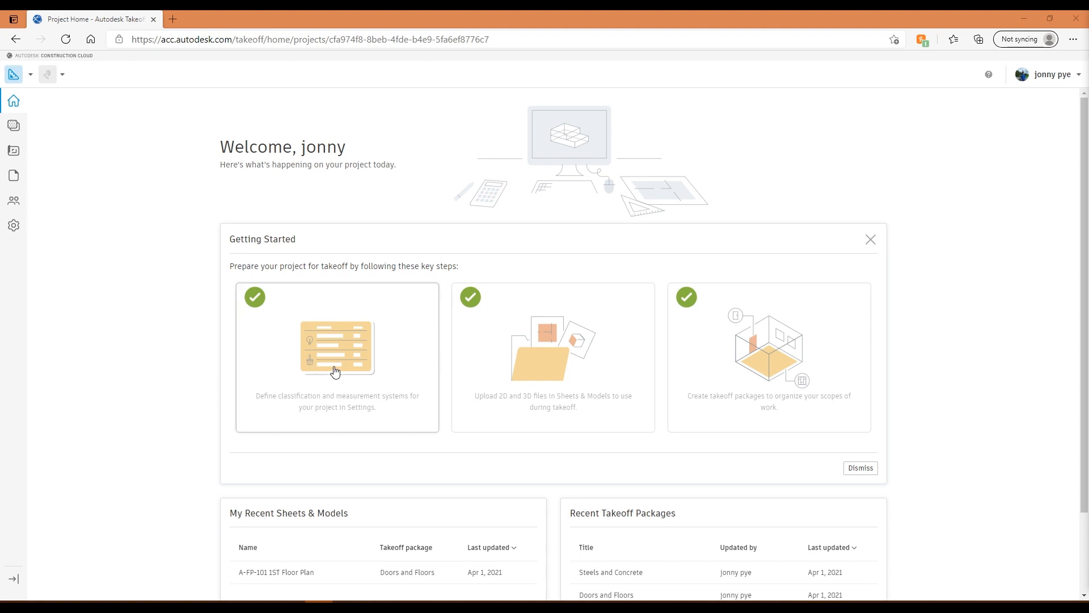
Open the classification and measurement systems settings and view the Man and Machine code list.
{"action": "left_click", "coordinate": [337, 347]}
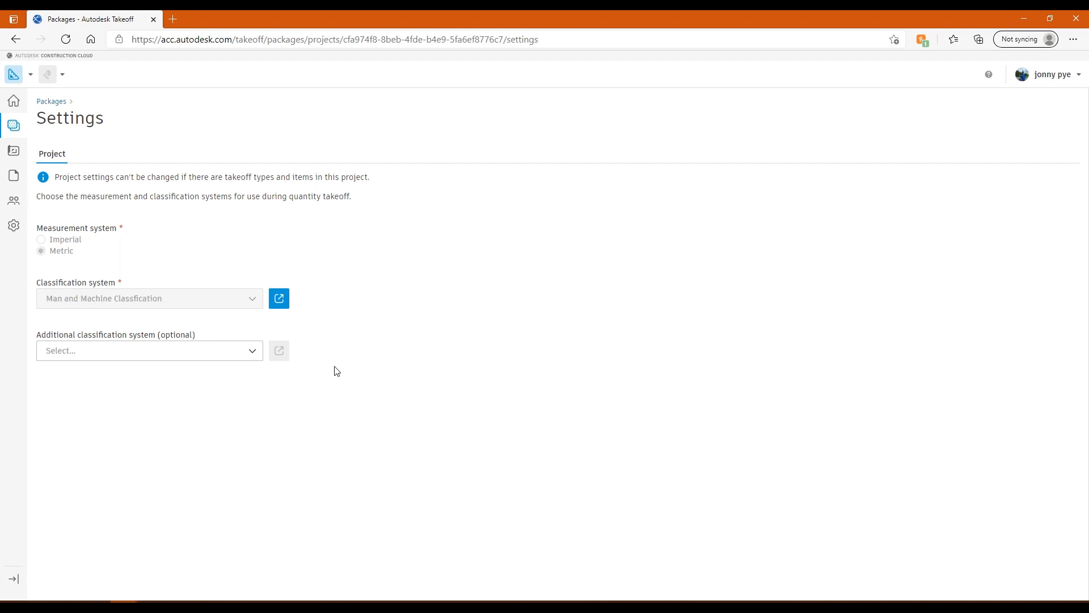
{"action": "mouse_move", "coordinate": [321, 340]}
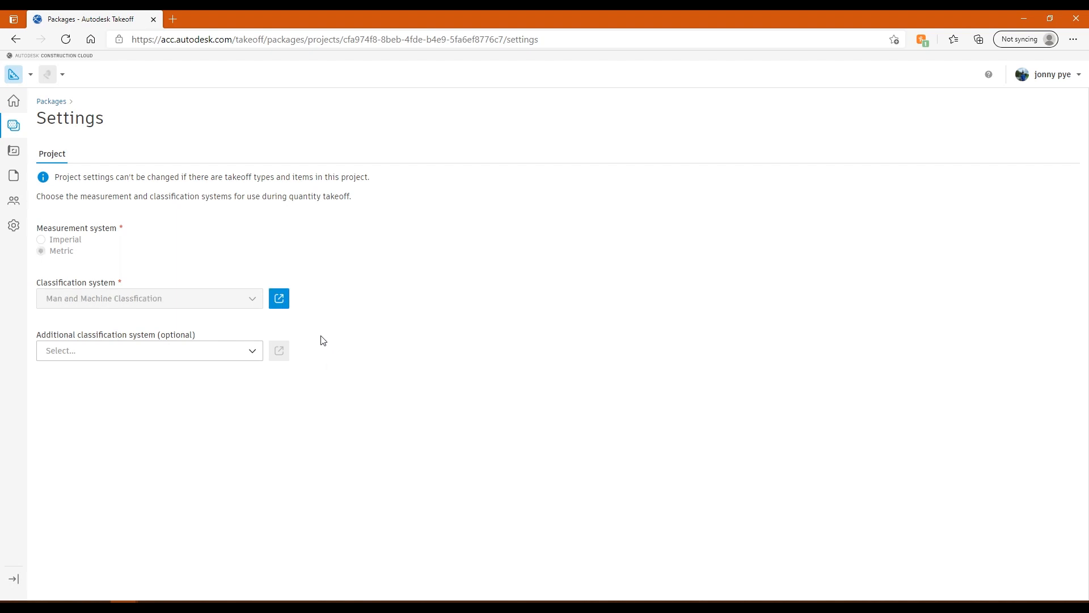
{"action": "mouse_move", "coordinate": [279, 298]}
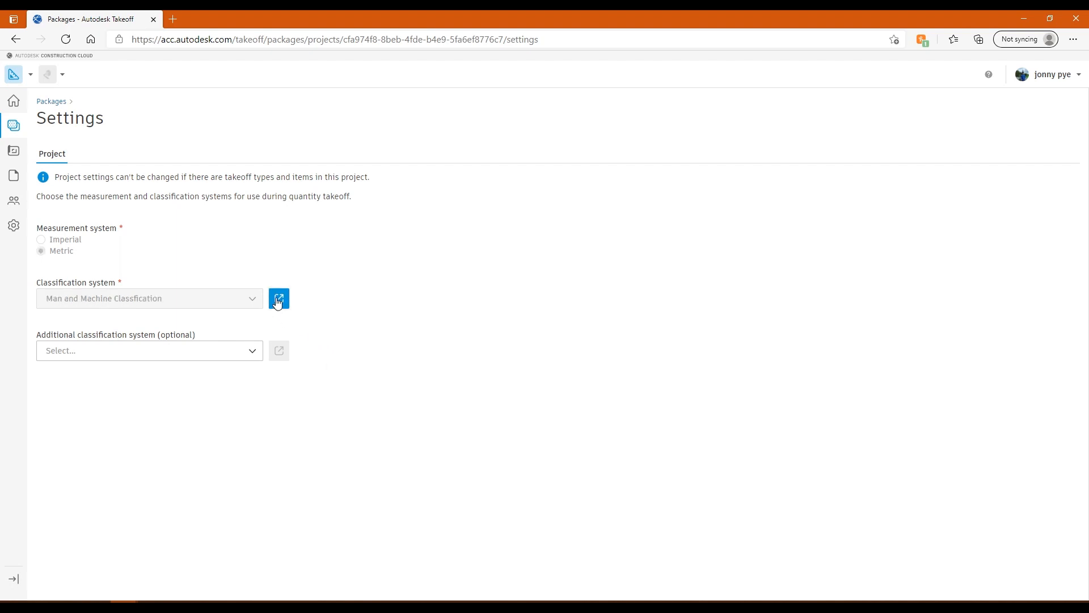
{"action": "left_click", "coordinate": [279, 298]}
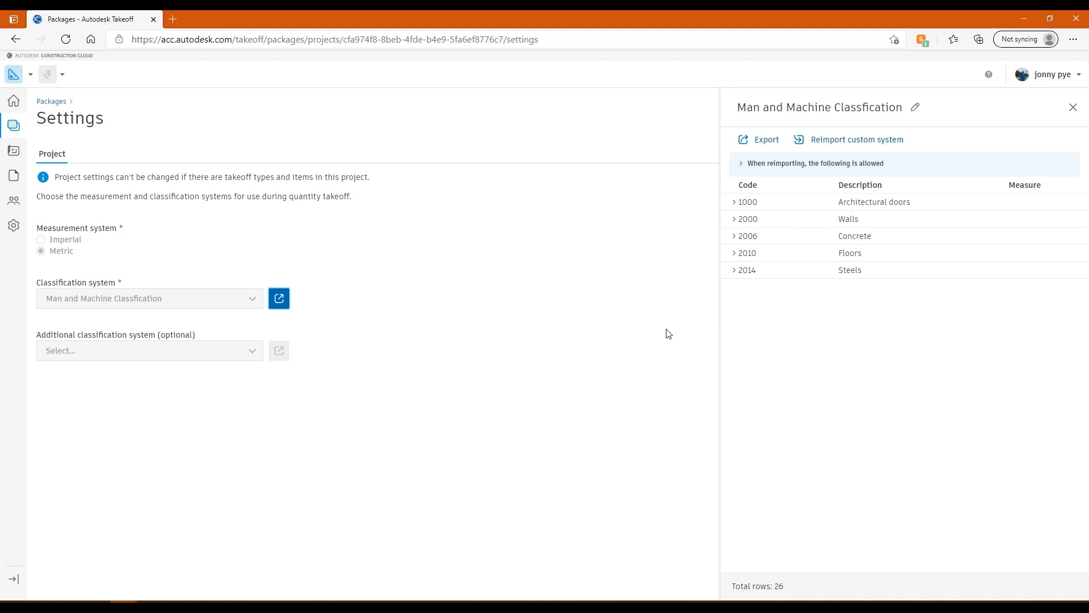
Expand the 1000 Architectural doors, 1001 Internal Doors and 2014 Steels code groups.
{"action": "left_click", "coordinate": [734, 201]}
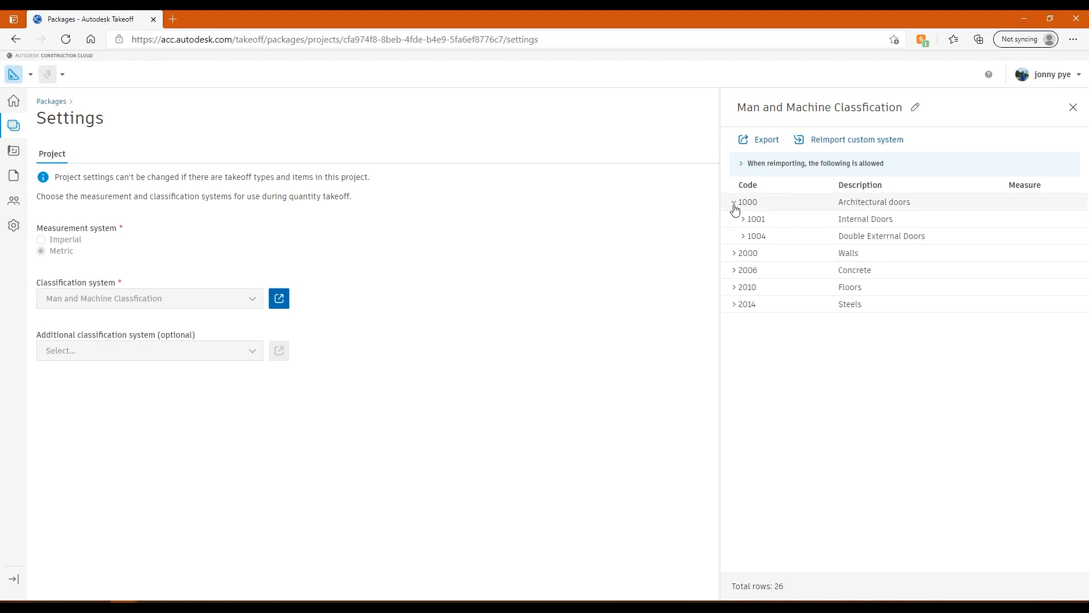
{"action": "left_click", "coordinate": [743, 219]}
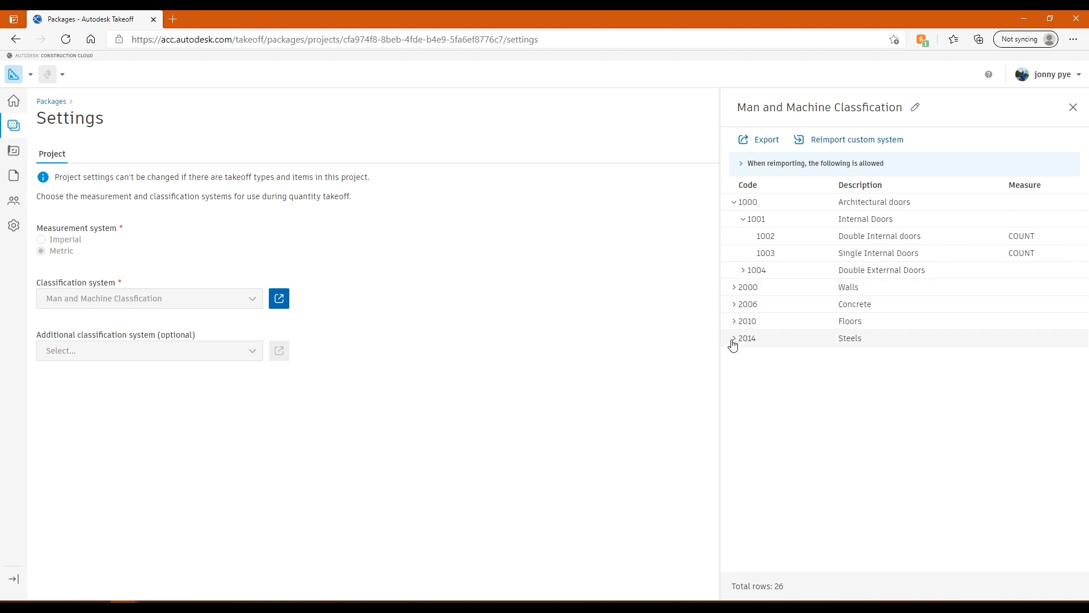
{"action": "left_click", "coordinate": [733, 338]}
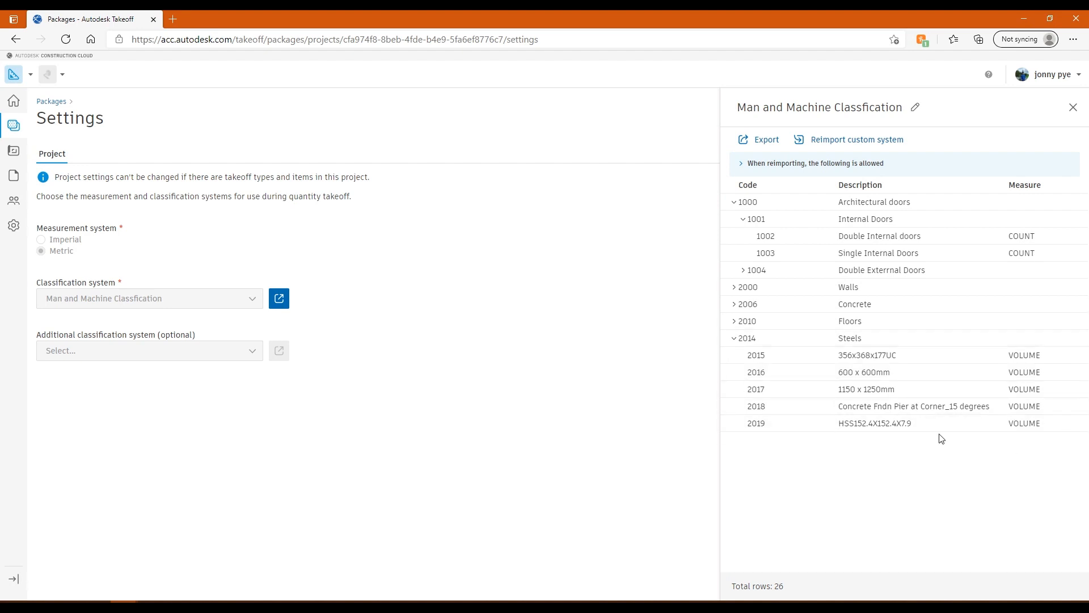
{"action": "mouse_move", "coordinate": [877, 405]}
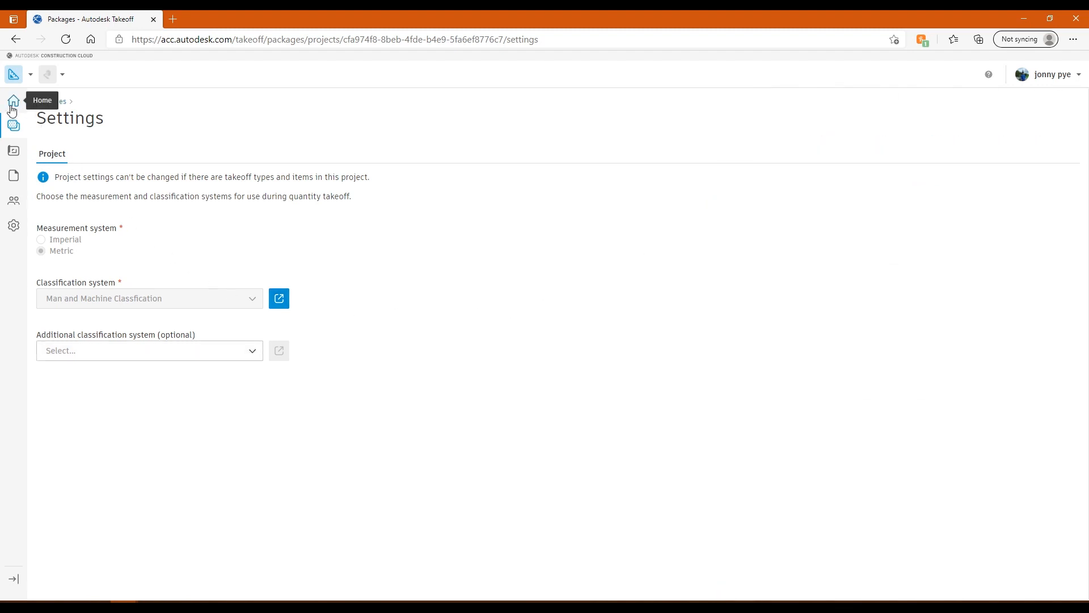
Return to the Project Home page from the sidebar.
{"action": "left_click", "coordinate": [13, 101]}
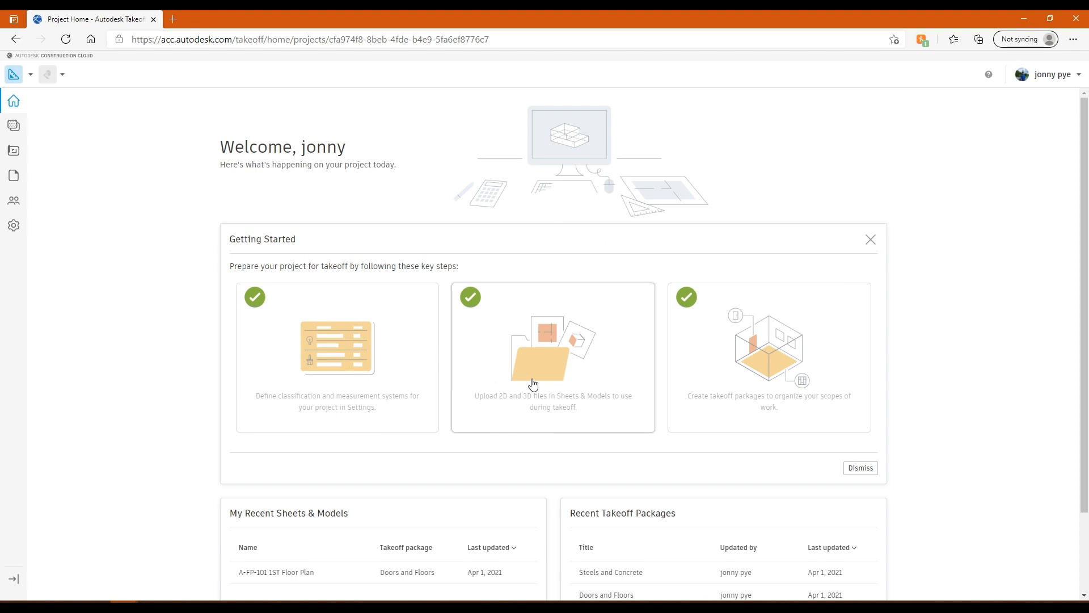
In Sheets & Models, compare the 2D sheets and the 3D Models list of hospital .rvt files.
{"action": "left_click", "coordinate": [12, 151]}
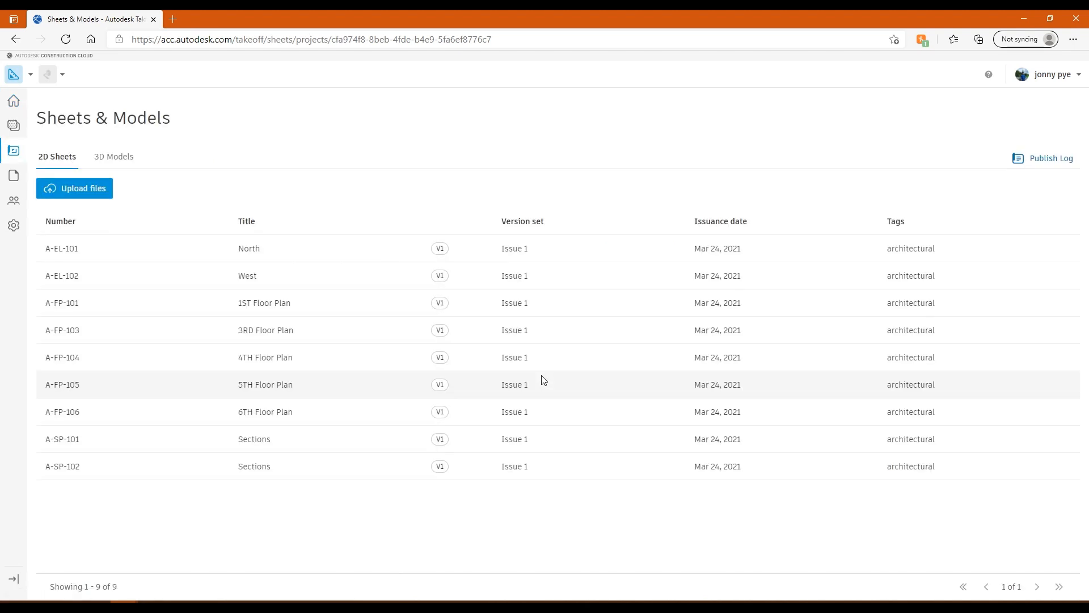
{"action": "mouse_move", "coordinate": [13, 101]}
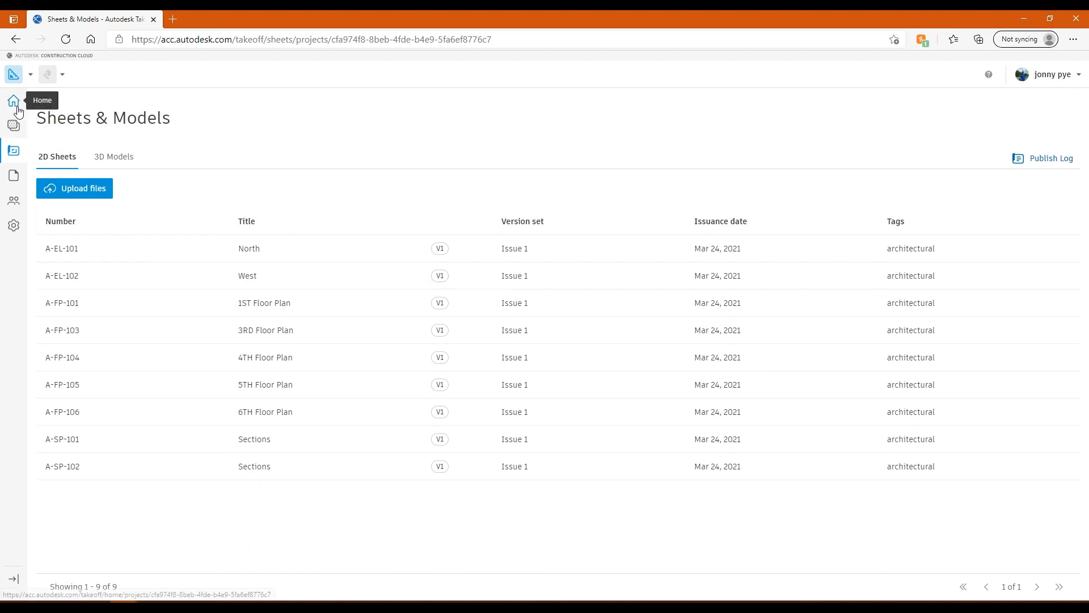
{"action": "mouse_move", "coordinate": [13, 150]}
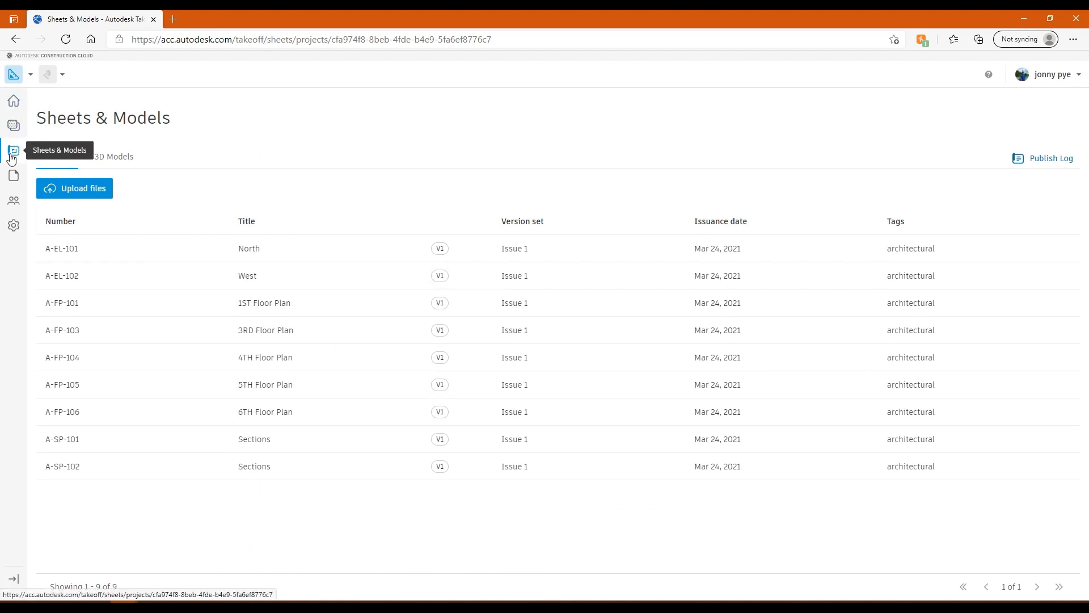
{"action": "mouse_move", "coordinate": [106, 154]}
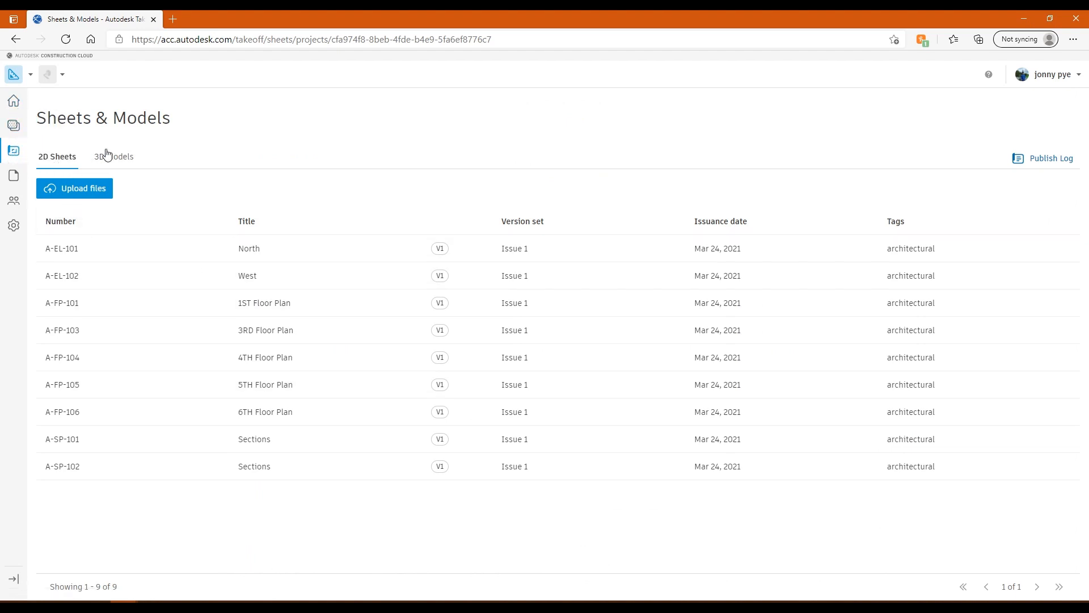
{"action": "left_click", "coordinate": [114, 155]}
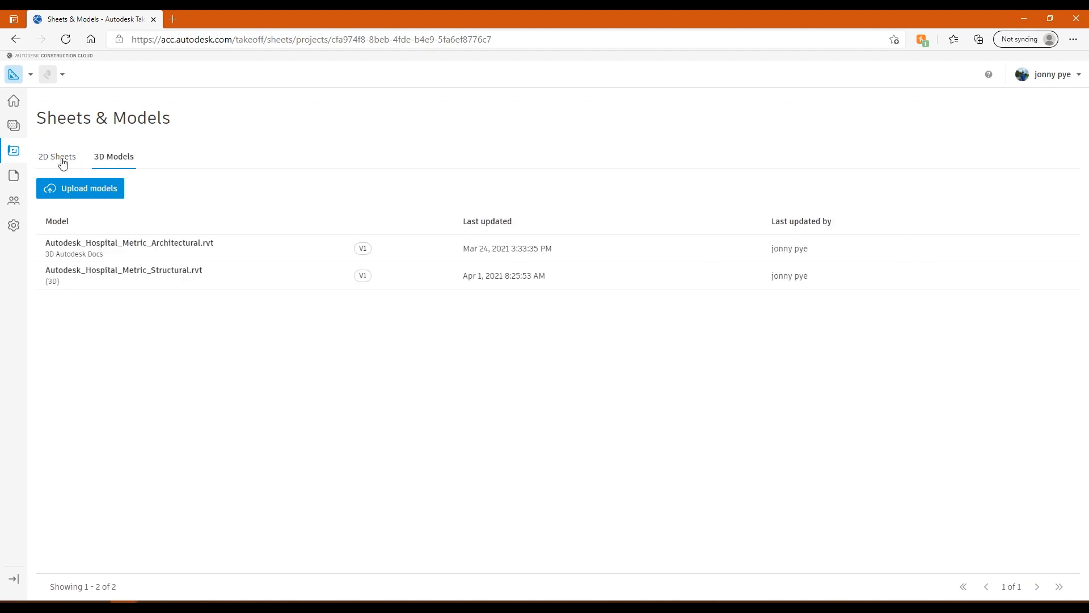
{"action": "left_click", "coordinate": [56, 157]}
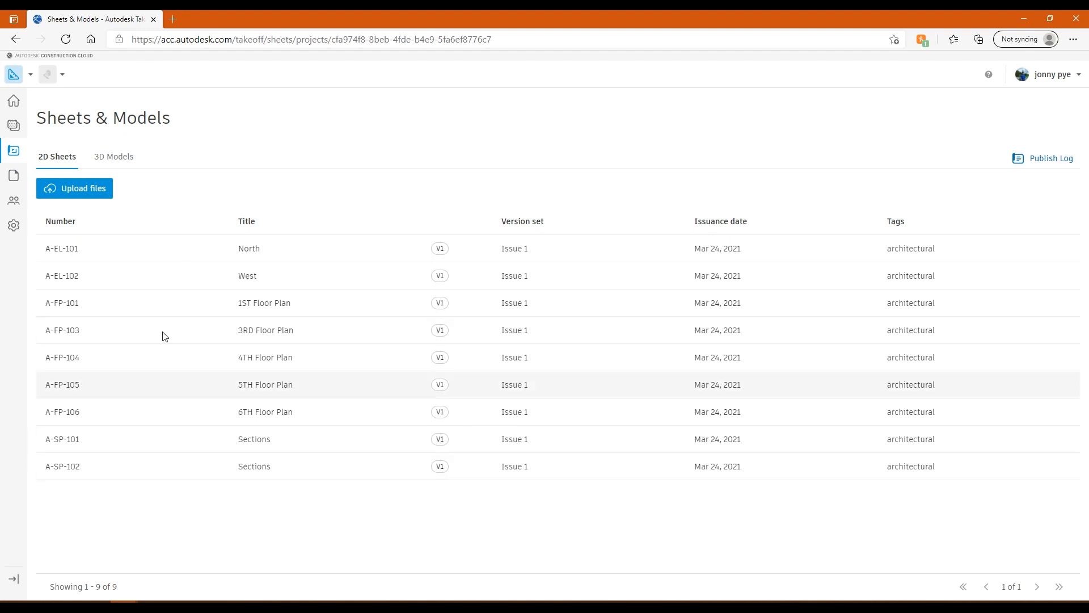
{"action": "left_click", "coordinate": [114, 157]}
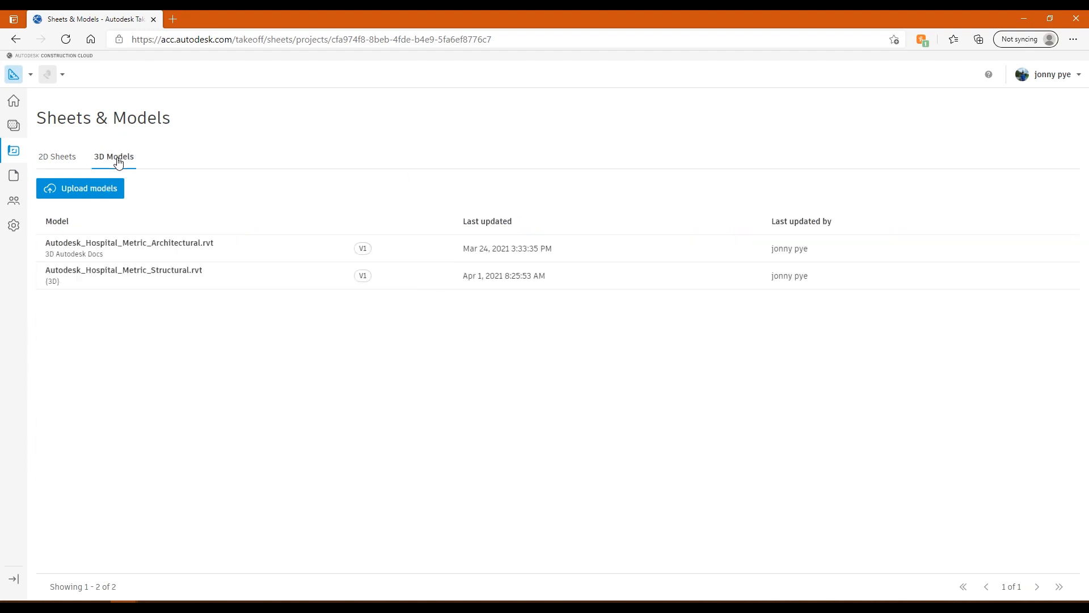
{"action": "left_click", "coordinate": [56, 156]}
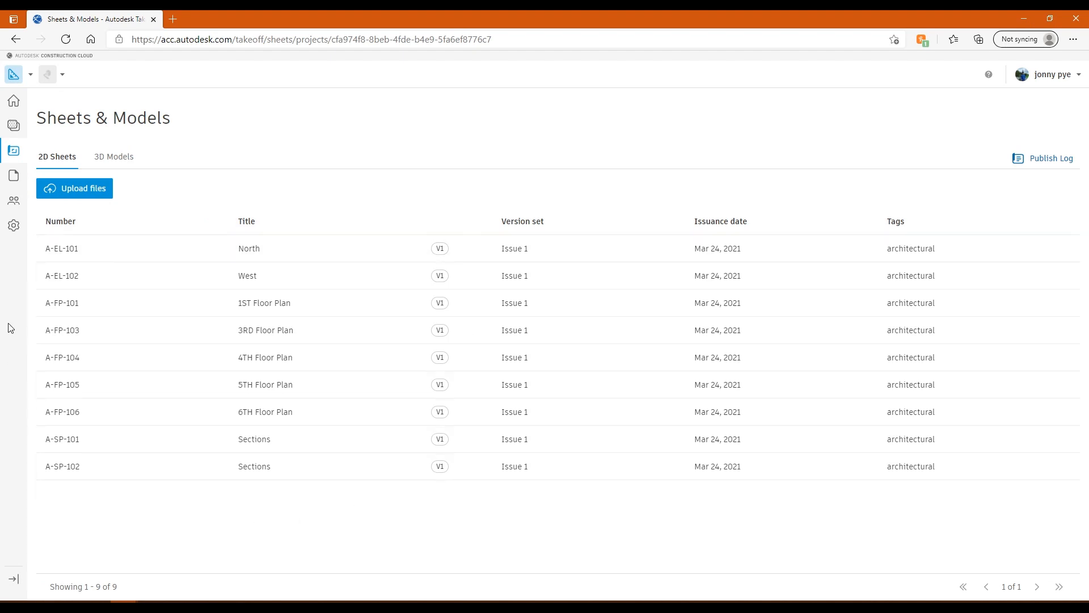
{"action": "mouse_move", "coordinate": [13, 175]}
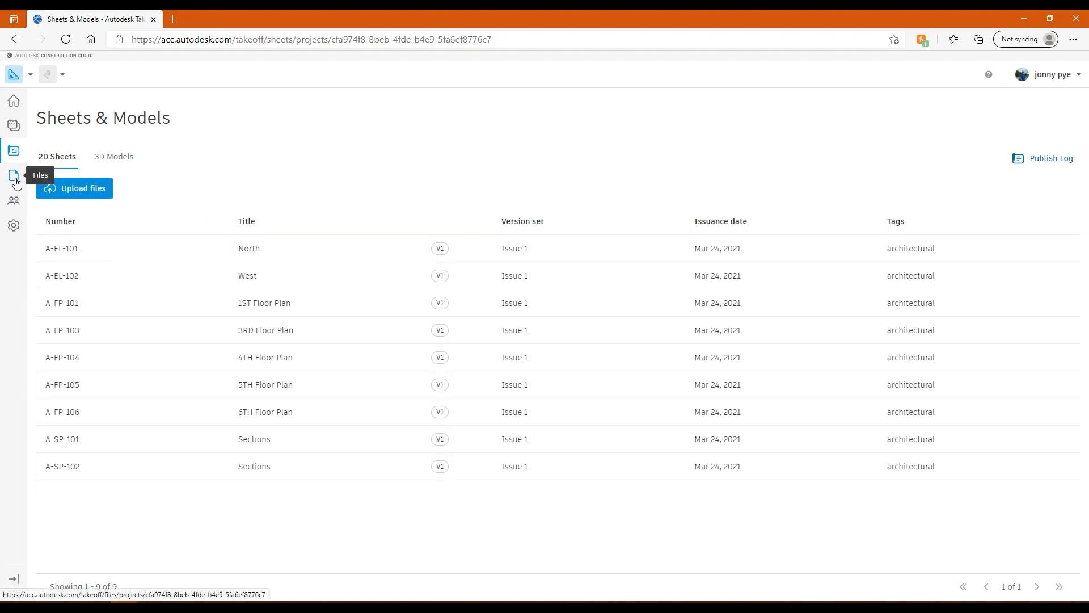
{"action": "mouse_move", "coordinate": [581, 210]}
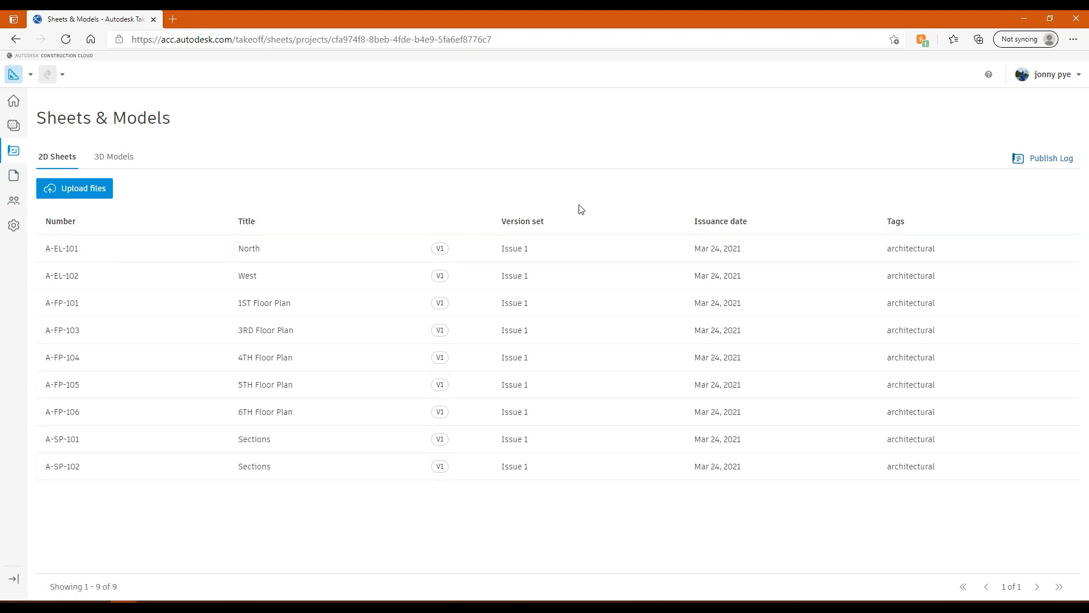
{"action": "mouse_move", "coordinate": [225, 541]}
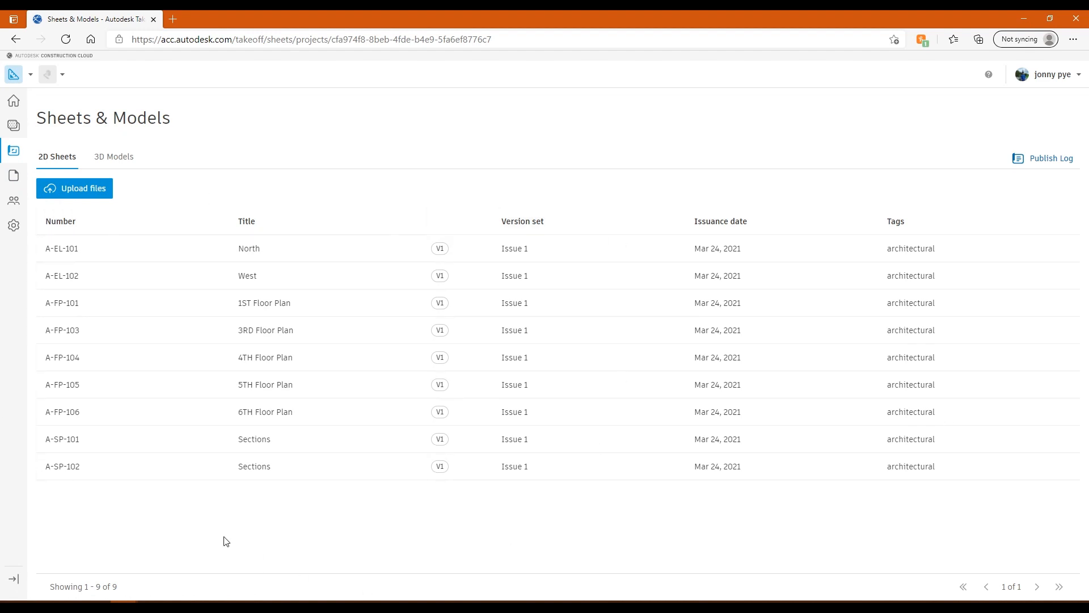
{"action": "mouse_move", "coordinate": [114, 156]}
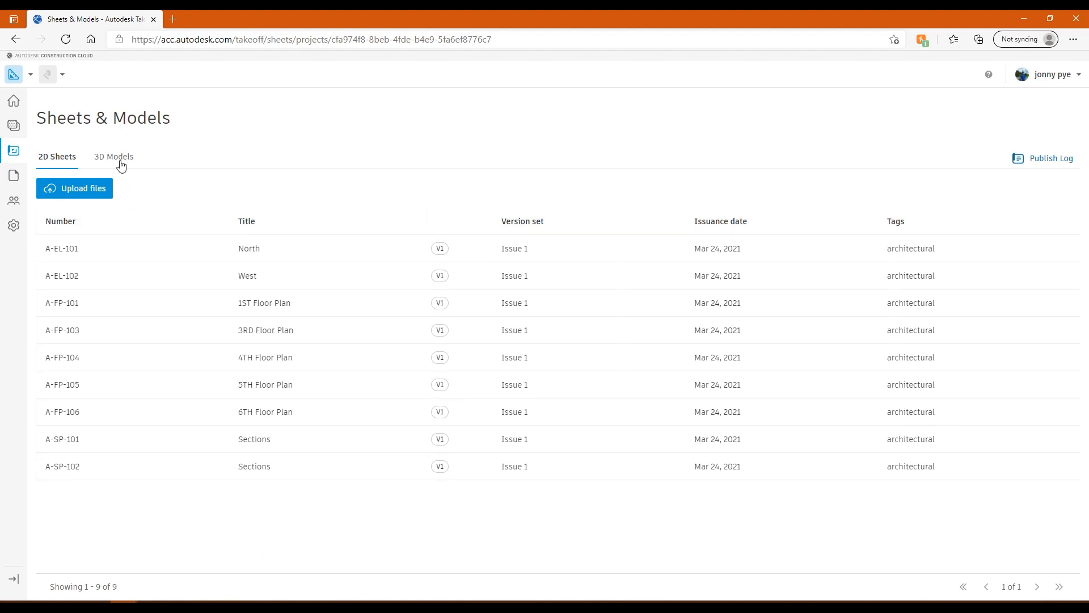
{"action": "left_click", "coordinate": [114, 156]}
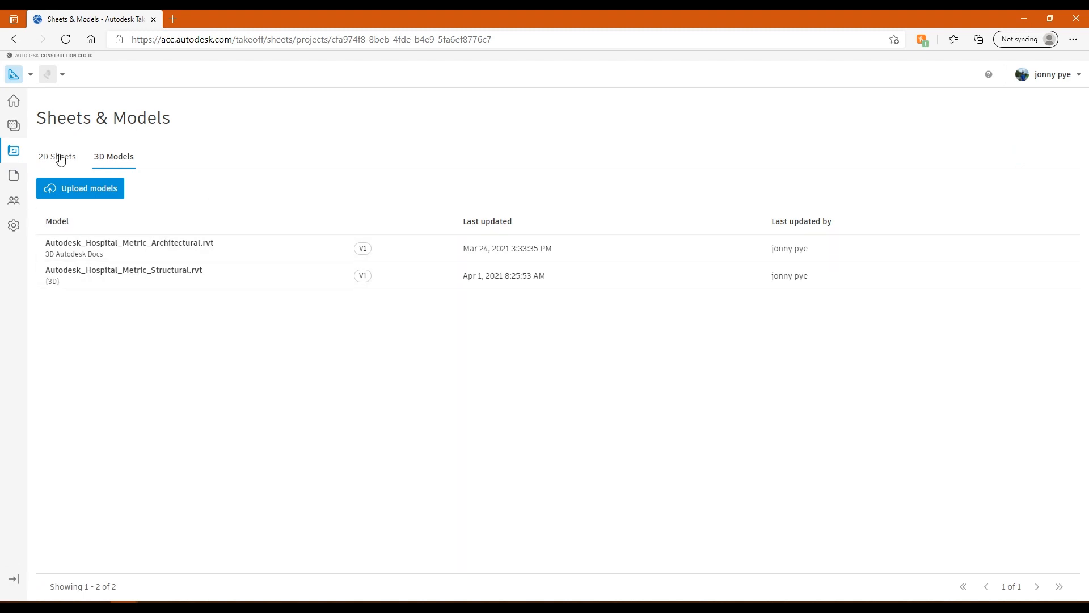
{"action": "mouse_move", "coordinate": [13, 126]}
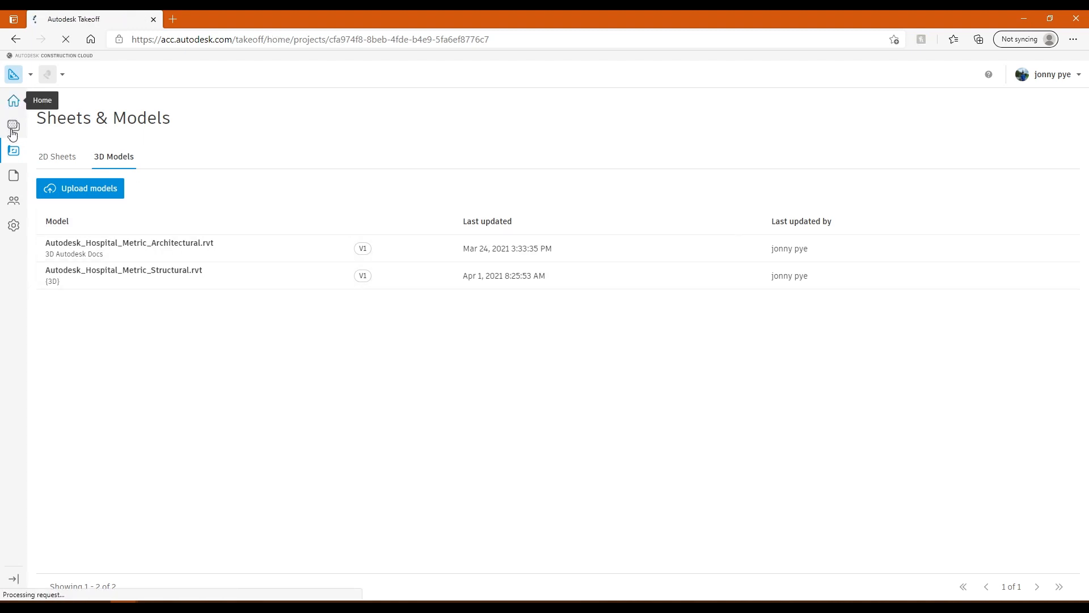
Return to the Project Home page from the sidebar.
{"action": "left_click", "coordinate": [13, 100]}
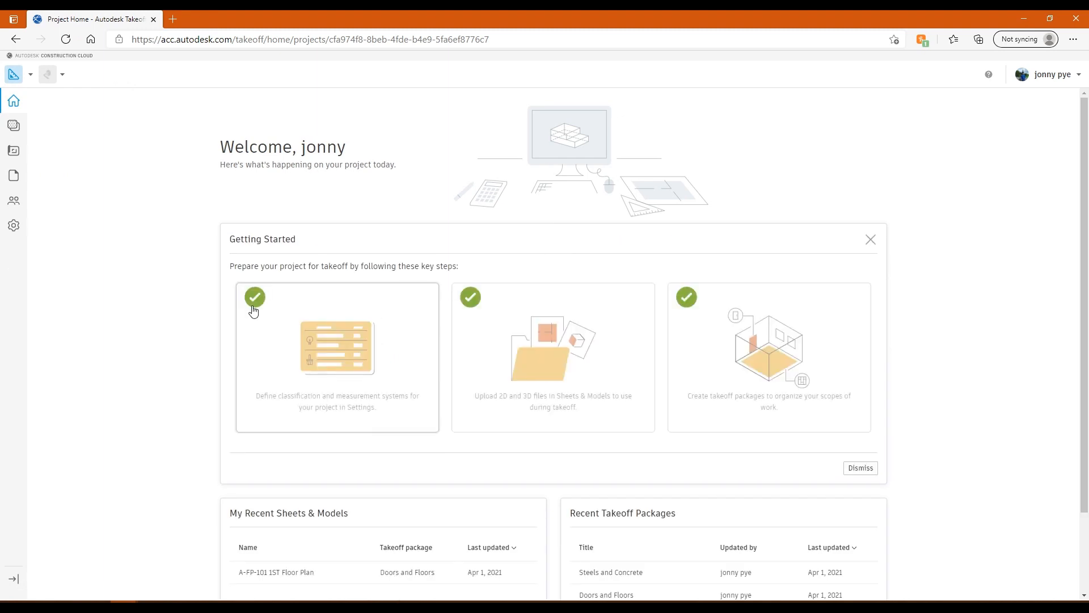
{"action": "mouse_move", "coordinate": [798, 375]}
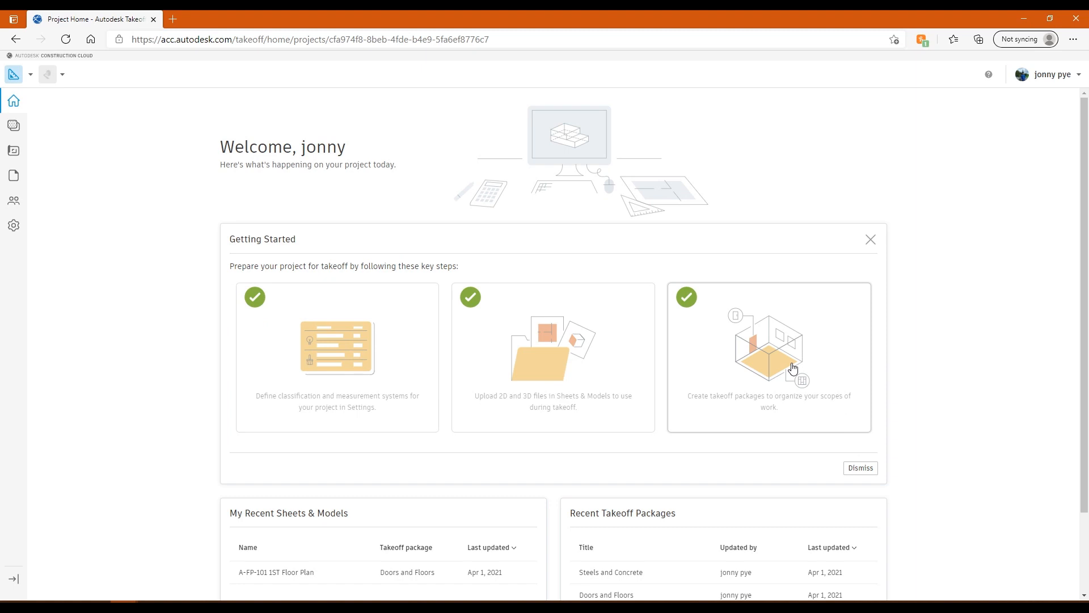
From the Packages list, open the Doors and Floors package.
{"action": "left_click", "coordinate": [13, 125]}
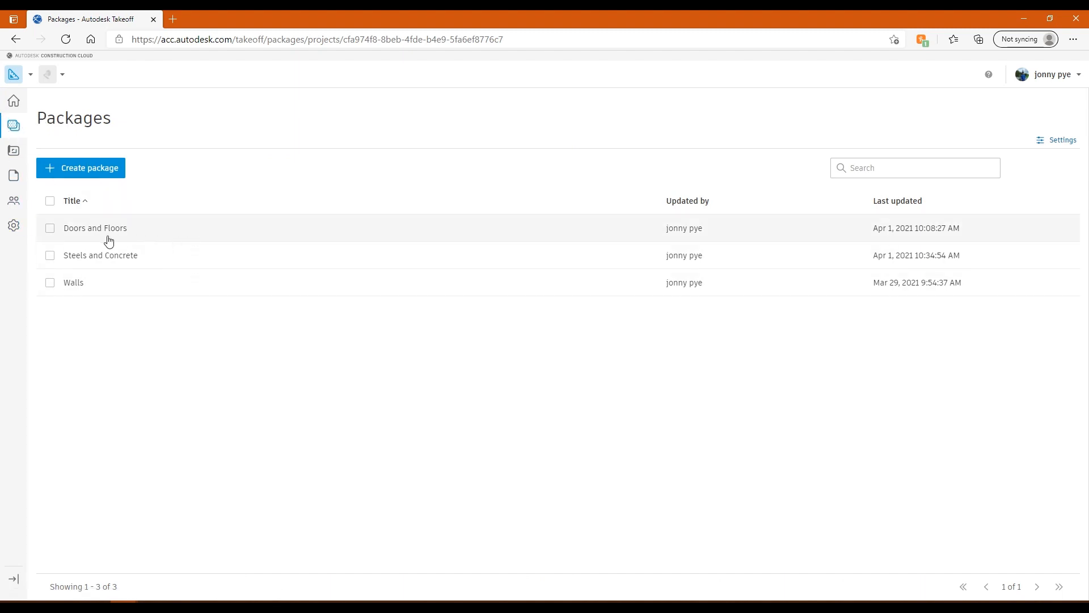
{"action": "mouse_move", "coordinate": [74, 288]}
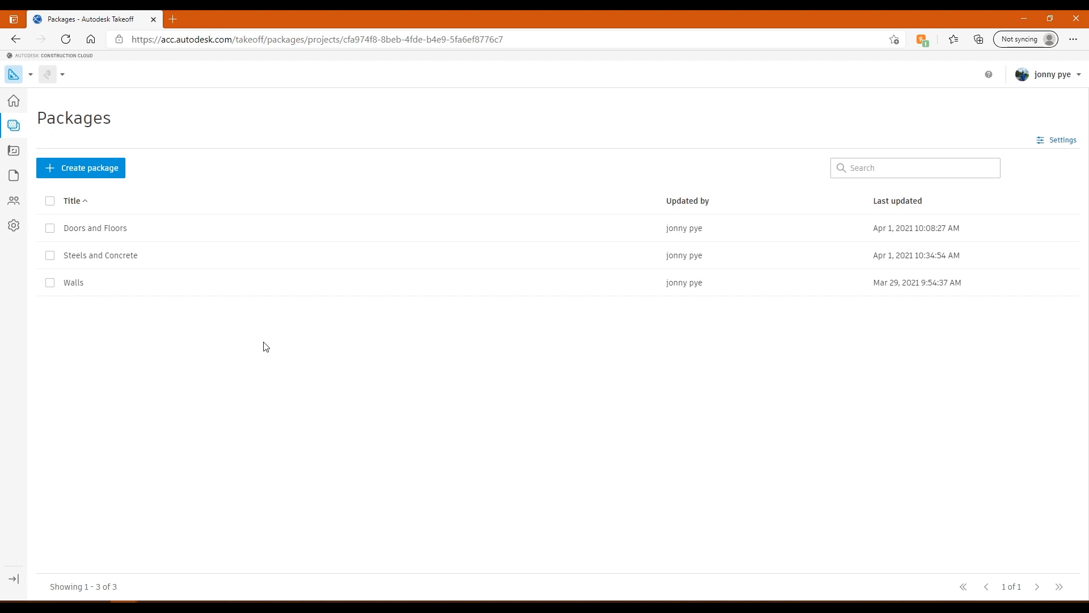
{"action": "mouse_move", "coordinate": [77, 242]}
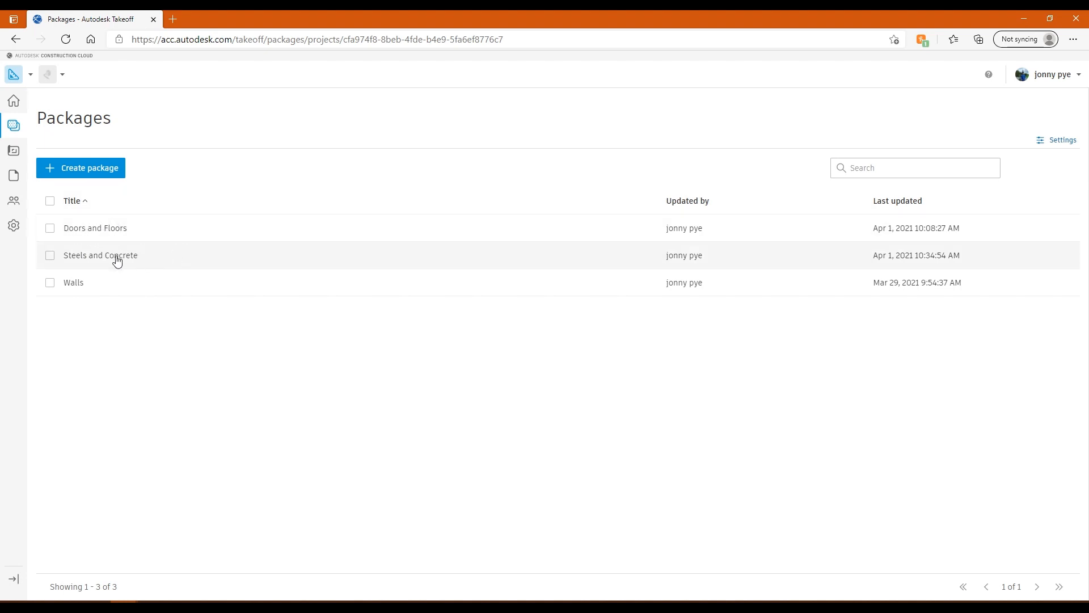
{"action": "mouse_move", "coordinate": [107, 249]}
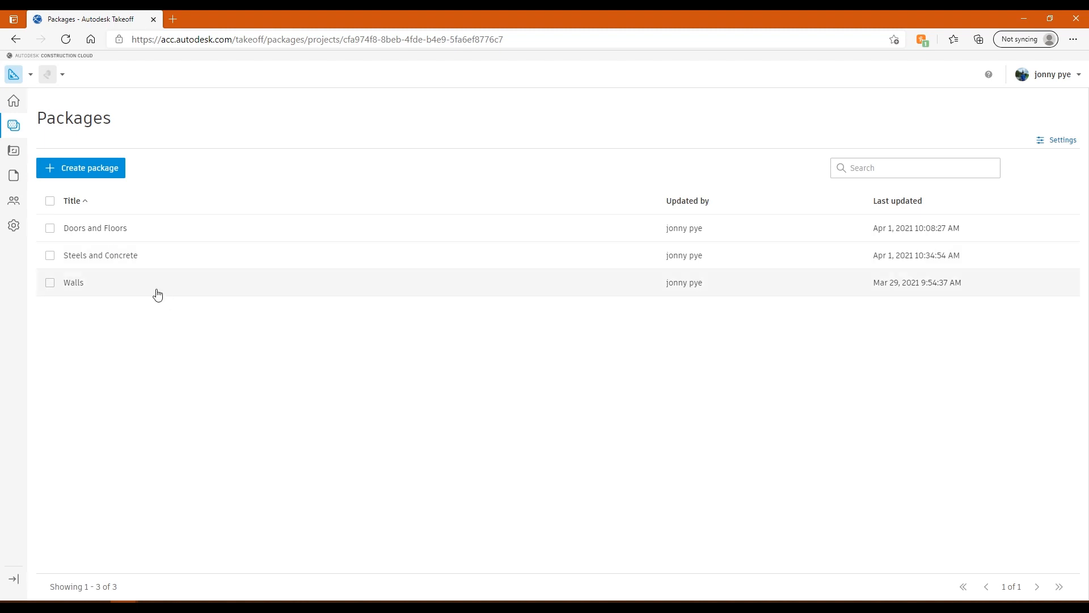
{"action": "mouse_move", "coordinate": [95, 228]}
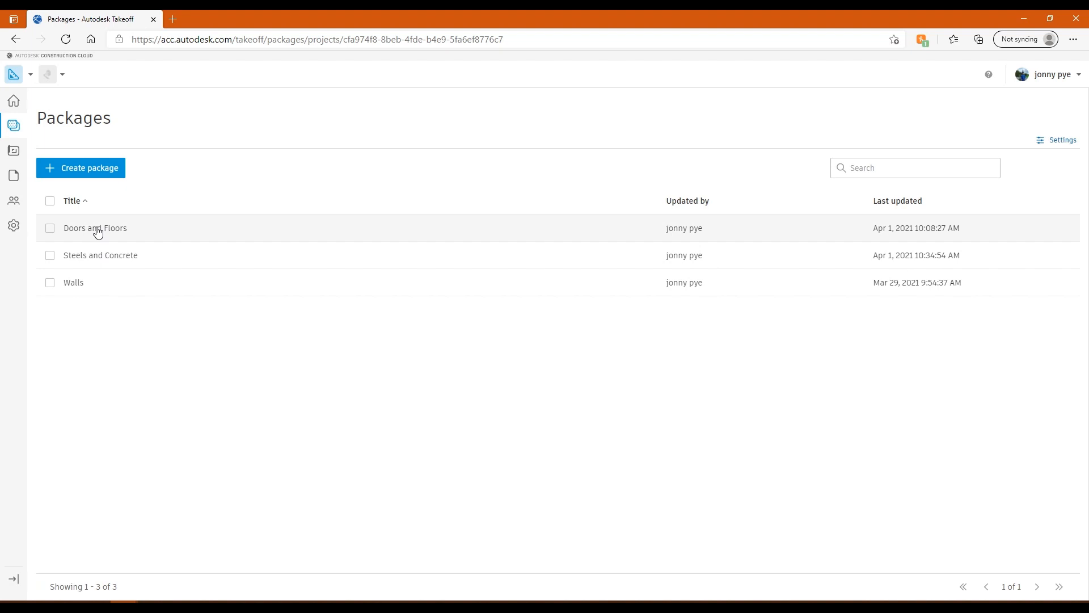
{"action": "left_click", "coordinate": [95, 228]}
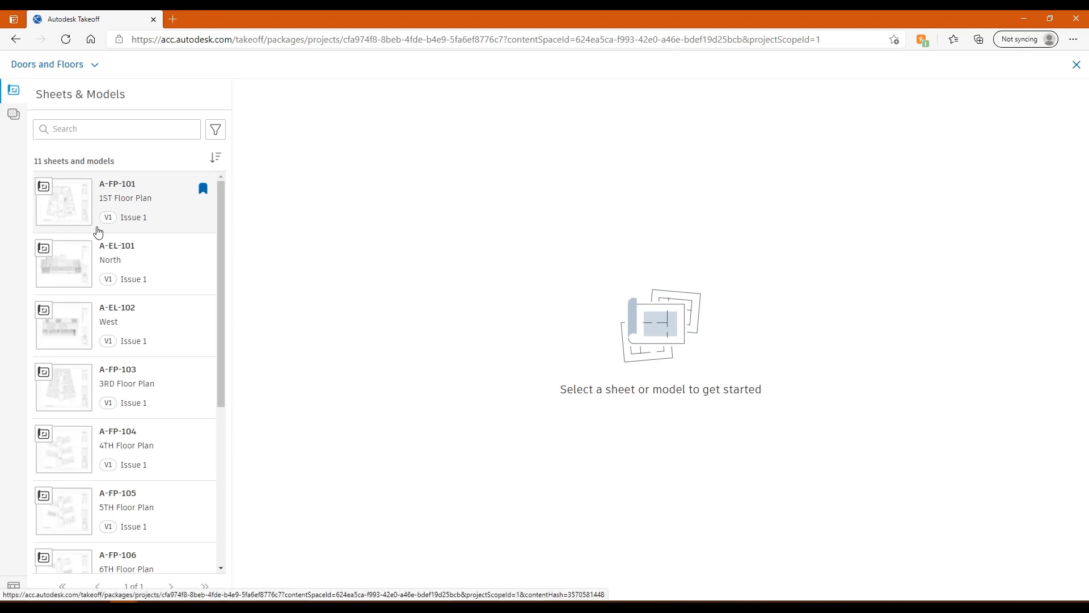
{"action": "mouse_move", "coordinate": [146, 203]}
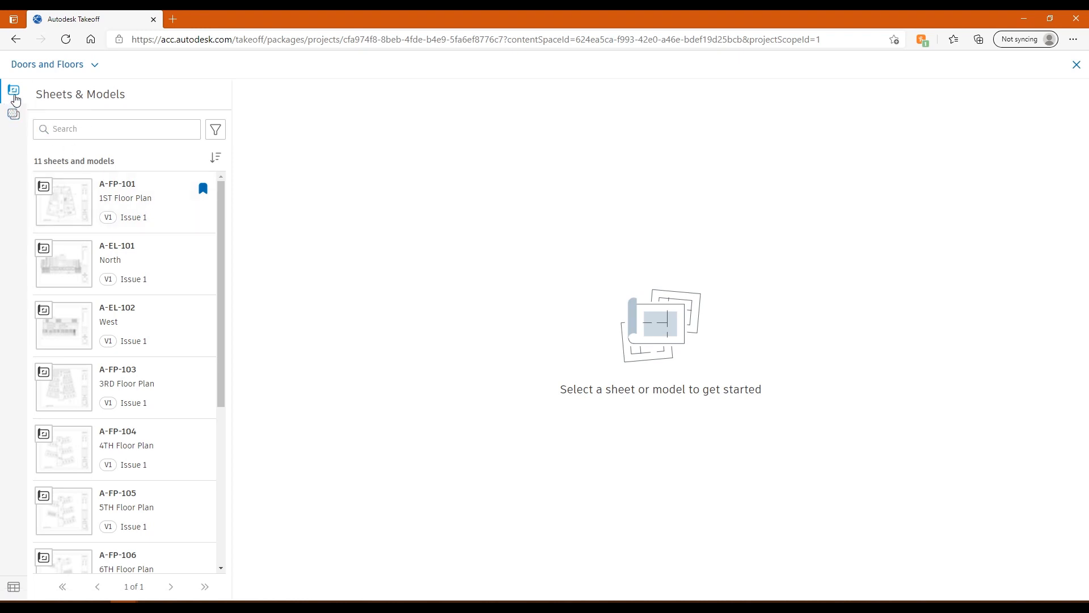
{"action": "left_click", "coordinate": [14, 114]}
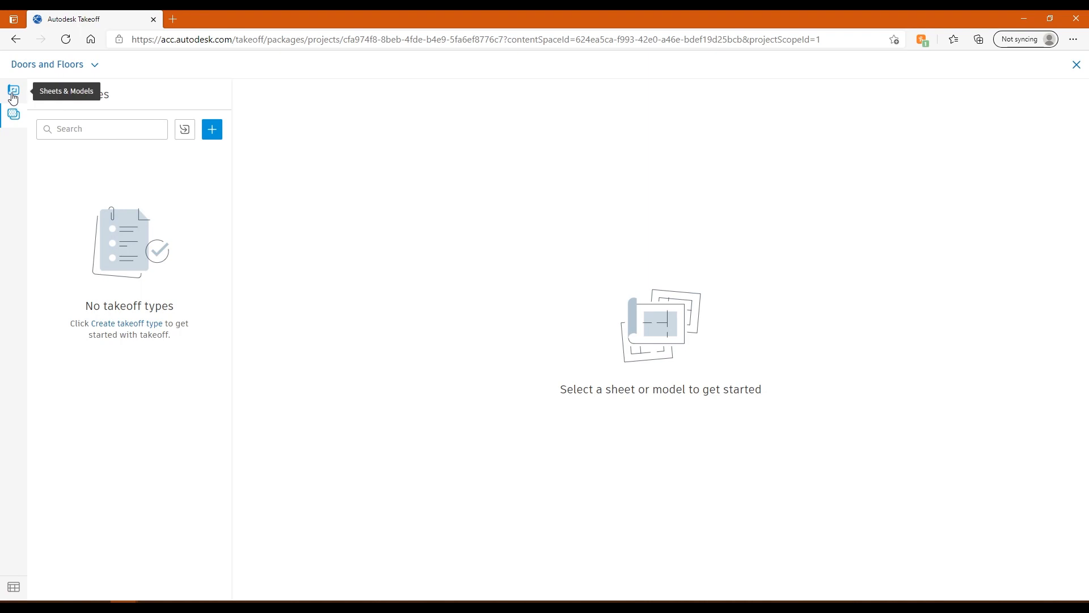
{"action": "left_click", "coordinate": [13, 90]}
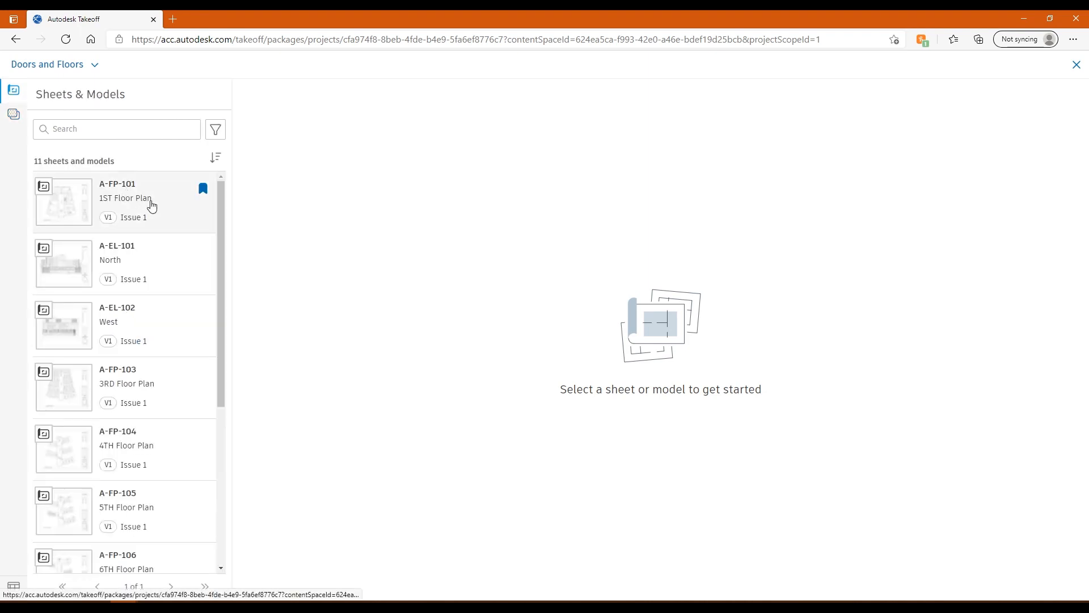
{"action": "mouse_move", "coordinate": [203, 254]}
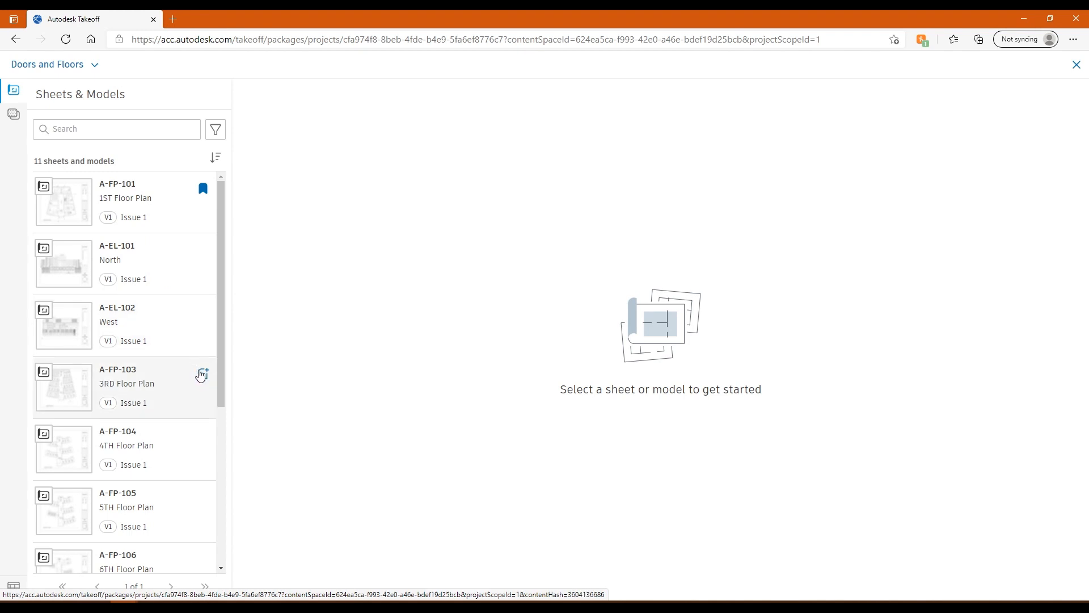
{"action": "left_click", "coordinate": [216, 129]}
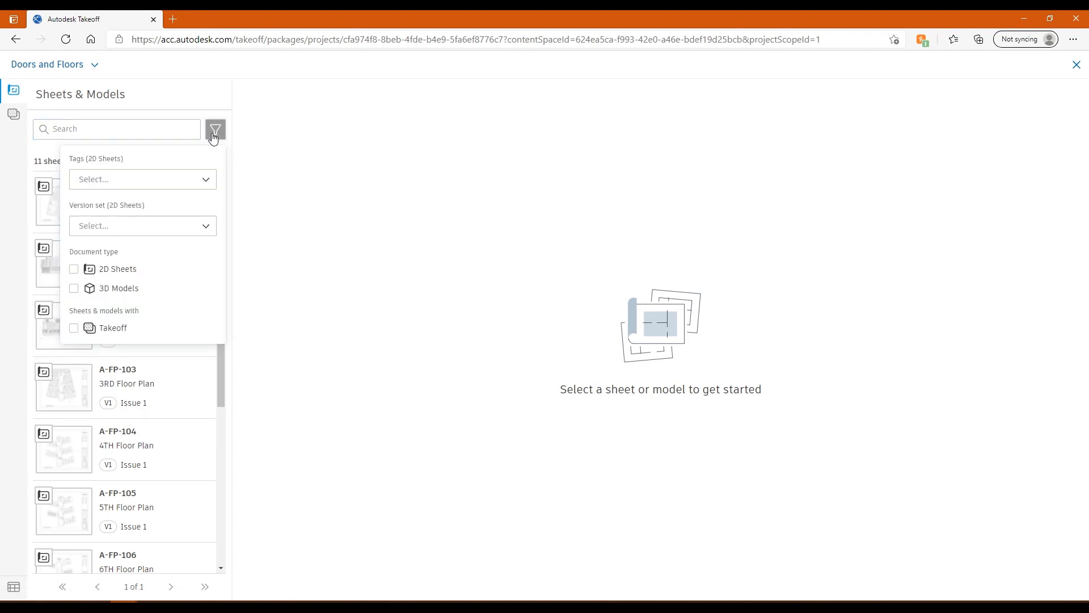
{"action": "mouse_move", "coordinate": [121, 189]}
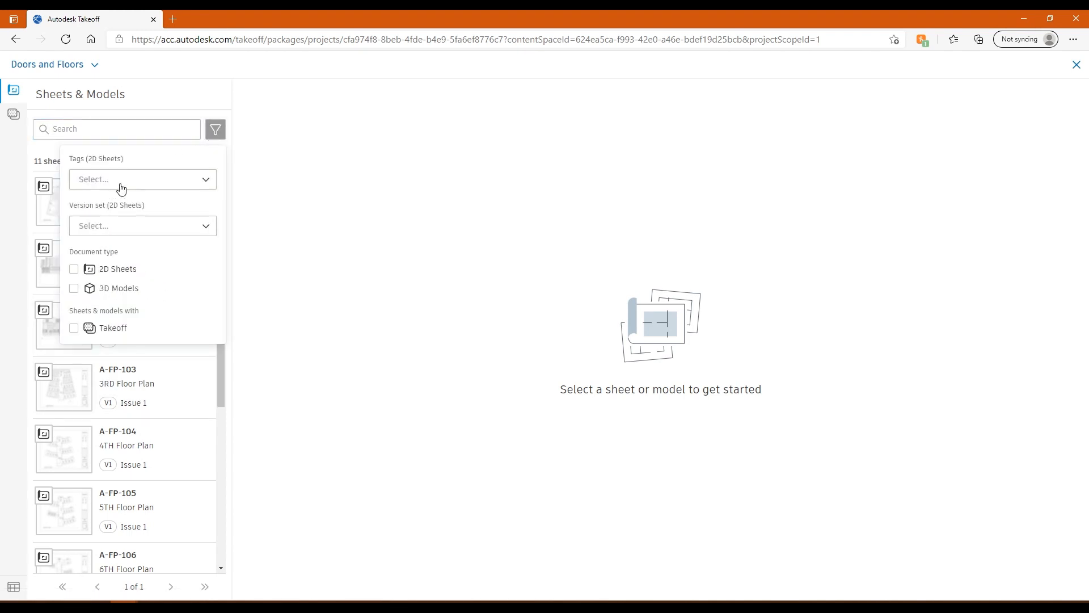
{"action": "left_click", "coordinate": [142, 179]}
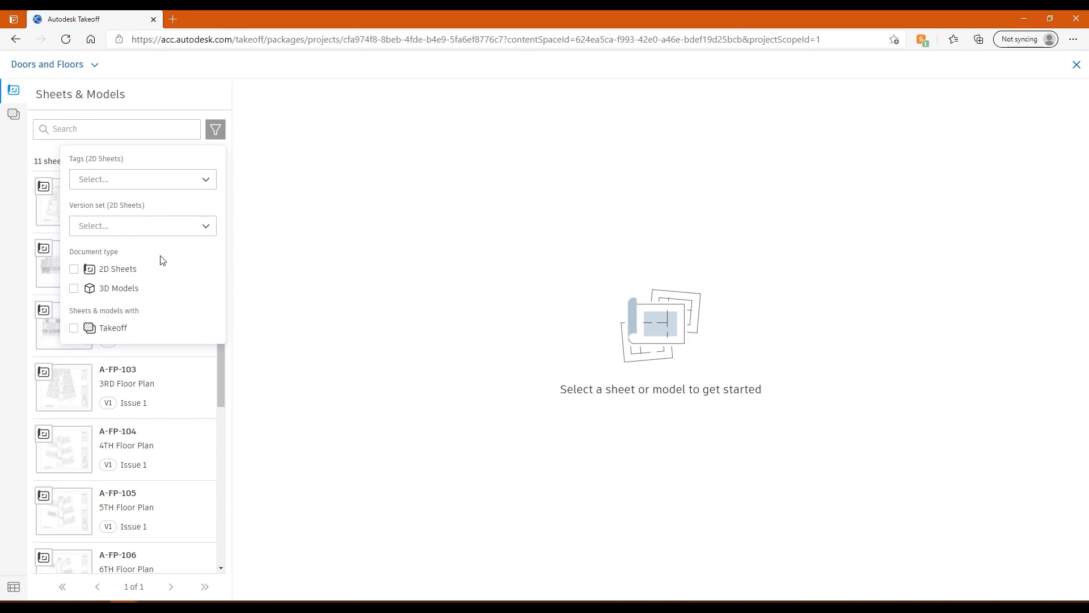
{"action": "left_click", "coordinate": [215, 130]}
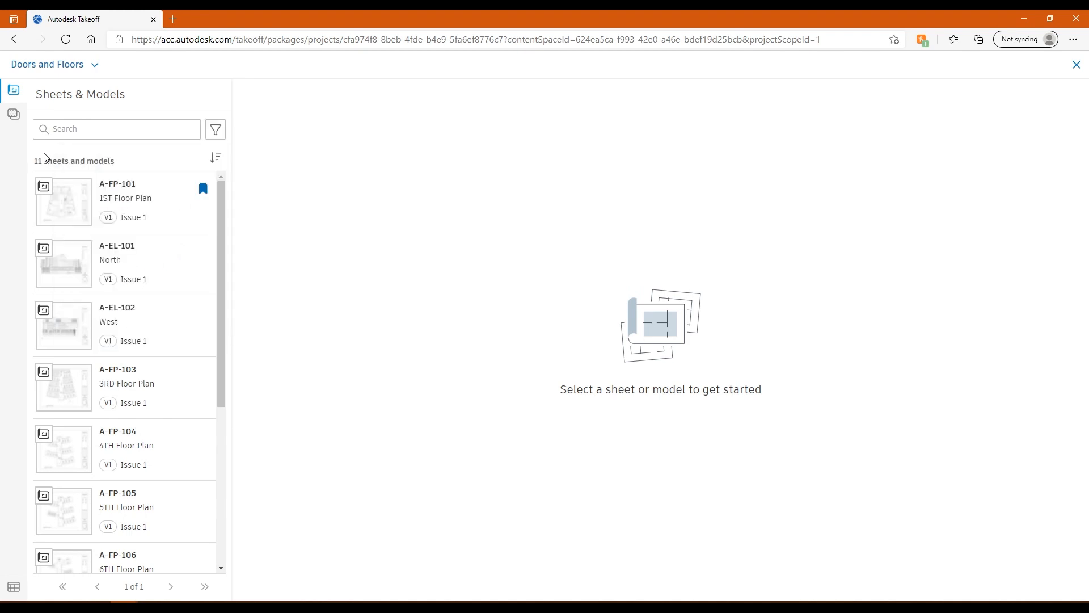
{"action": "mouse_move", "coordinate": [160, 363]}
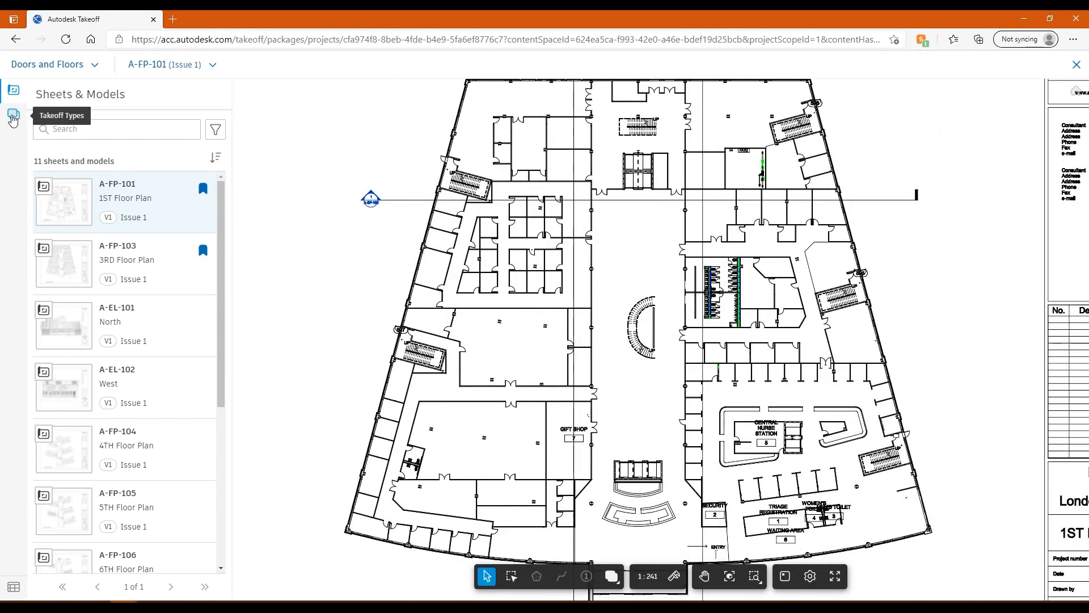
Show the empty Takeoff Types list for sheet A-FP-101.
{"action": "left_click", "coordinate": [13, 114]}
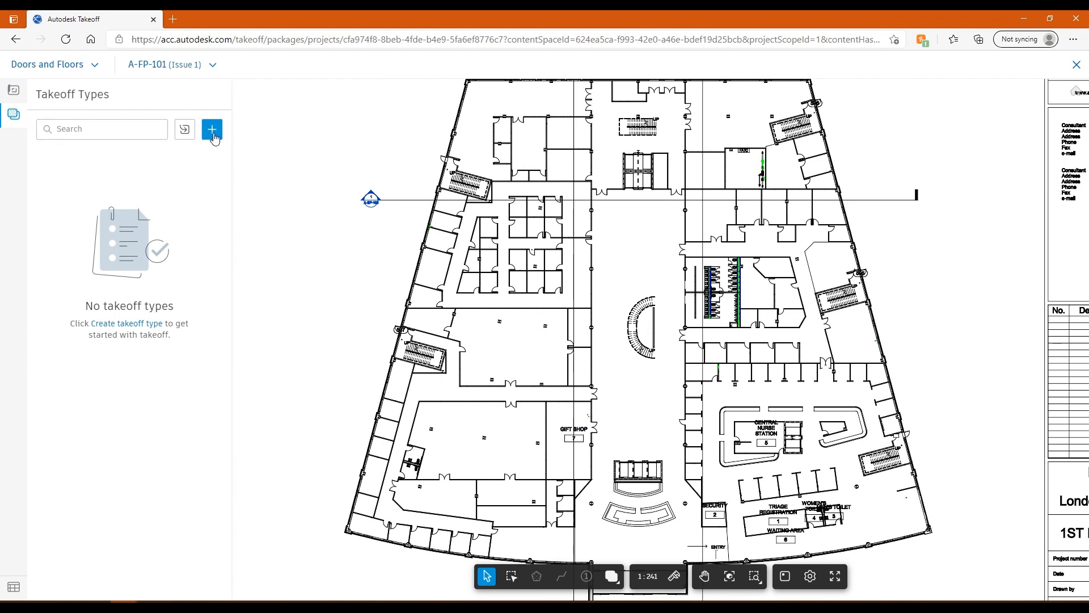
{"action": "mouse_move", "coordinate": [212, 130]}
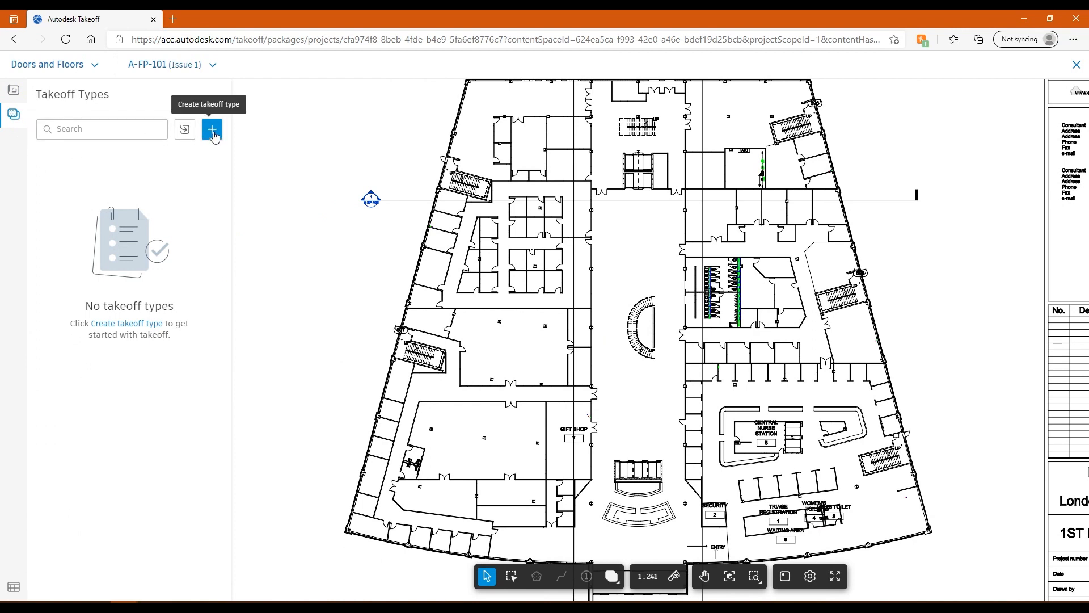
{"action": "mouse_move", "coordinate": [94, 410]}
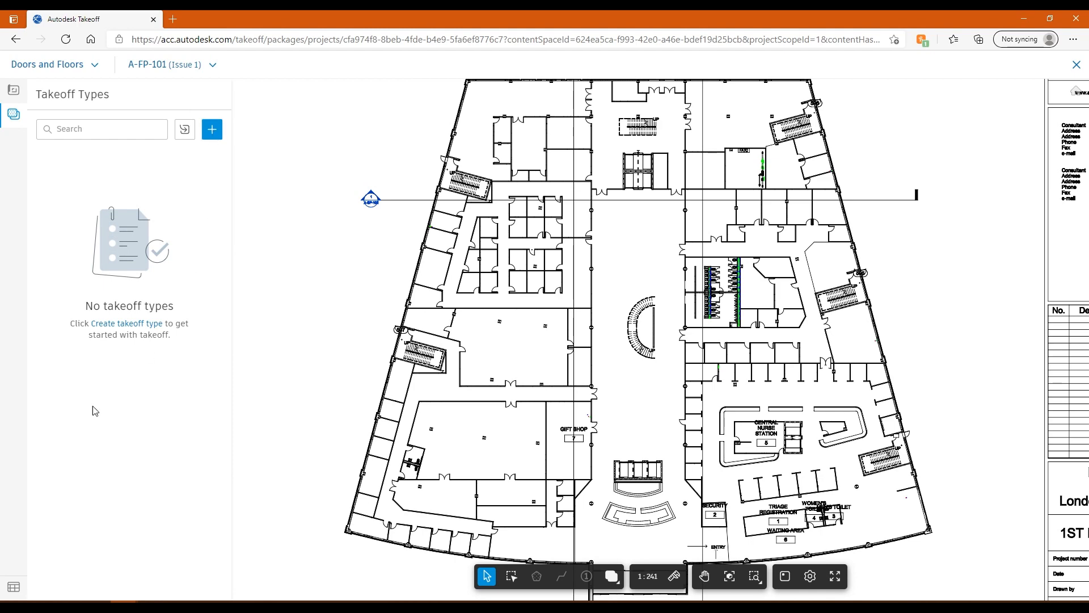
{"action": "mouse_move", "coordinate": [12, 587]}
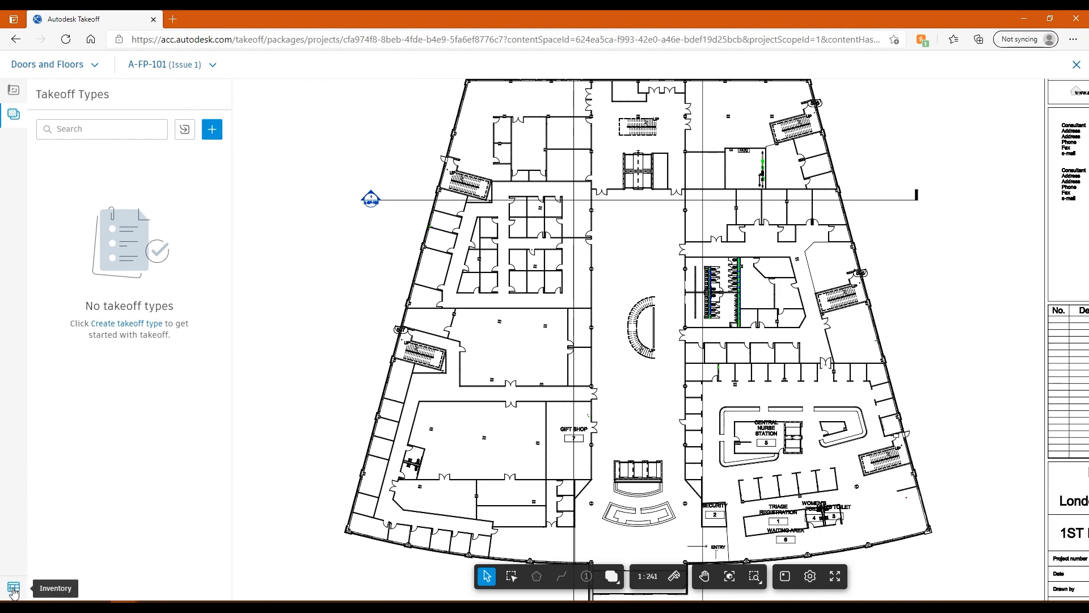
Open the empty Inventory panel below the 1st Floor Plan.
{"action": "left_click", "coordinate": [13, 581]}
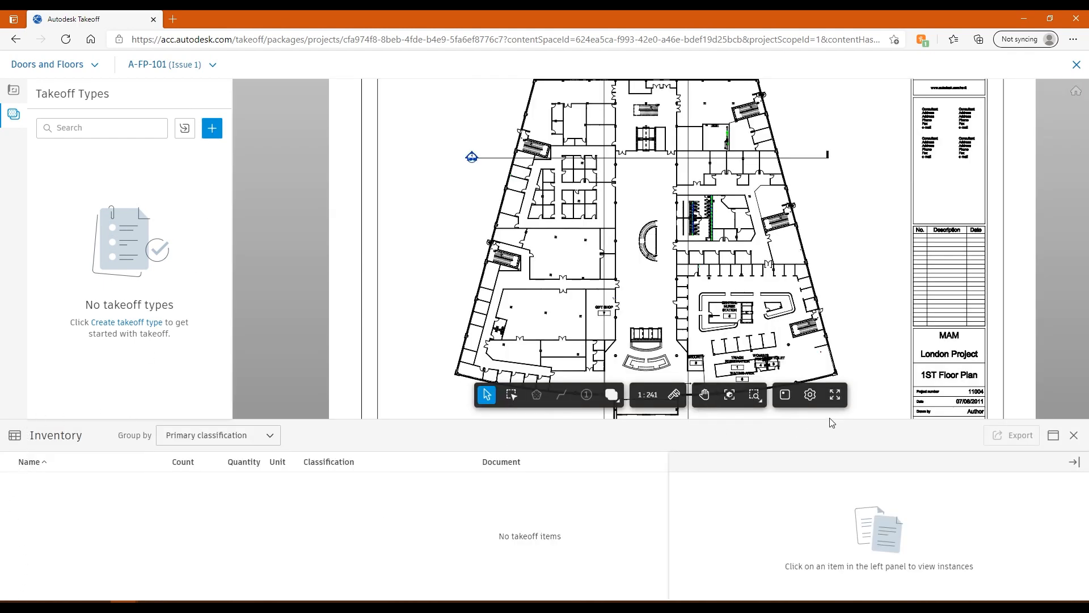
{"action": "mouse_move", "coordinate": [29, 462]}
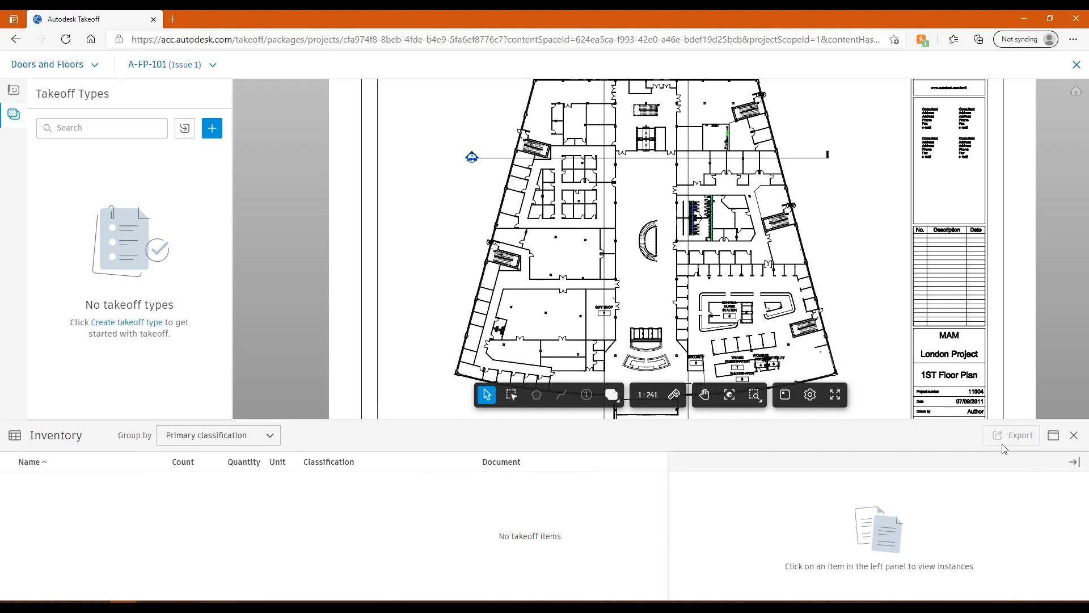
{"action": "mouse_move", "coordinate": [1009, 443]}
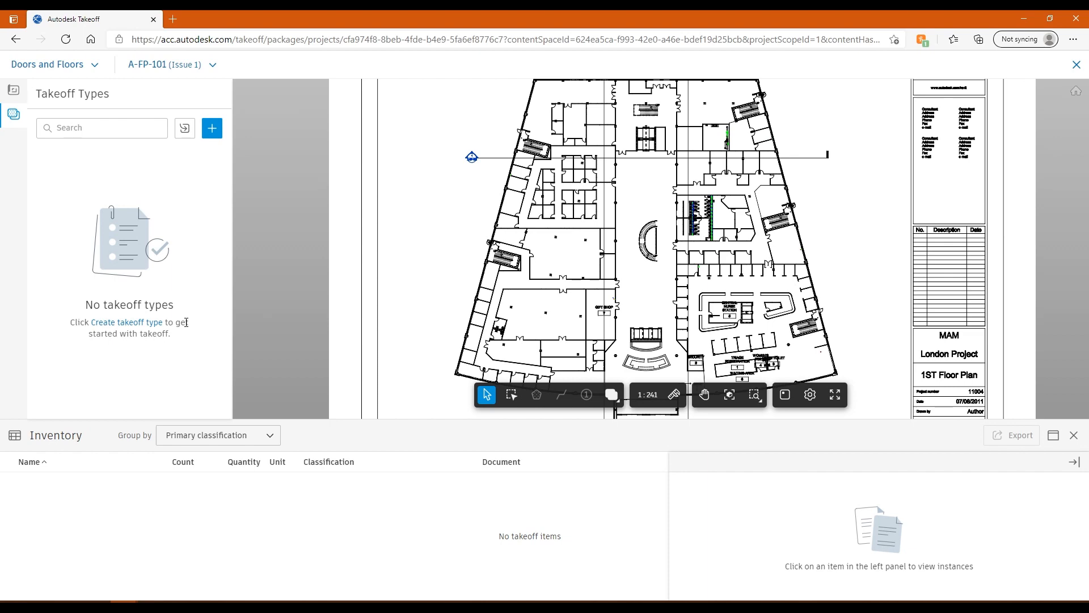
{"action": "mouse_move", "coordinate": [192, 309]}
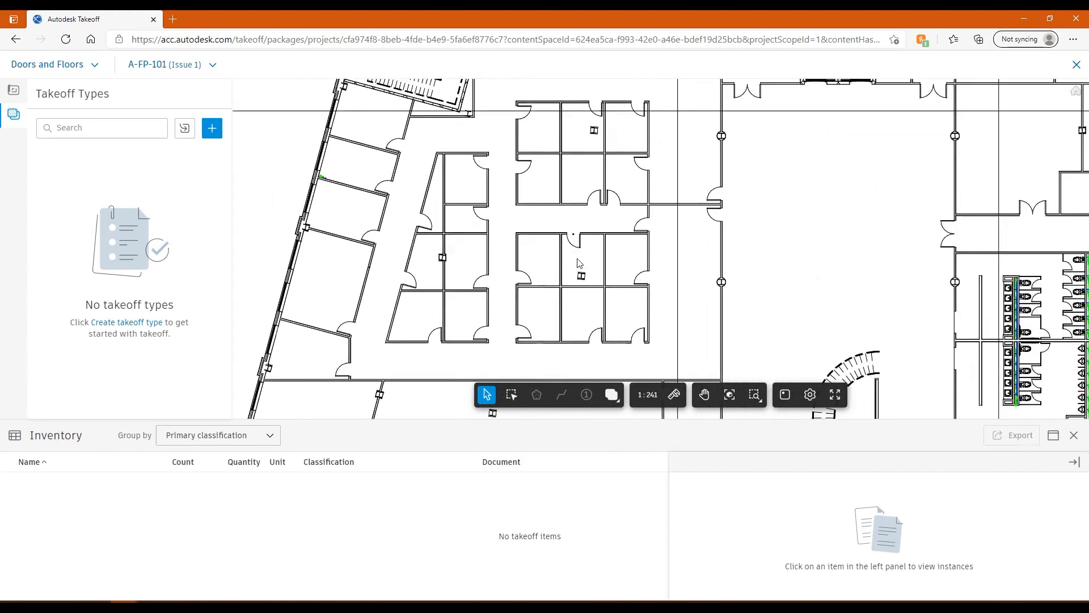
Create a count takeoff type named 'Door Single' with triangle markers.
{"action": "left_click", "coordinate": [211, 128]}
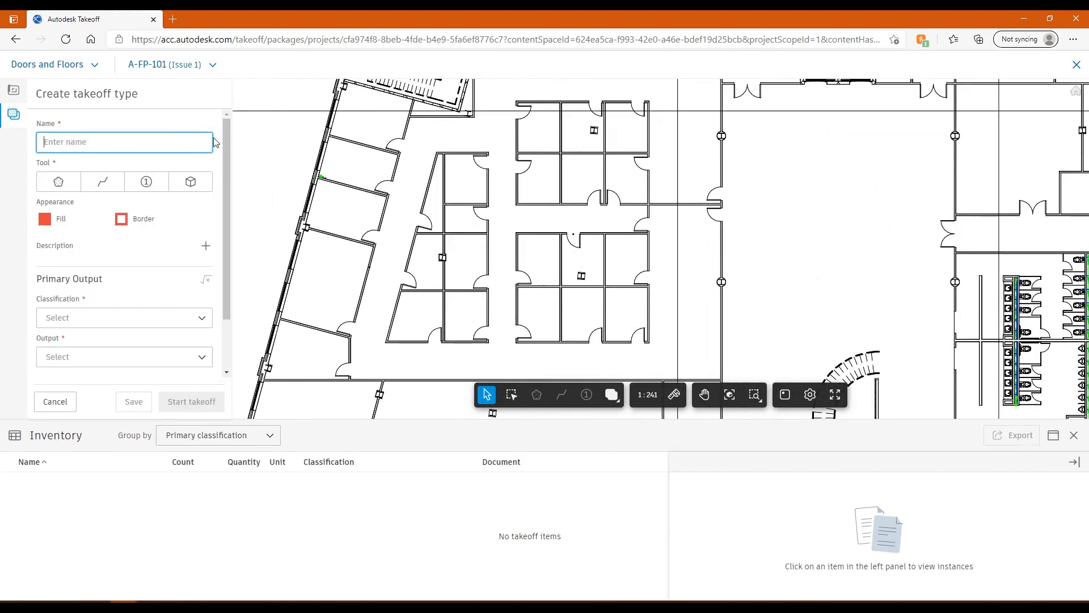
{"action": "left_click", "coordinate": [123, 142]}
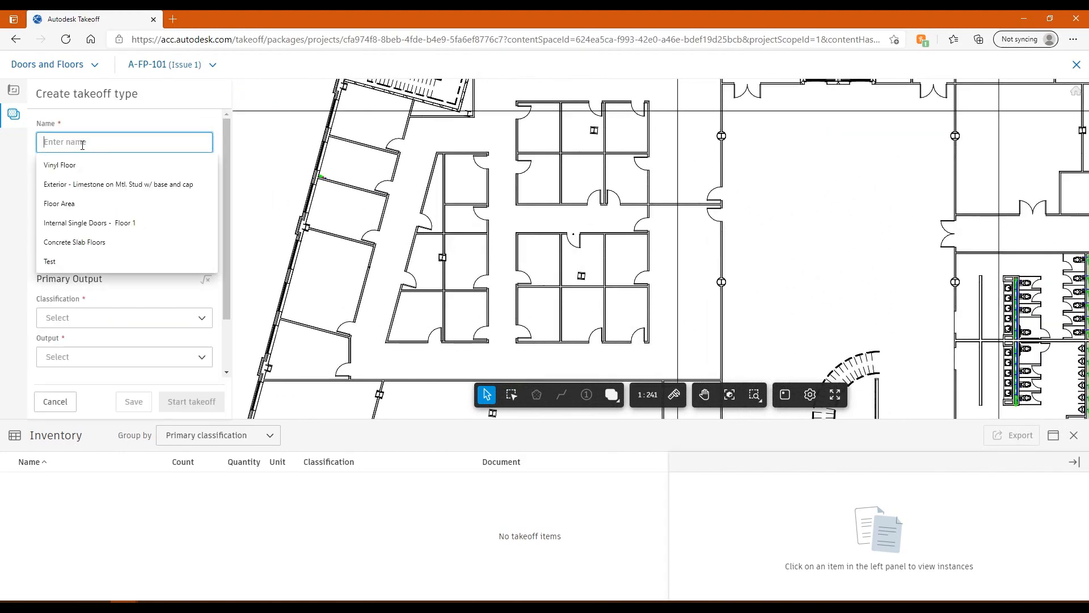
{"action": "type", "text": "Door S"}
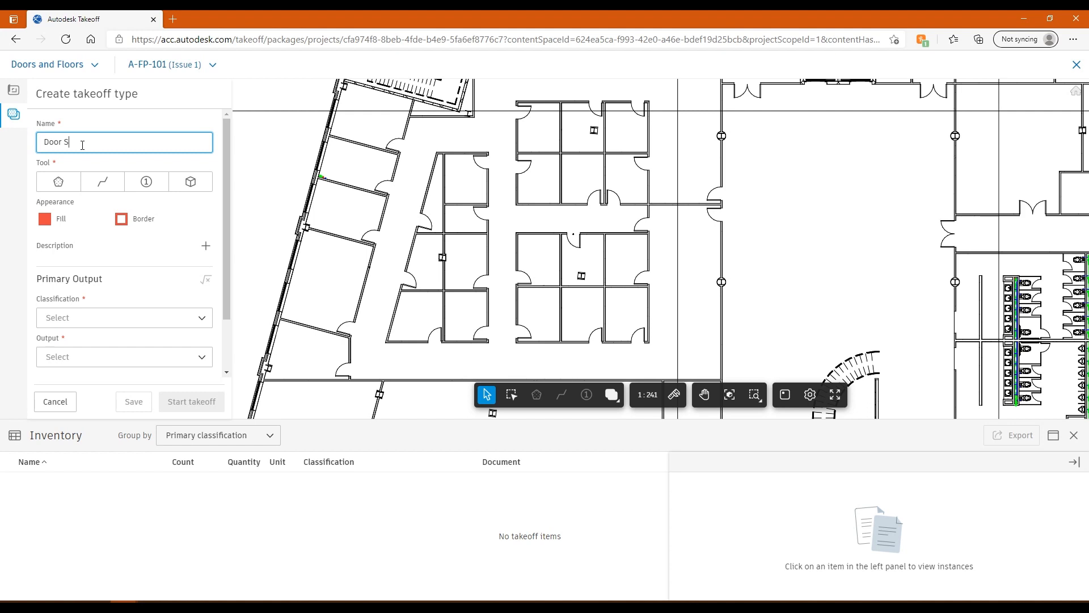
{"action": "type", "text": "ingle"}
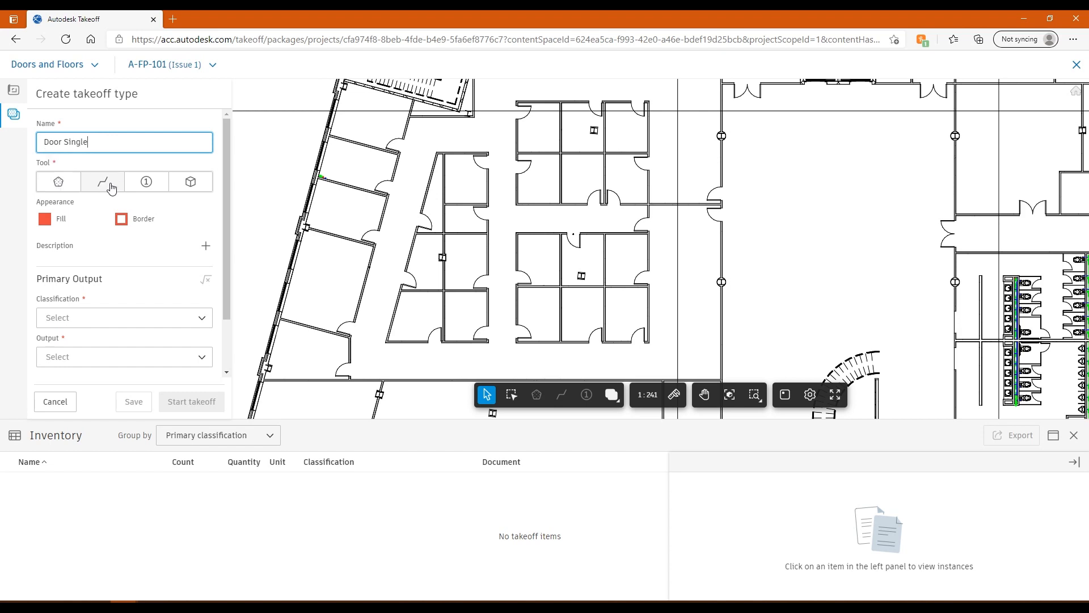
{"action": "mouse_move", "coordinate": [146, 183]}
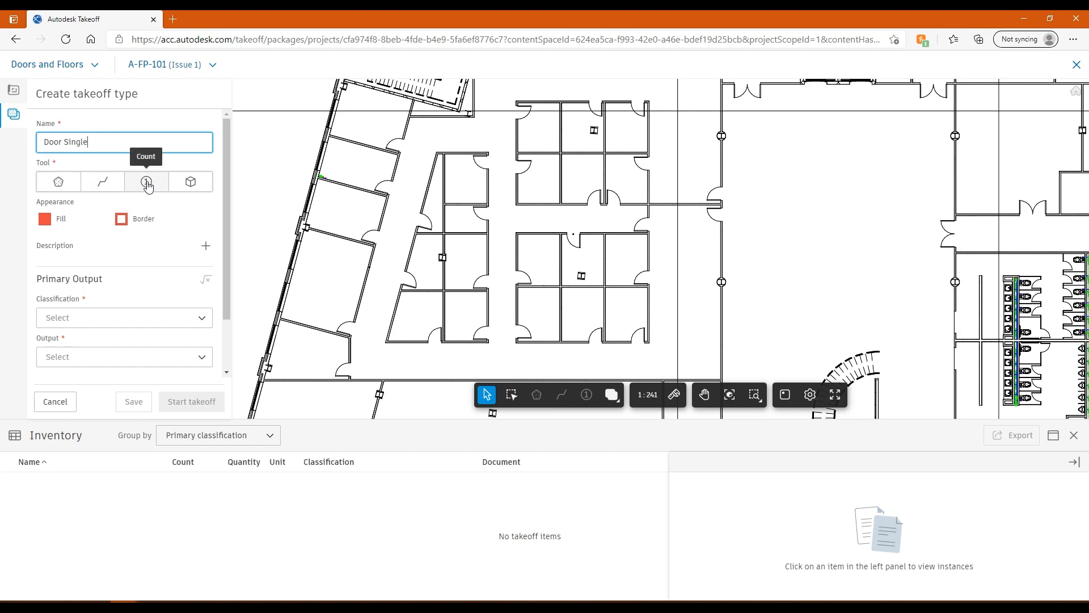
{"action": "left_click", "coordinate": [145, 182]}
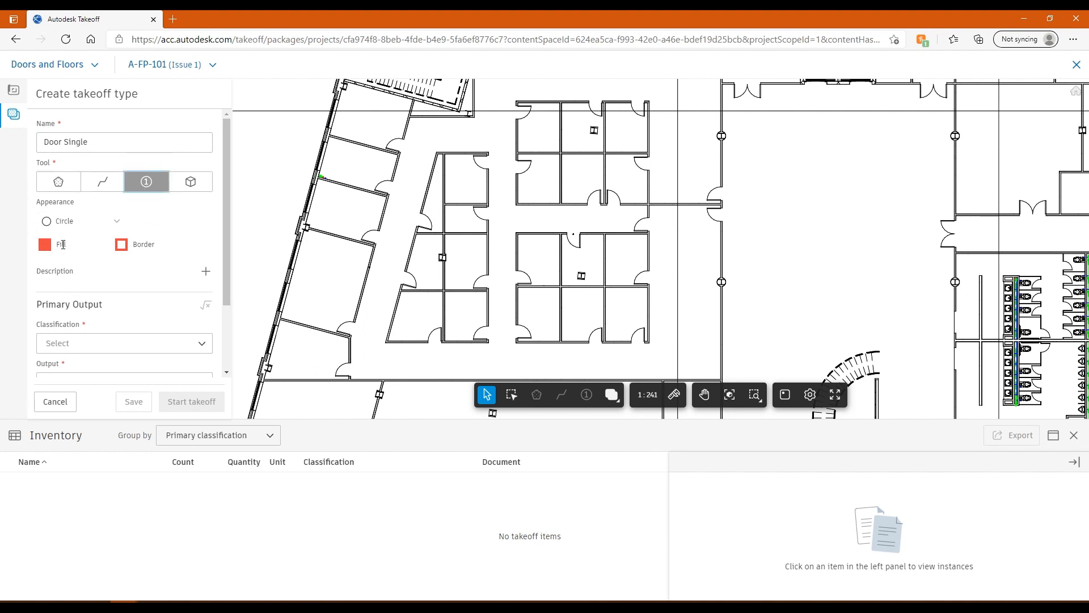
{"action": "left_click", "coordinate": [81, 221]}
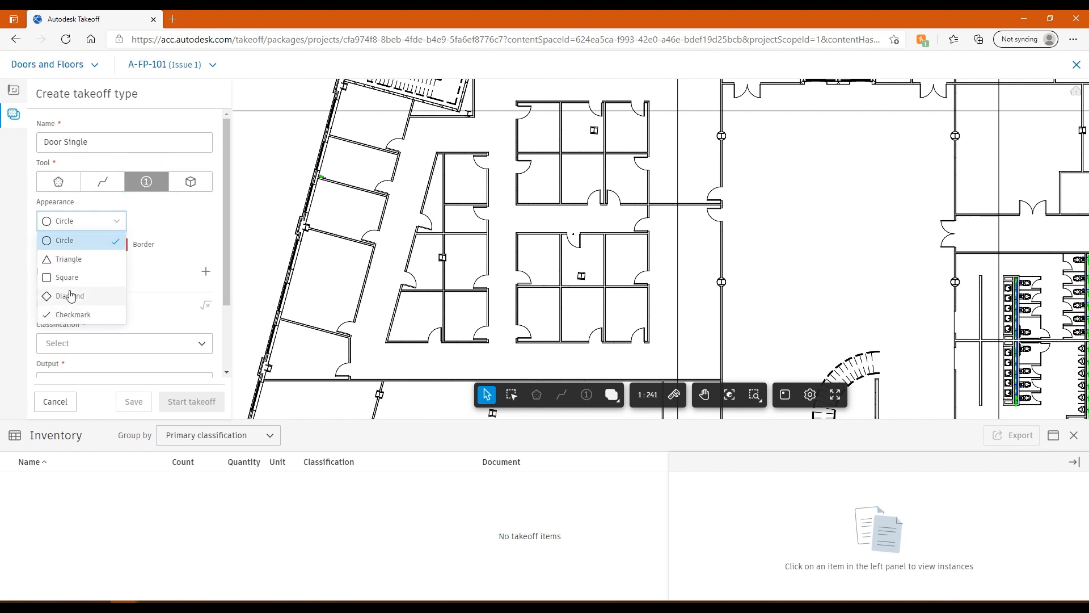
{"action": "mouse_move", "coordinate": [75, 285]}
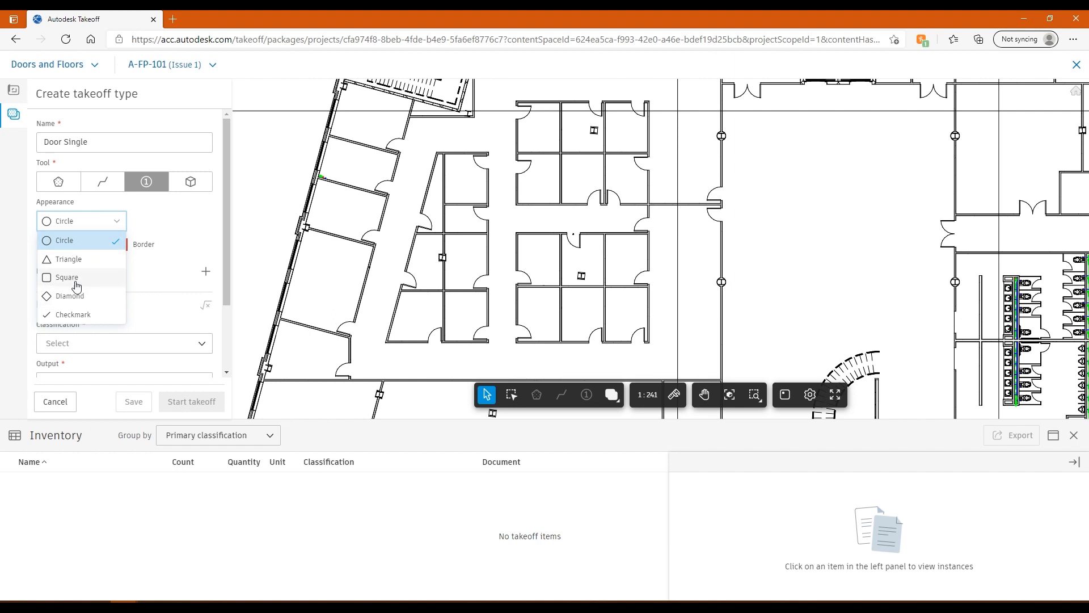
{"action": "left_click", "coordinate": [68, 258]}
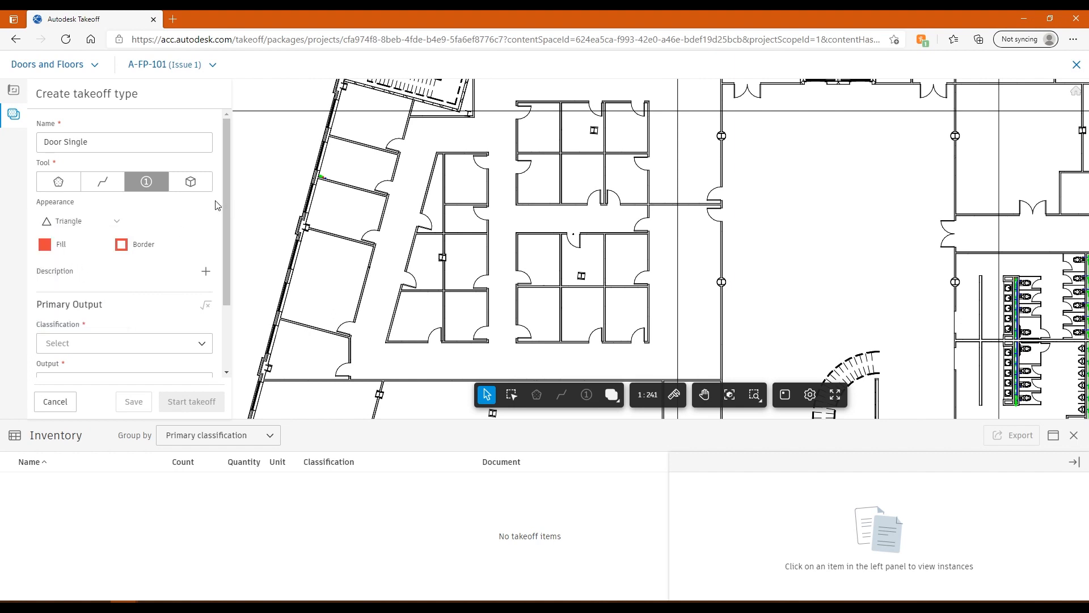
Classify the type as 1003 - Single Internal Doors and start the takeoff.
{"action": "left_click", "coordinate": [123, 343]}
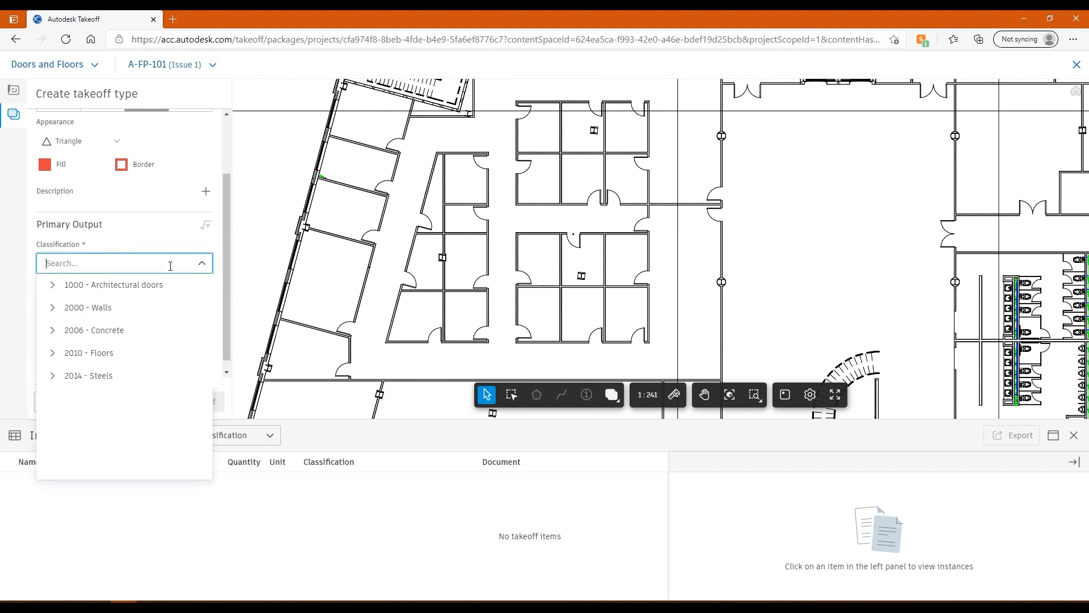
{"action": "mouse_move", "coordinate": [163, 263]}
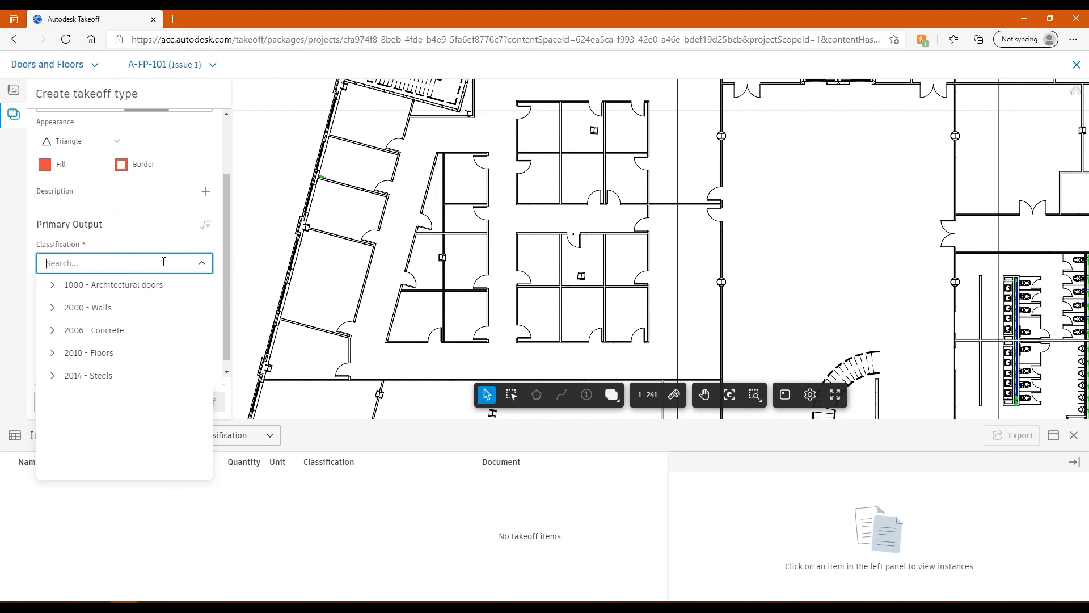
{"action": "type", "text": "door"}
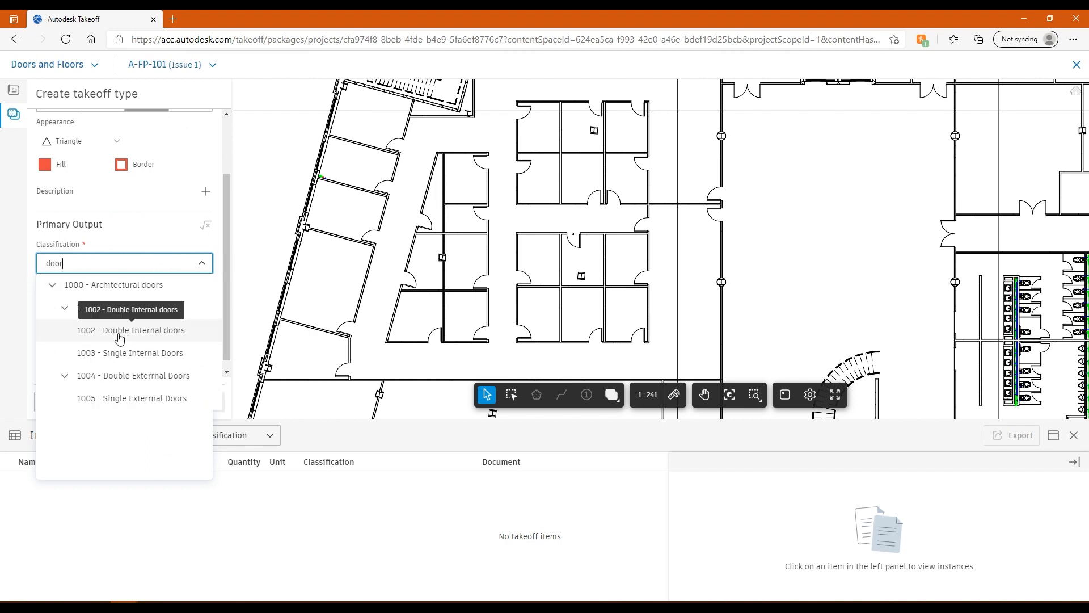
{"action": "left_click", "coordinate": [130, 352]}
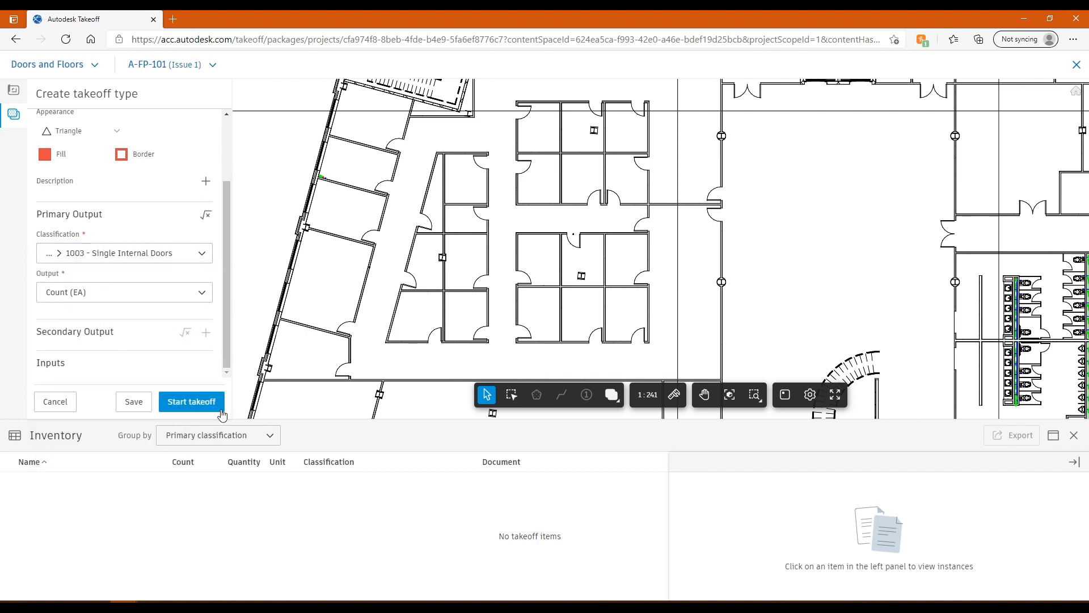
{"action": "left_click", "coordinate": [191, 401]}
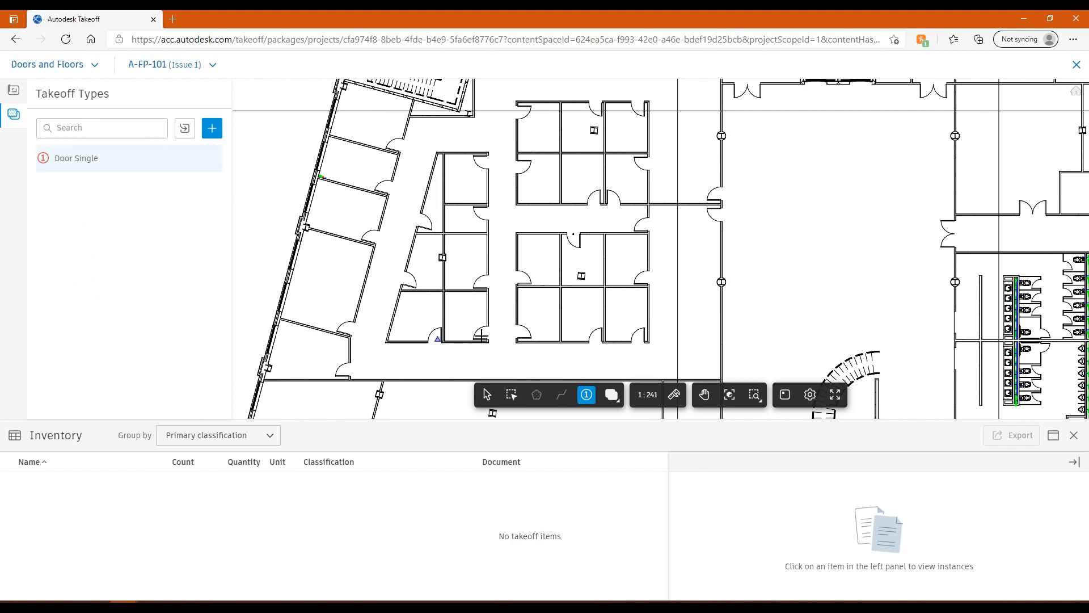
Place count markers on the single internal doors across the A-FP-101 plan.
{"action": "left_click", "coordinate": [483, 335]}
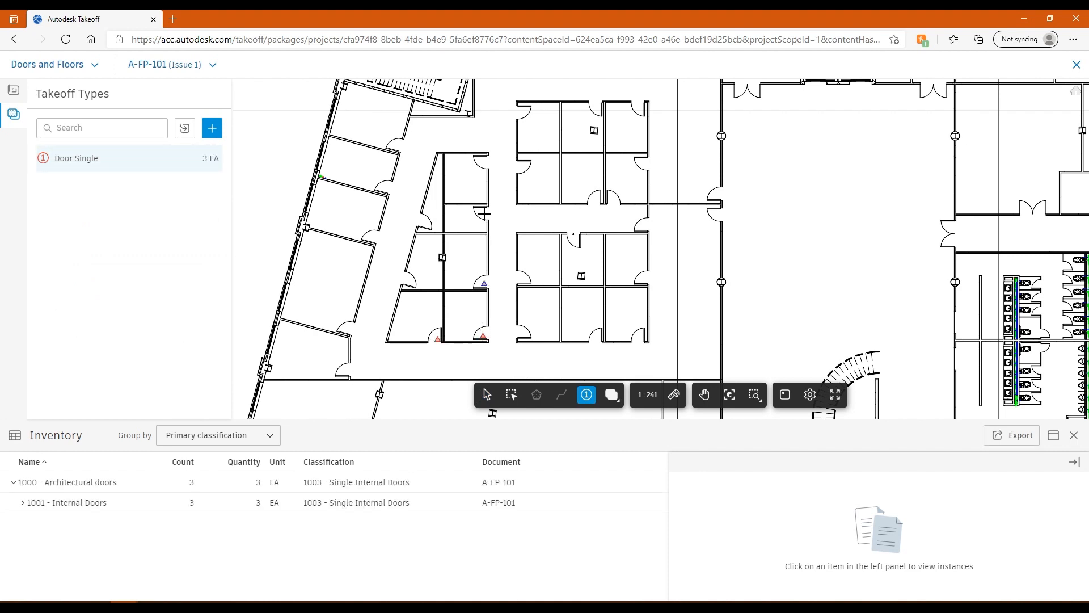
{"action": "left_click", "coordinate": [485, 161]}
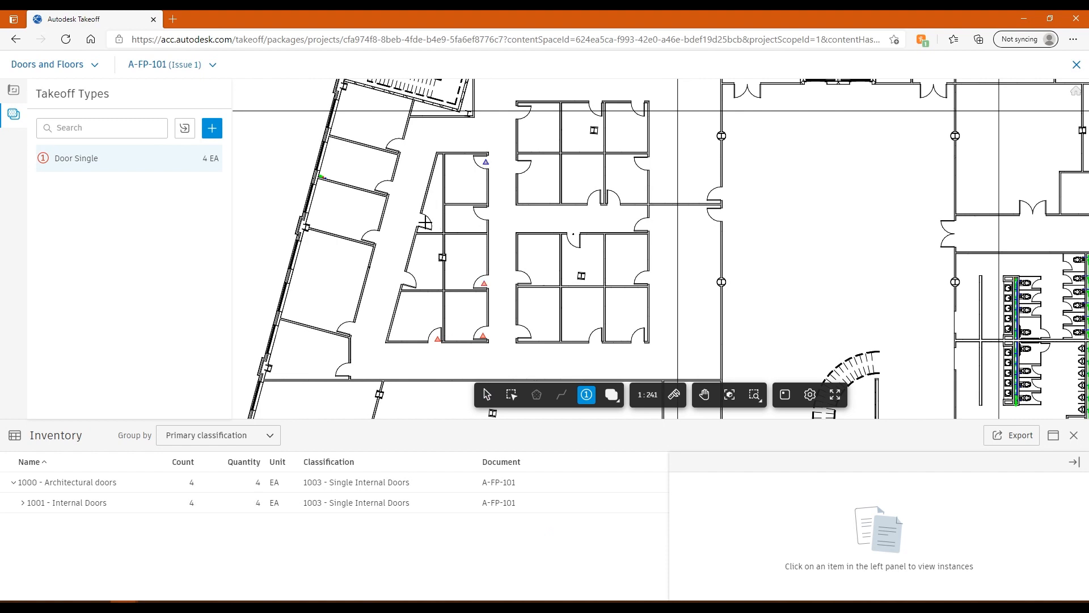
{"action": "left_click", "coordinate": [406, 279]}
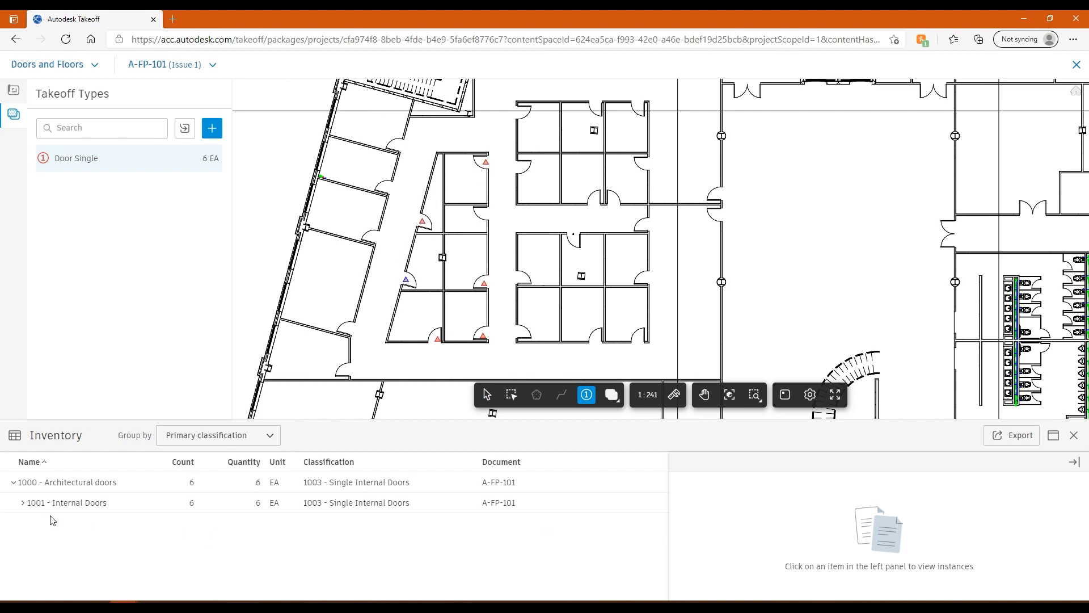
{"action": "mouse_move", "coordinate": [202, 180]}
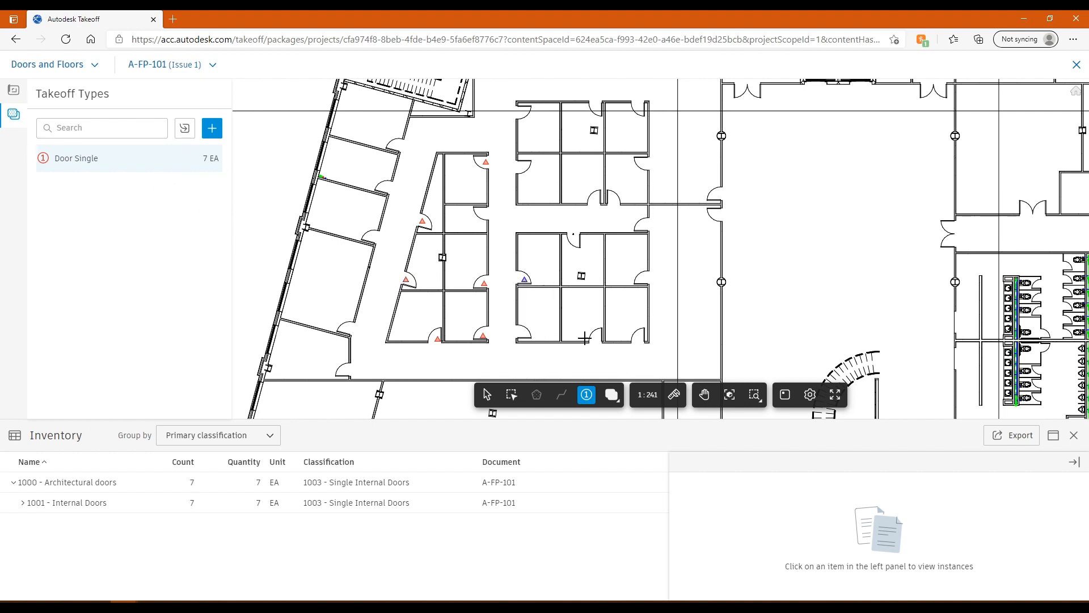
{"action": "left_click", "coordinate": [637, 340]}
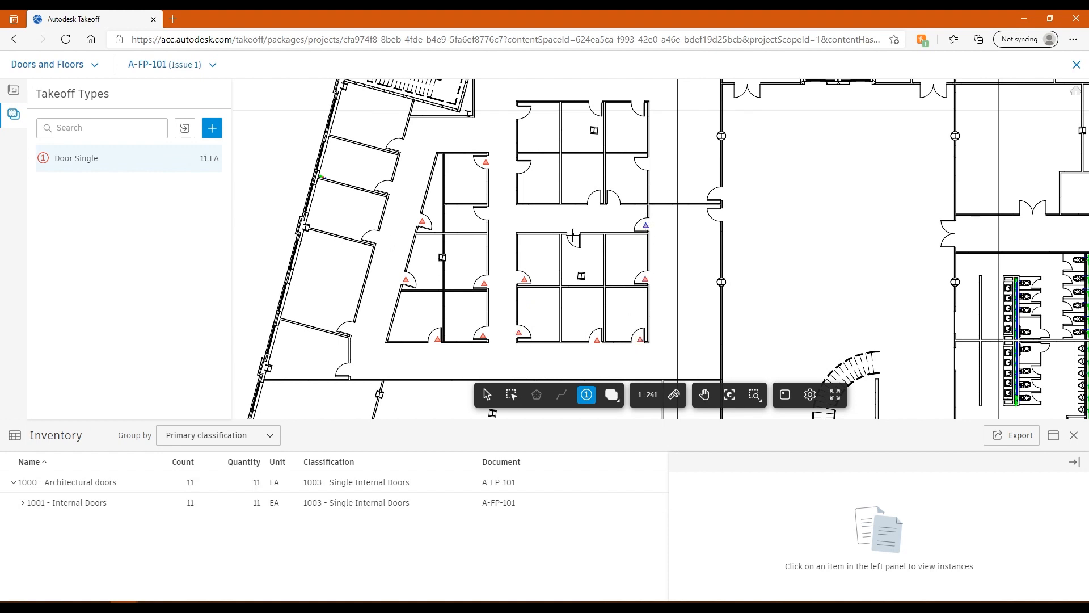
{"action": "left_click", "coordinate": [574, 327]}
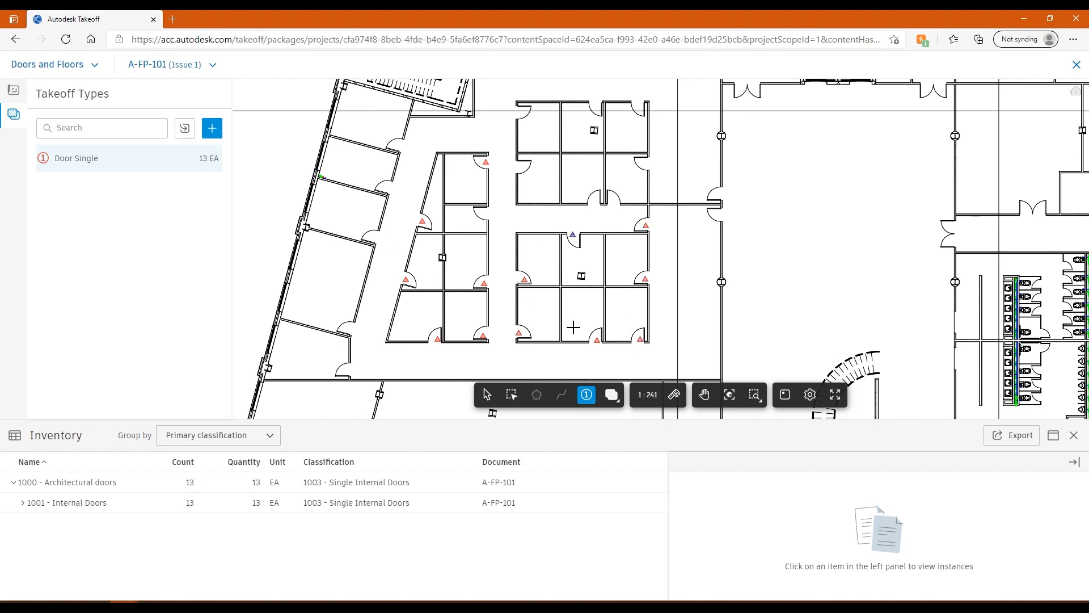
{"action": "mouse_move", "coordinate": [204, 302]}
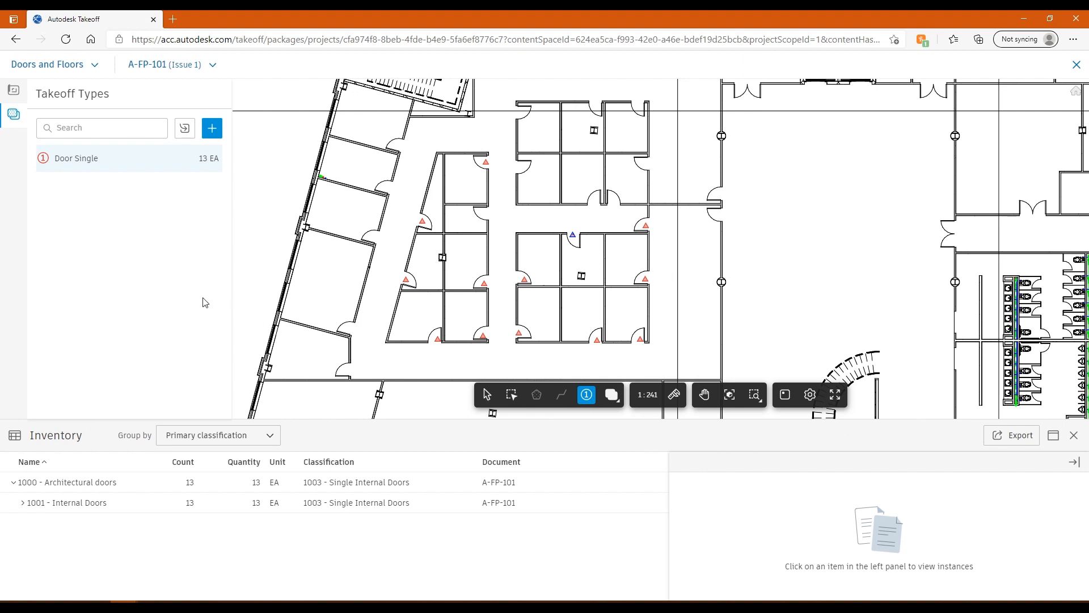
{"action": "mouse_move", "coordinate": [165, 303]}
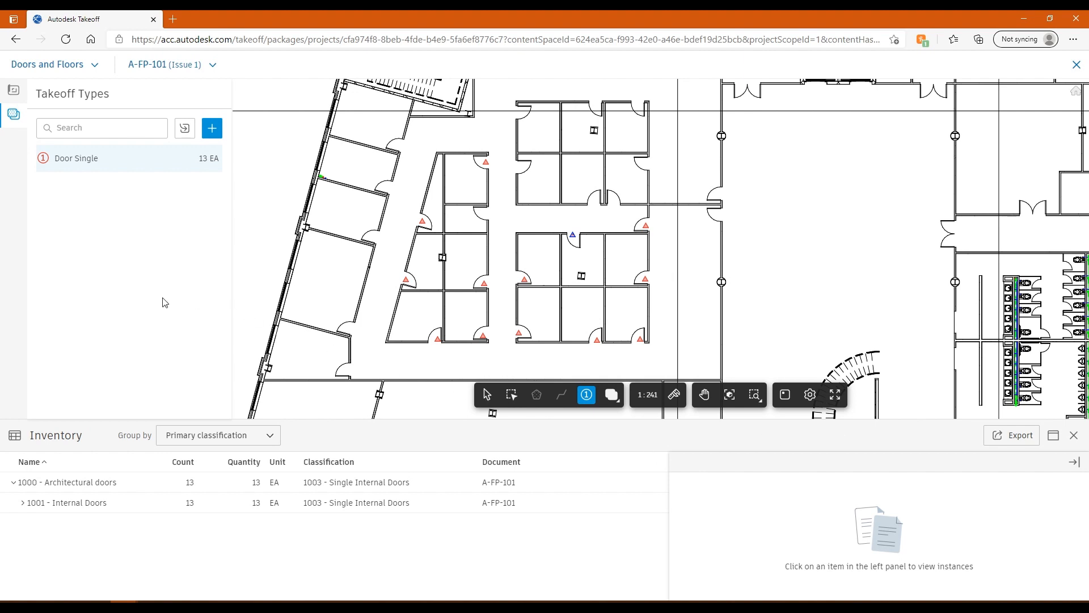
{"action": "mouse_move", "coordinate": [212, 127]}
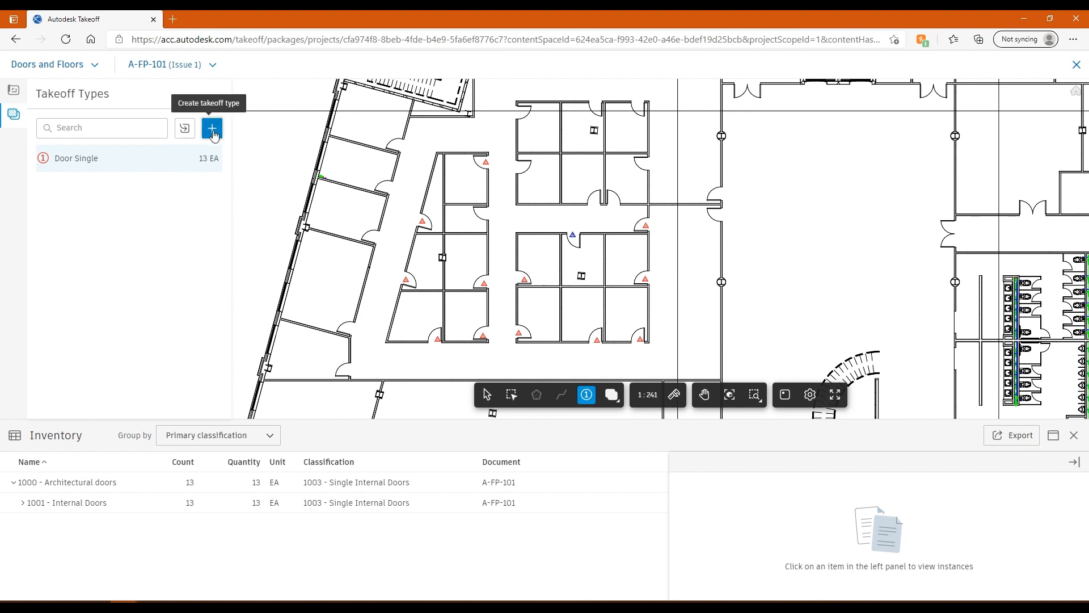
Define an Area takeoff type 'Floor Vinyl' with the 2012 - Vinyl Layer finish classification.
{"action": "left_click", "coordinate": [212, 128]}
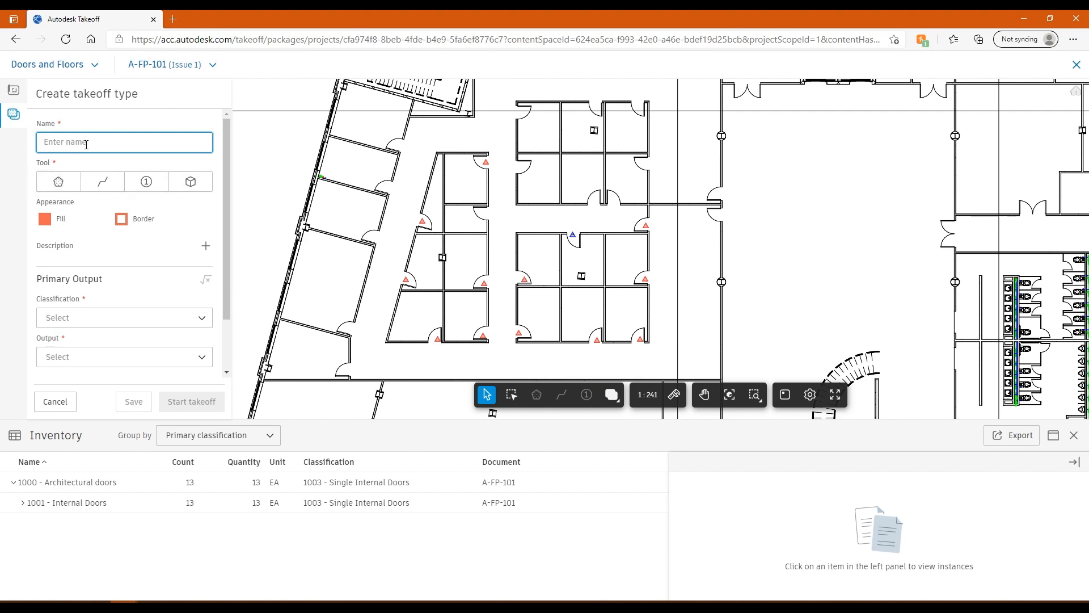
{"action": "type", "text": "Fll"}
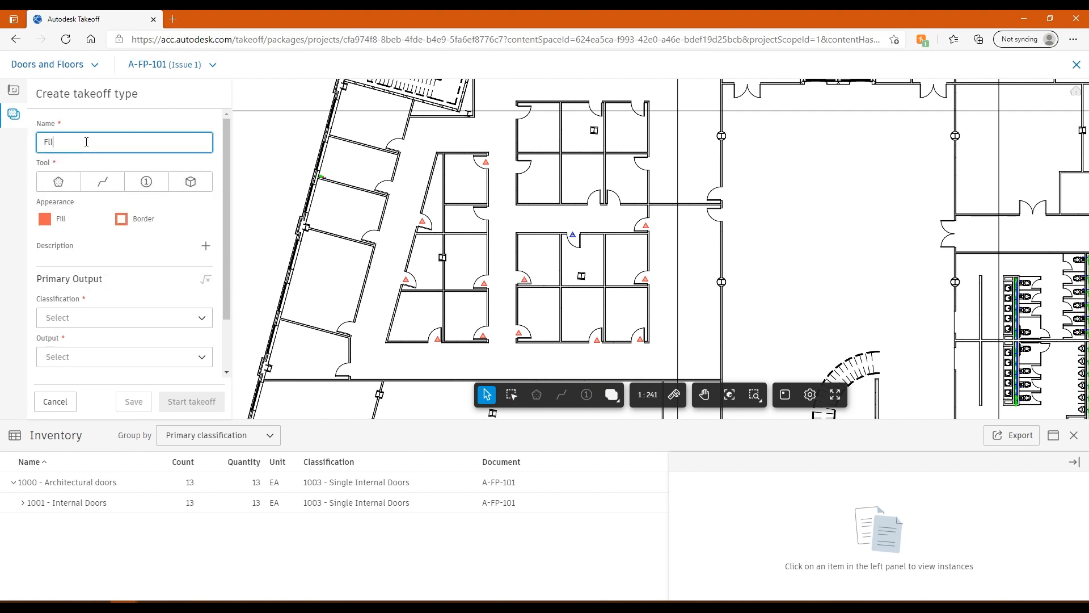
{"action": "type", "text": "Floor Viny"}
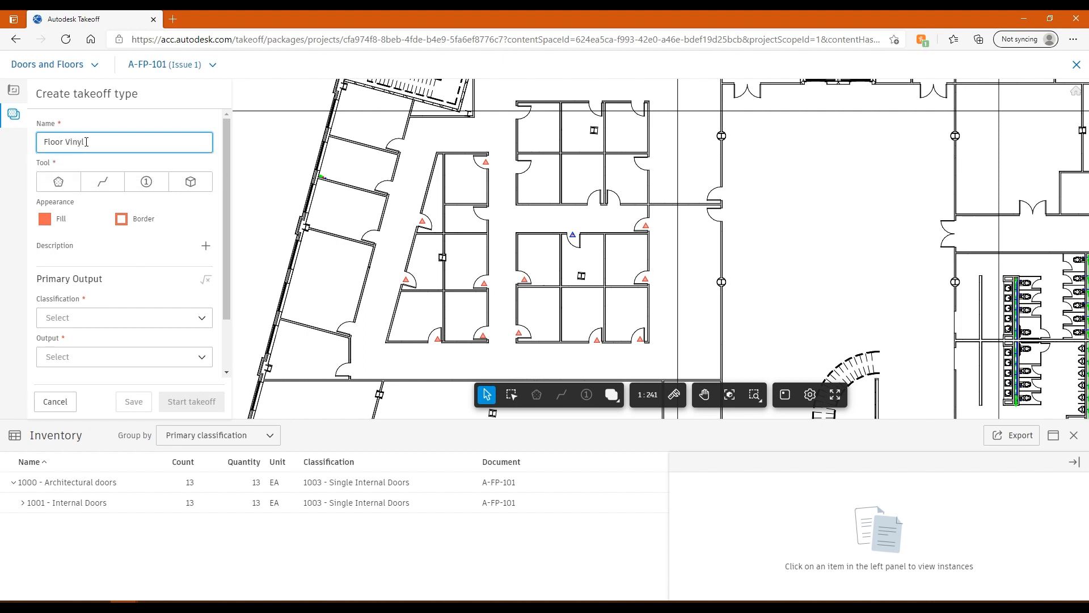
{"action": "left_click", "coordinate": [58, 181]}
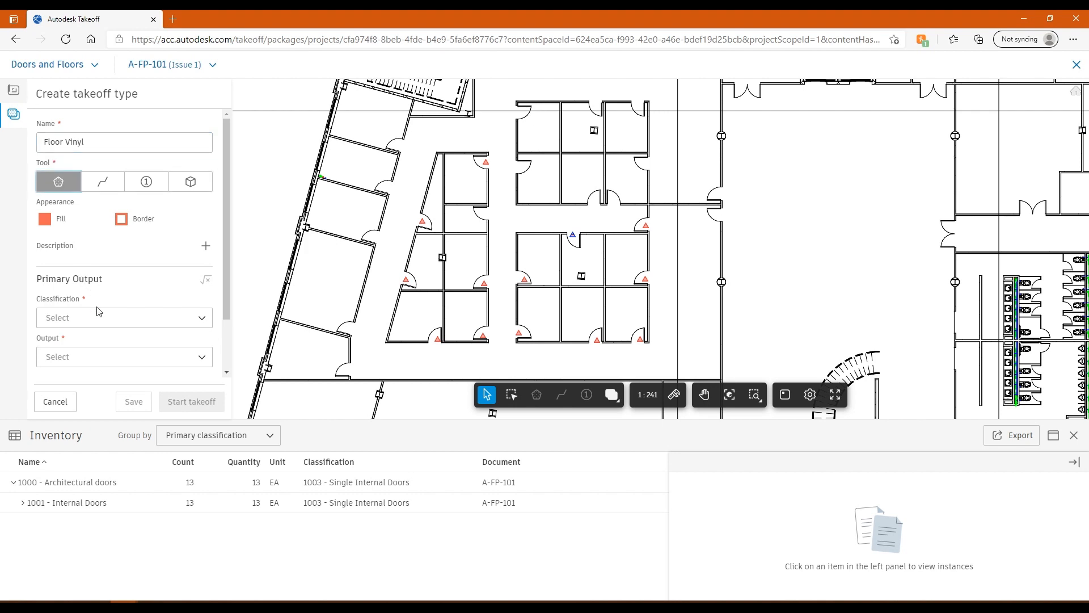
{"action": "left_click", "coordinate": [124, 318]}
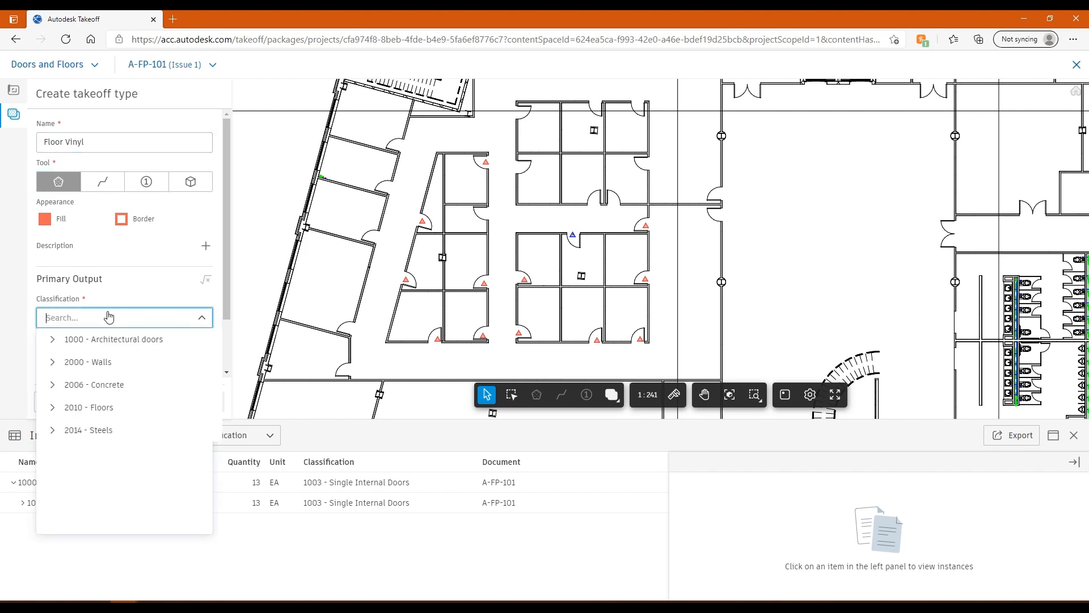
{"action": "type", "text": "v"}
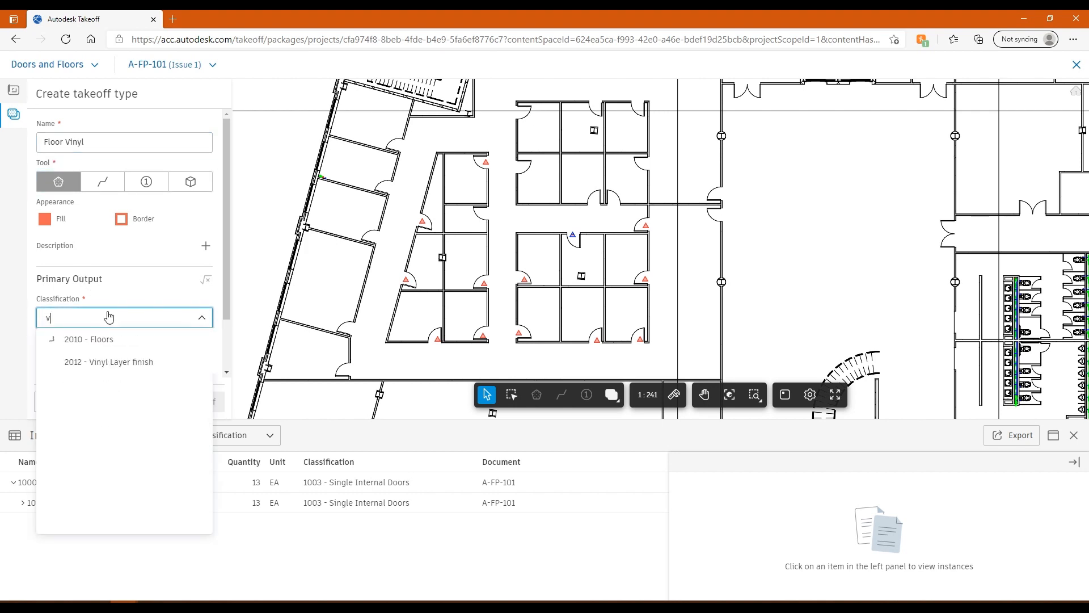
{"action": "type", "text": "in"}
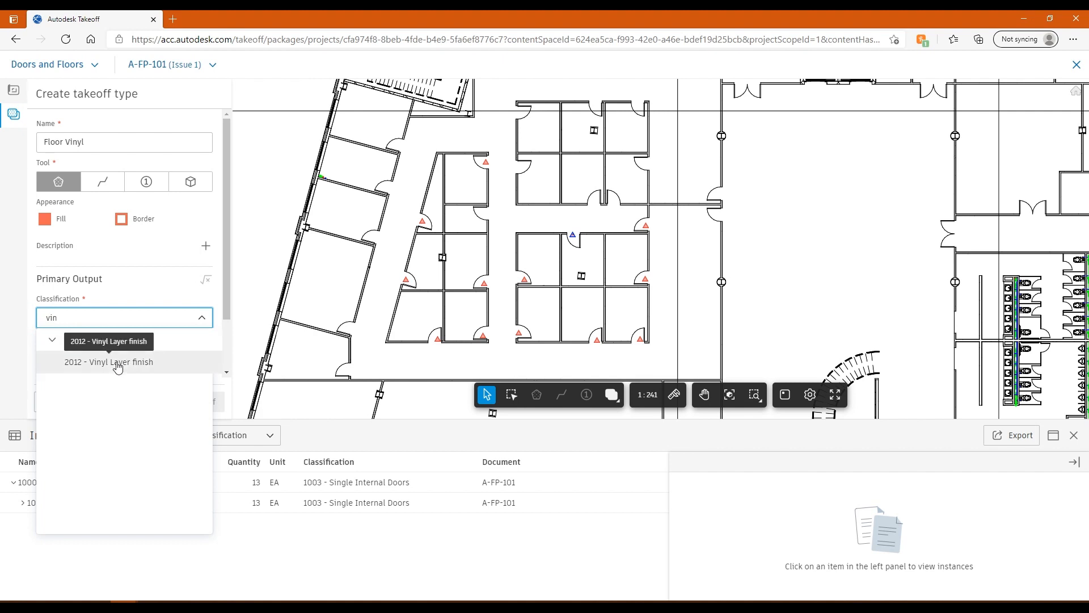
{"action": "left_click", "coordinate": [108, 362]}
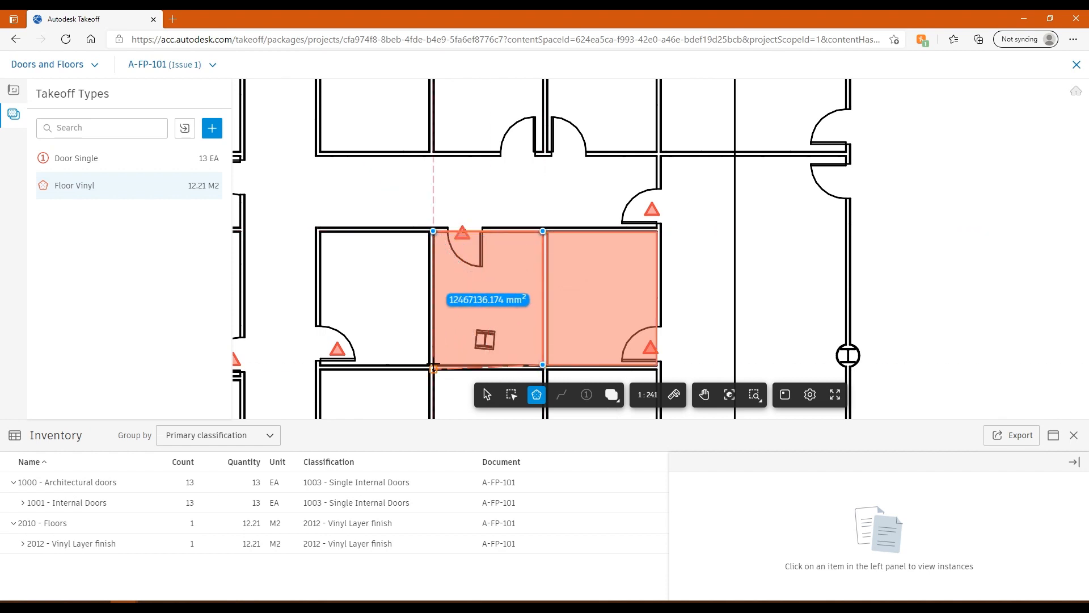
Close the second room's outline, bringing Floor Vinyl to 24.48 m² across two areas.
{"action": "left_click", "coordinate": [458, 319]}
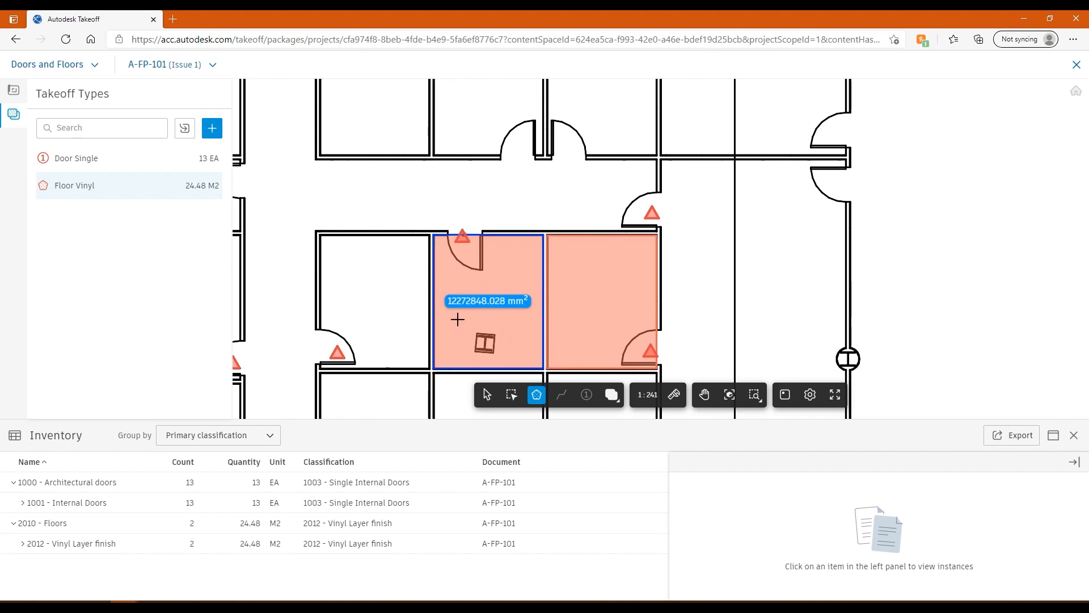
{"action": "mouse_move", "coordinate": [191, 179]}
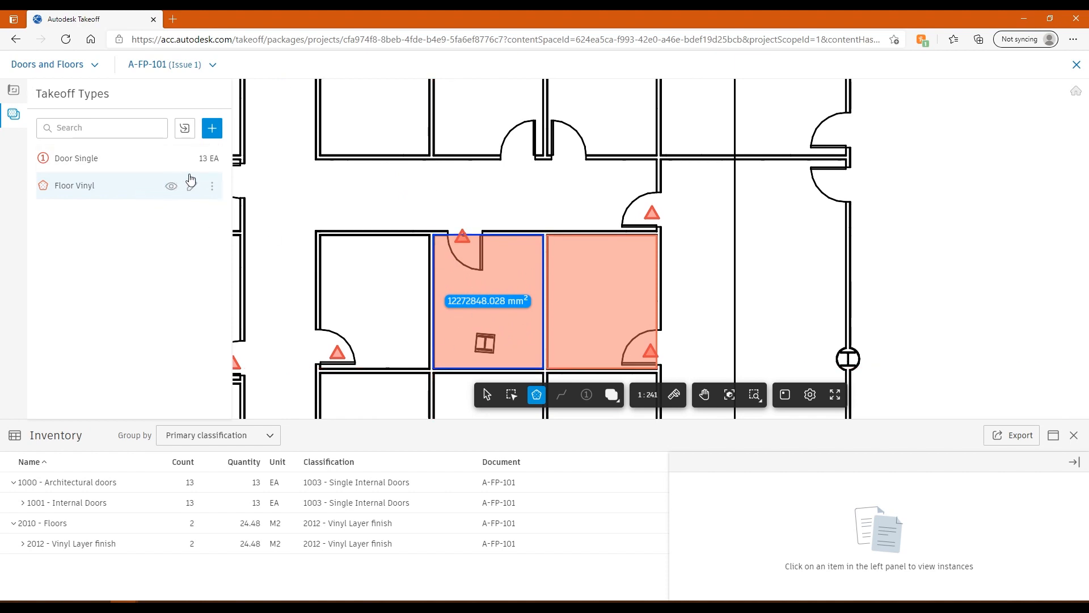
{"action": "mouse_move", "coordinate": [188, 189]}
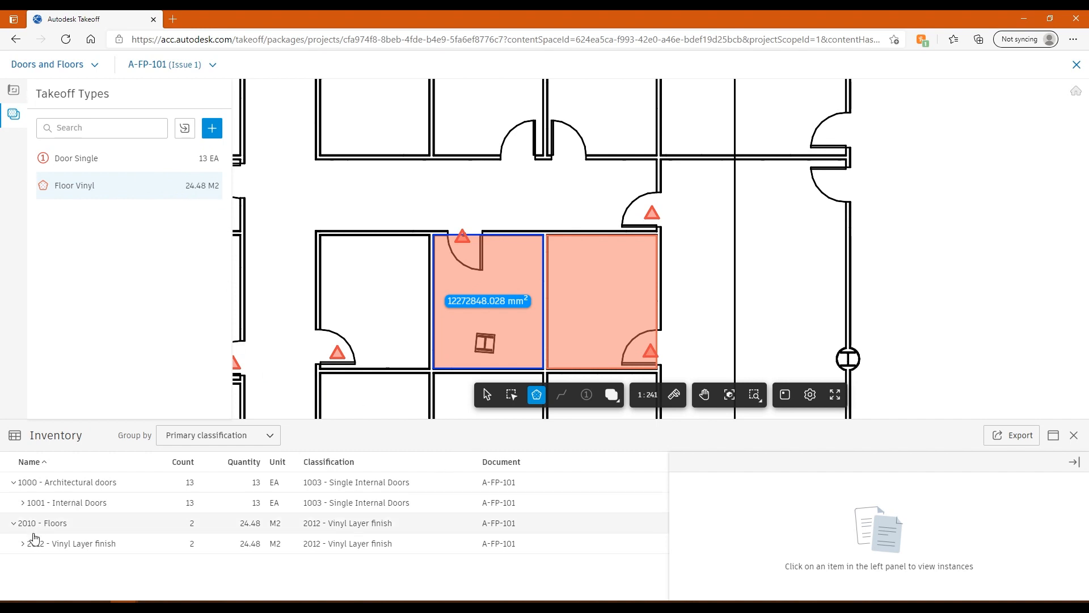
Expand Floor Vinyl in the inventory and select both areas, 12.21 and 12.27 m².
{"action": "left_click", "coordinate": [22, 544]}
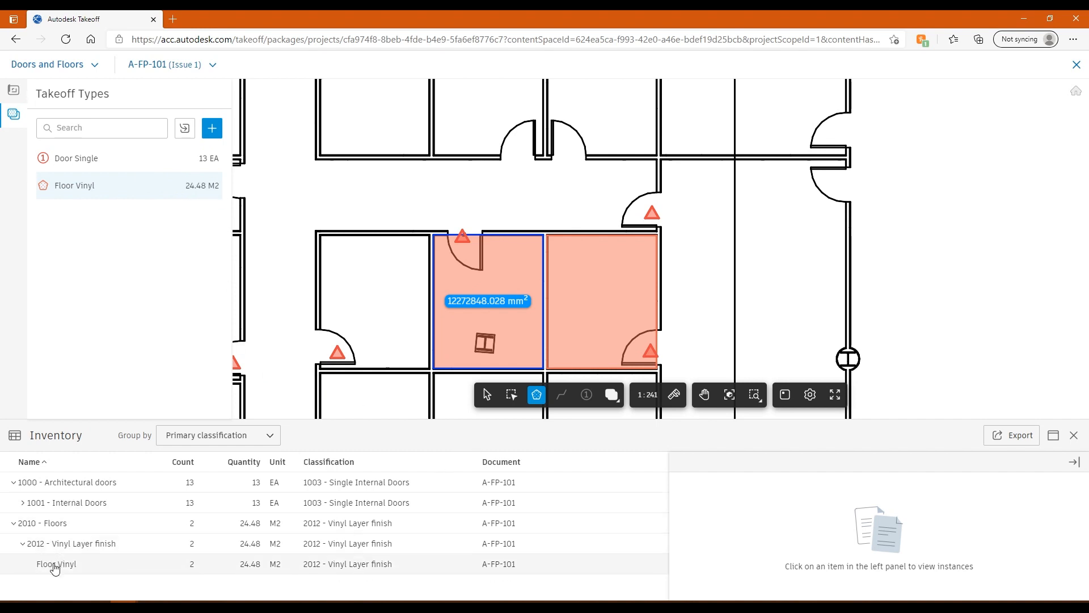
{"action": "left_click", "coordinate": [56, 564]}
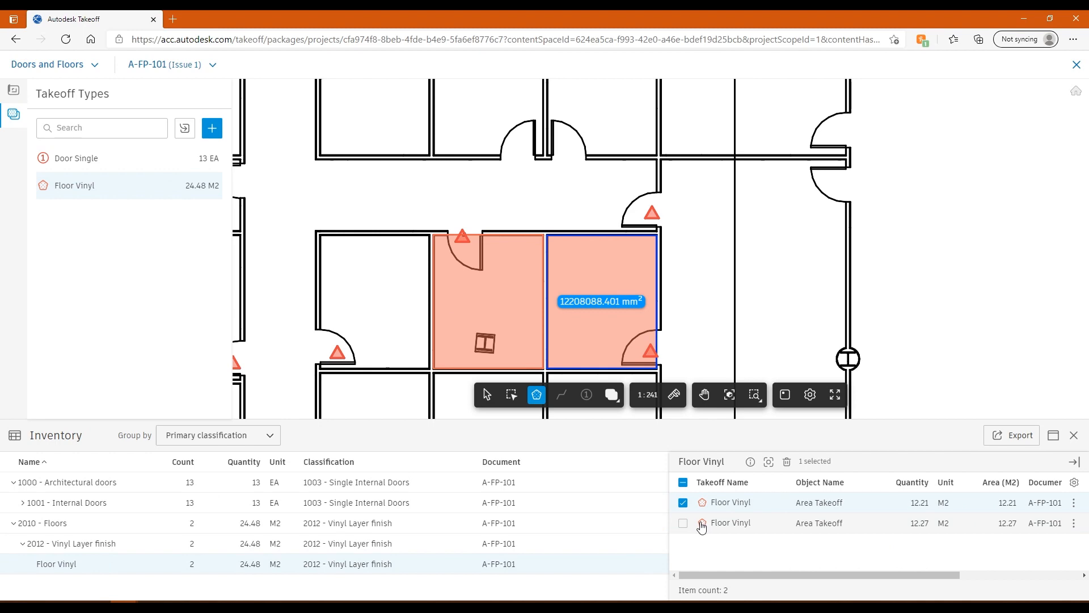
{"action": "left_click", "coordinate": [683, 522]}
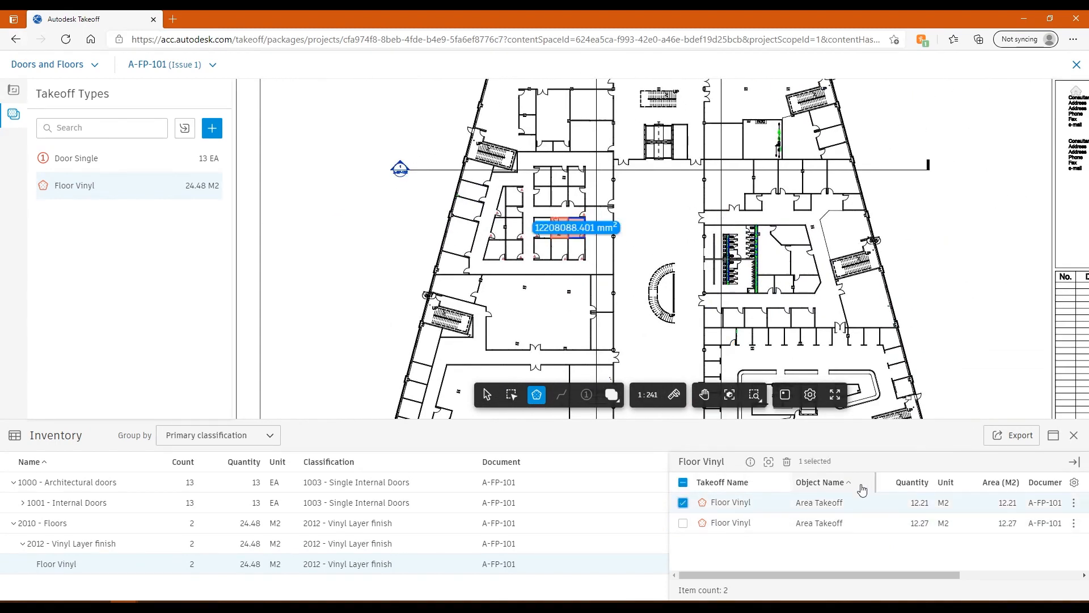
{"action": "left_click", "coordinate": [682, 522]}
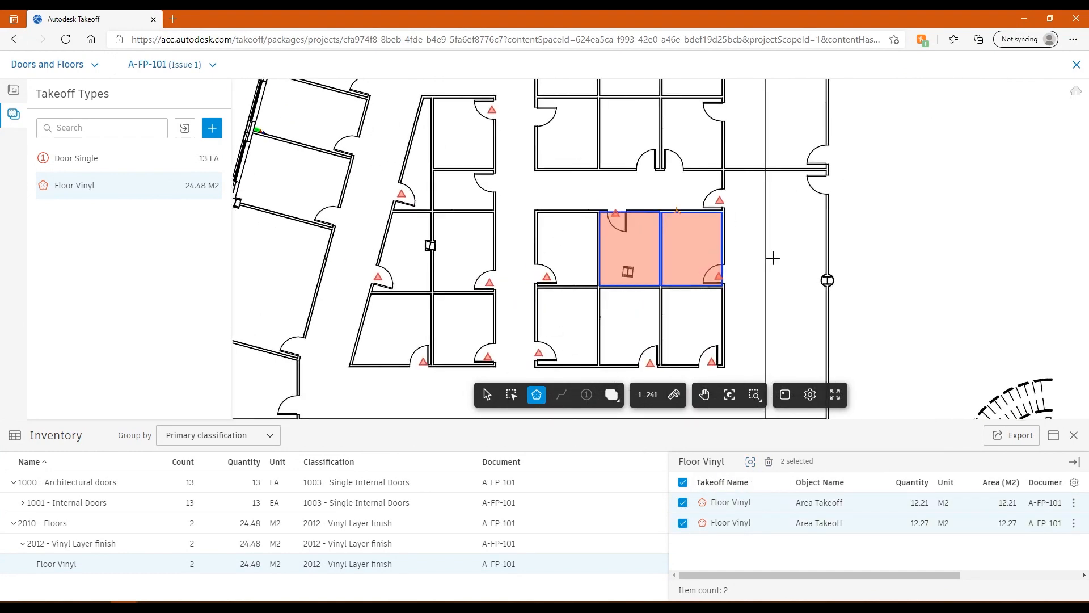
{"action": "mouse_move", "coordinate": [595, 304]}
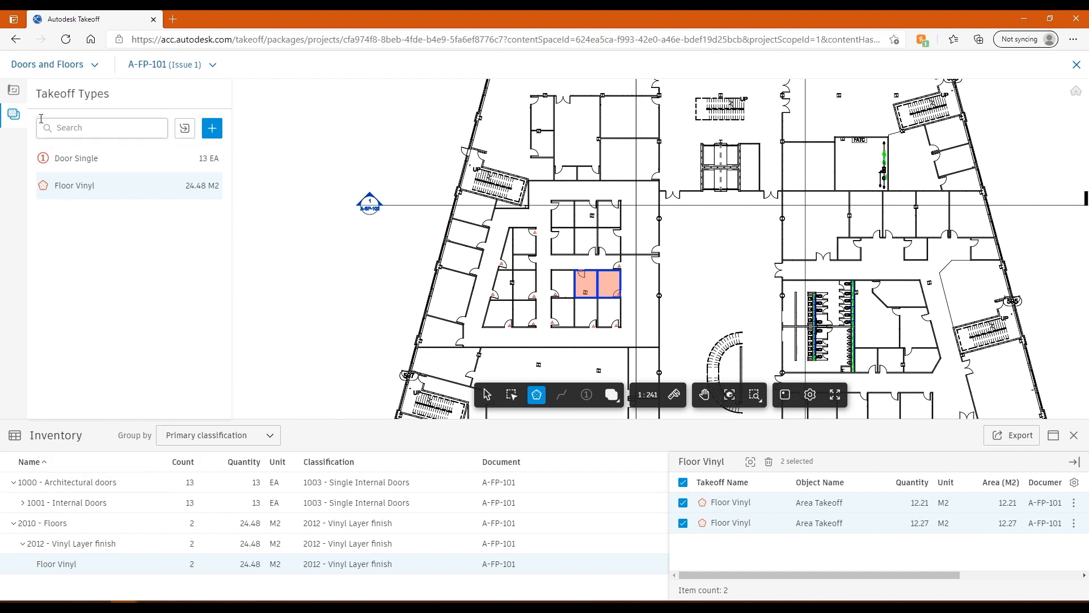
{"action": "mouse_move", "coordinate": [14, 90]}
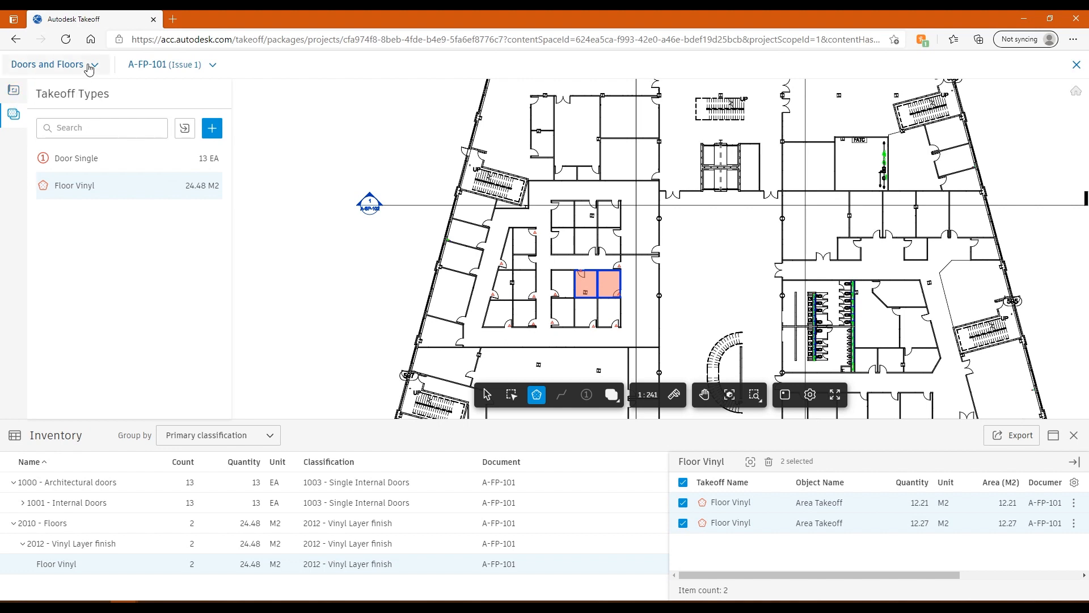
Open the Steels and Concrete package and filter its sheets to the two 3D models.
{"action": "left_click", "coordinate": [54, 65]}
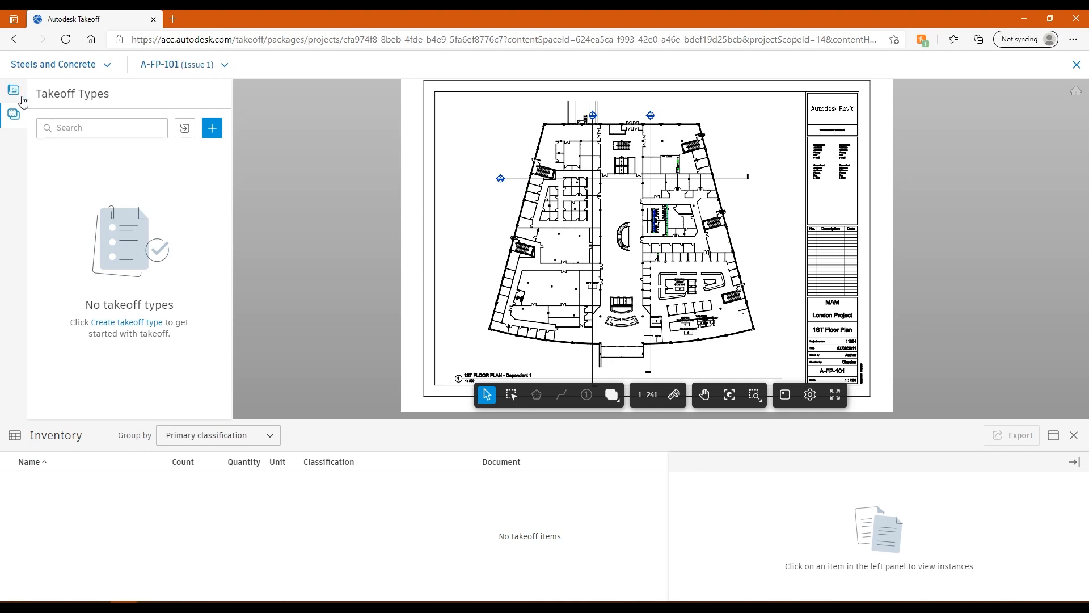
{"action": "left_click", "coordinate": [14, 90]}
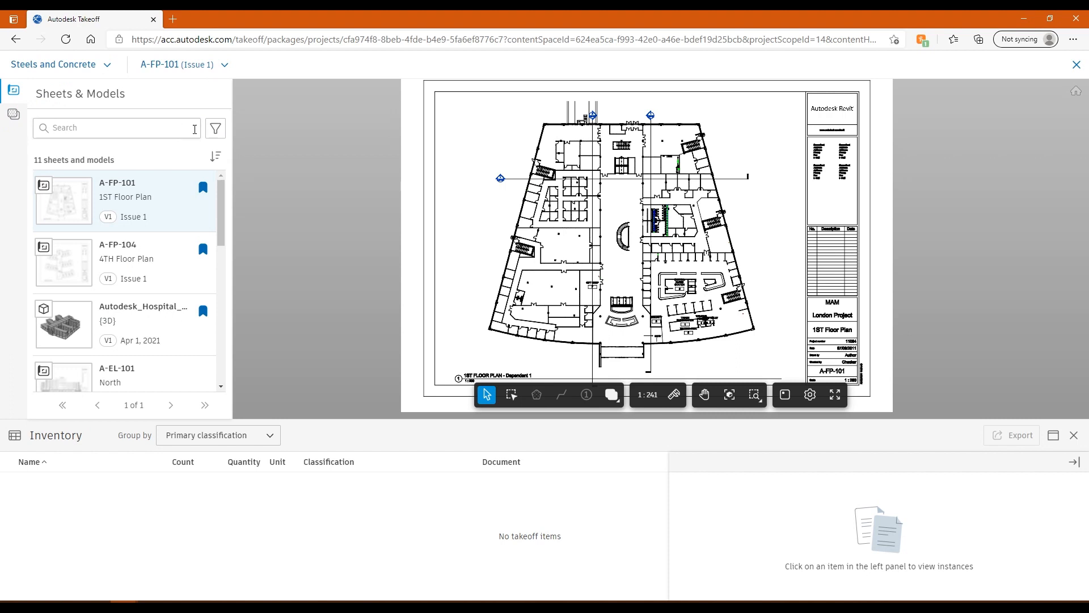
{"action": "left_click", "coordinate": [214, 127]}
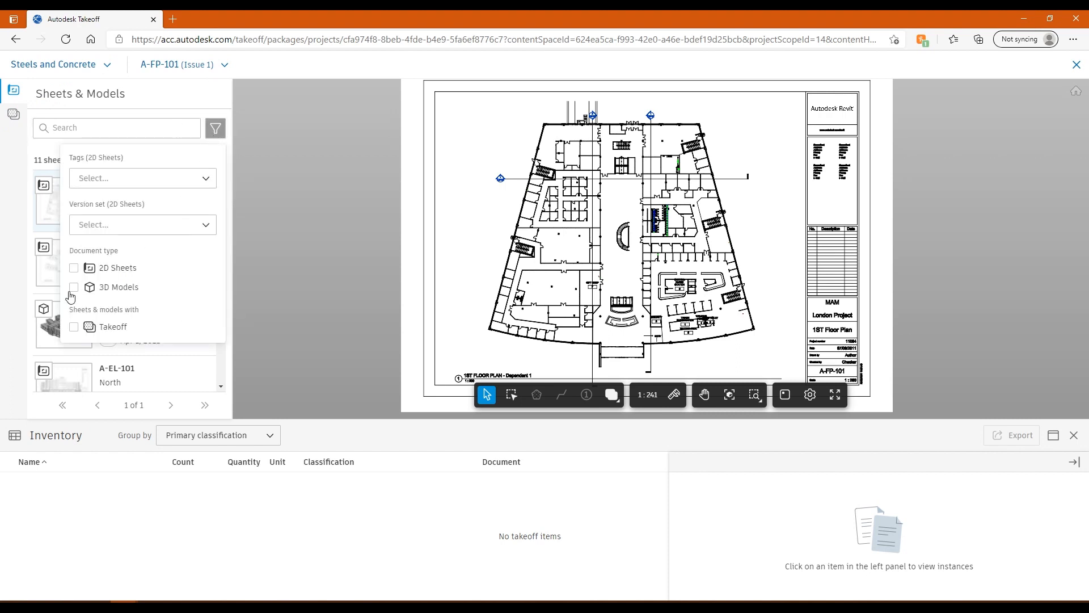
{"action": "left_click", "coordinate": [74, 287]}
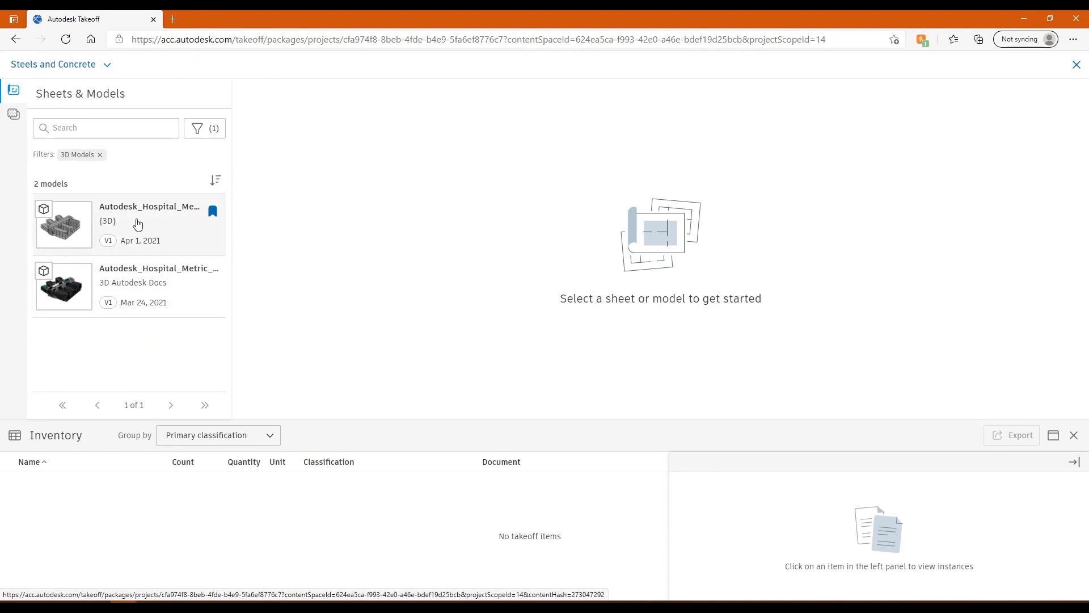
Open Autodesk_Hospital_Metric_Structural and orbit and zoom out to inspect it.
{"action": "left_click", "coordinate": [148, 206]}
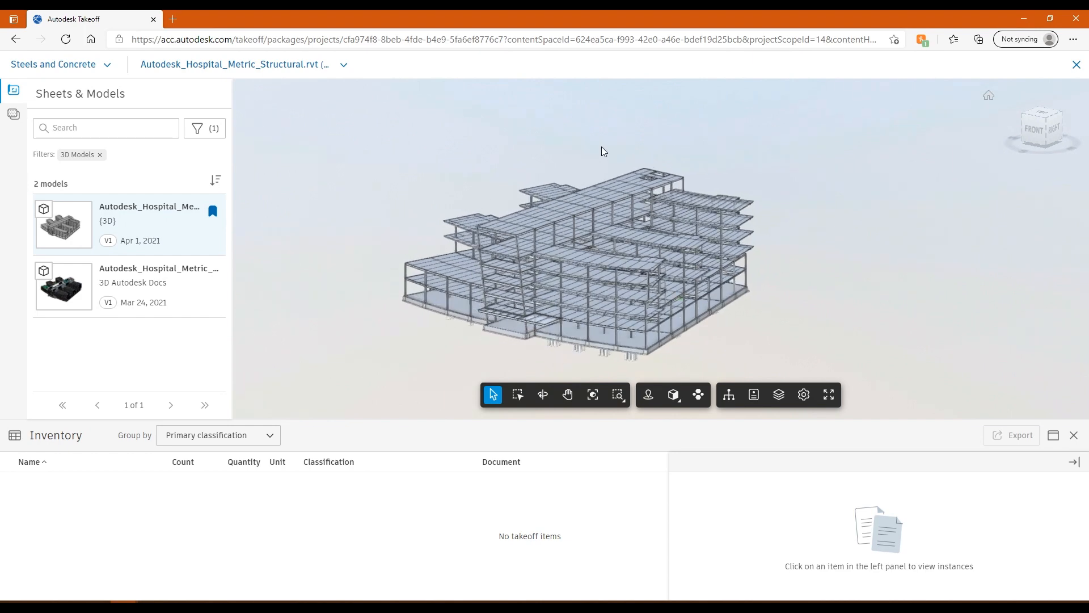
{"action": "mouse_move", "coordinate": [616, 246]}
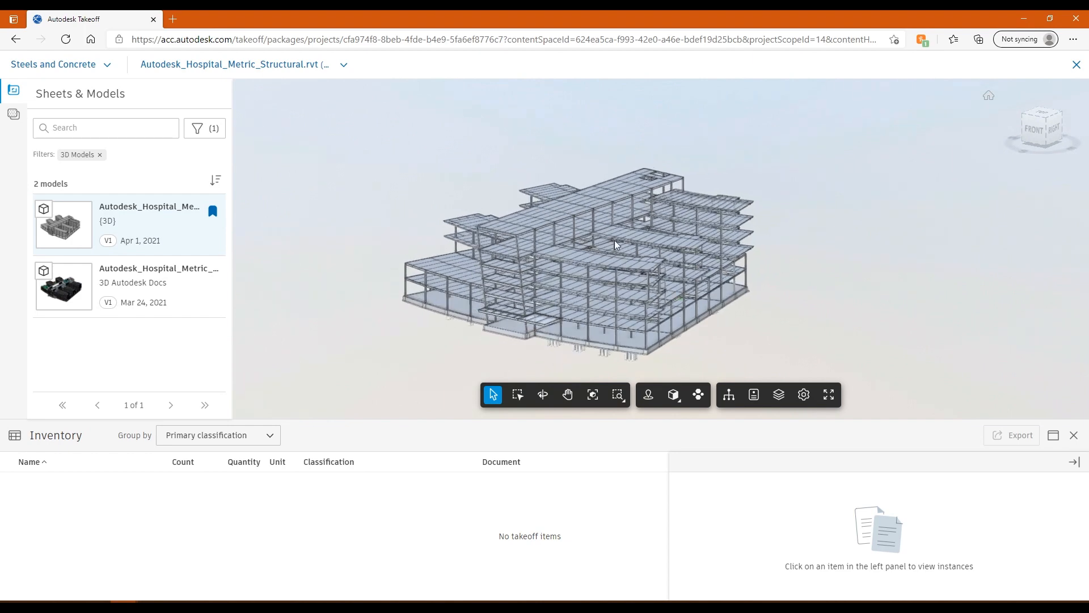
{"action": "left_click_drag", "start_coordinate": [615, 245], "coordinate": [660, 266]}
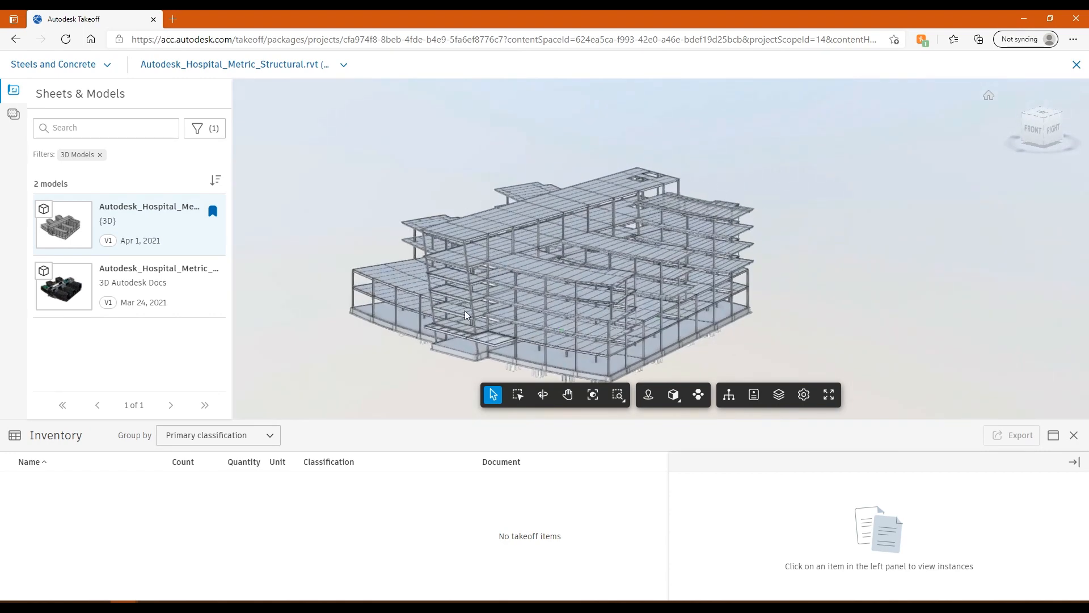
{"action": "left_click_drag", "start_coordinate": [466, 315], "coordinate": [663, 236]}
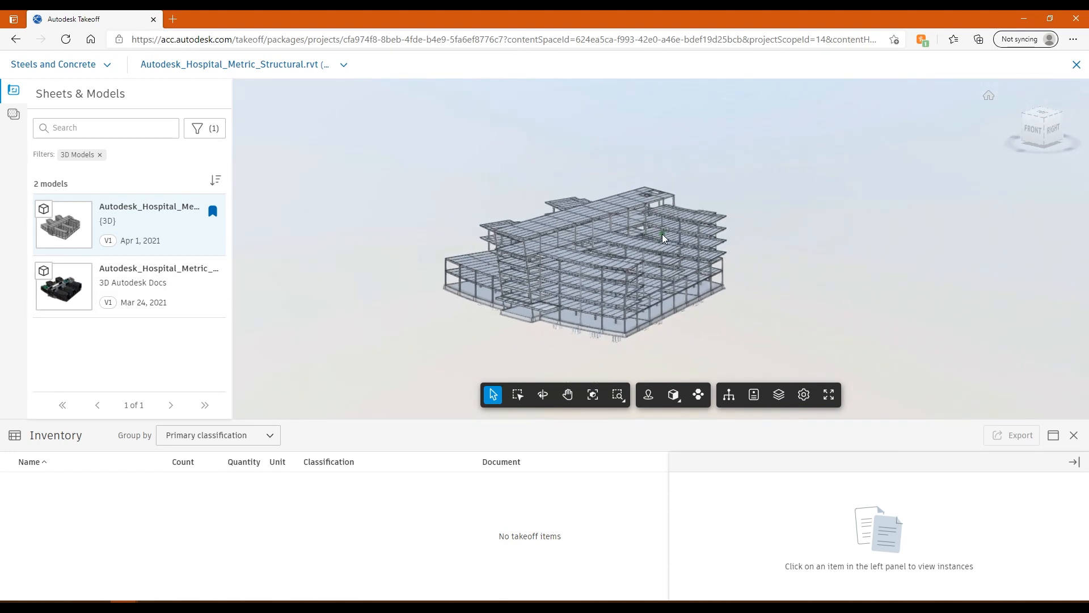
{"action": "left_click_drag", "start_coordinate": [663, 238], "coordinate": [504, 334]}
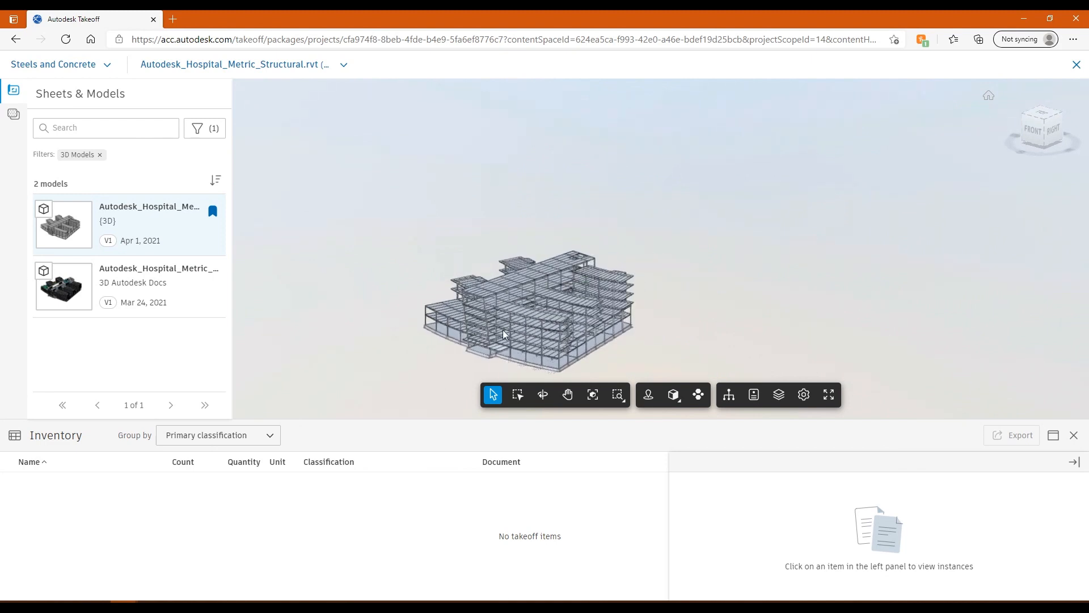
{"action": "mouse_move", "coordinate": [656, 358]}
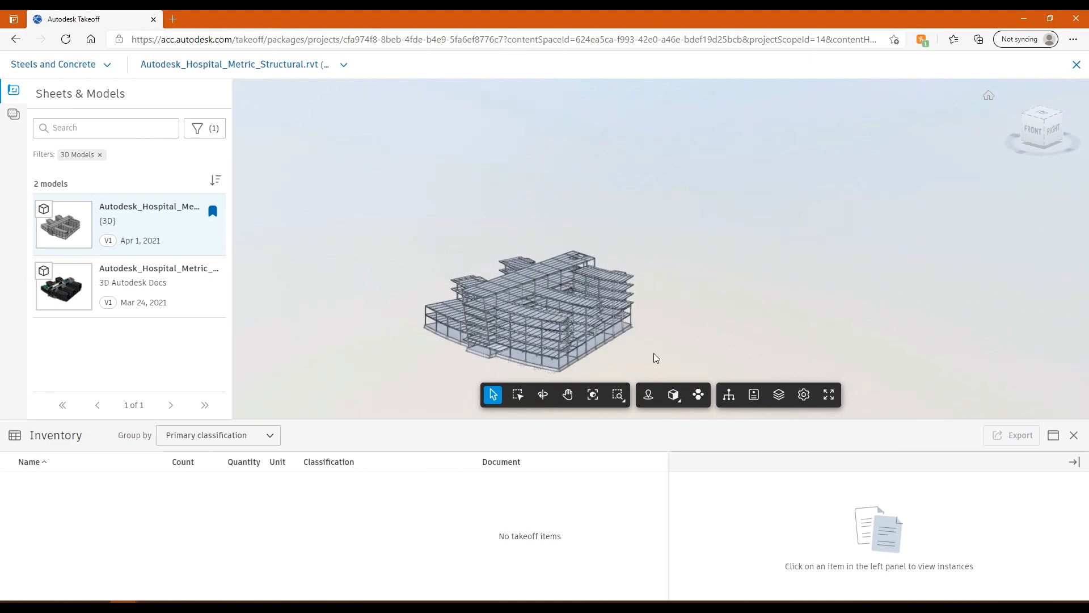
{"action": "mouse_move", "coordinate": [699, 395]}
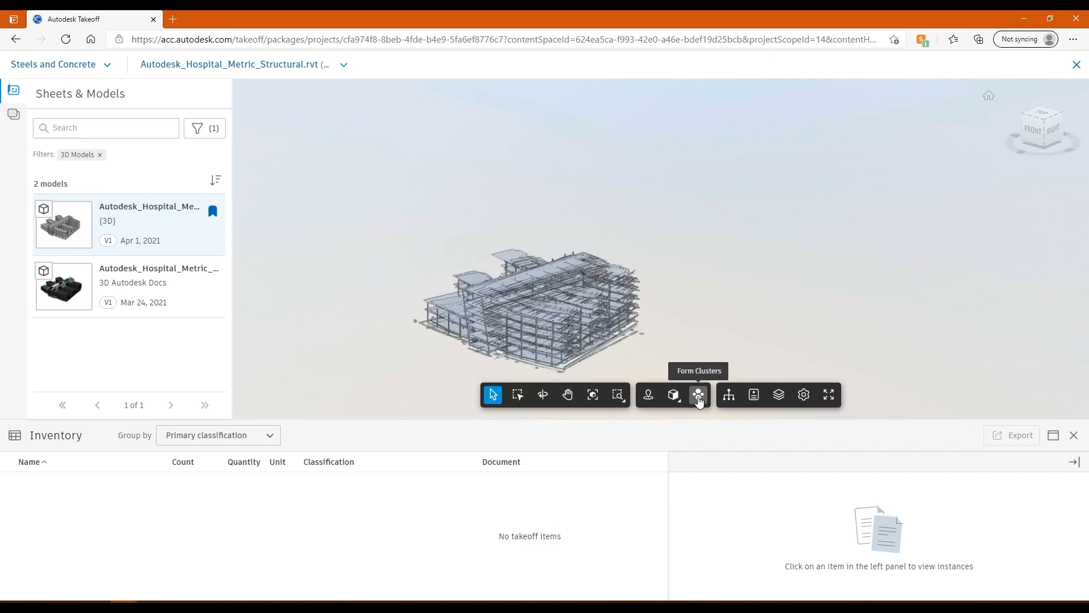
Form category clusters, pan to Structural Columns, and show the empty takeoff types list.
{"action": "left_click", "coordinate": [699, 395]}
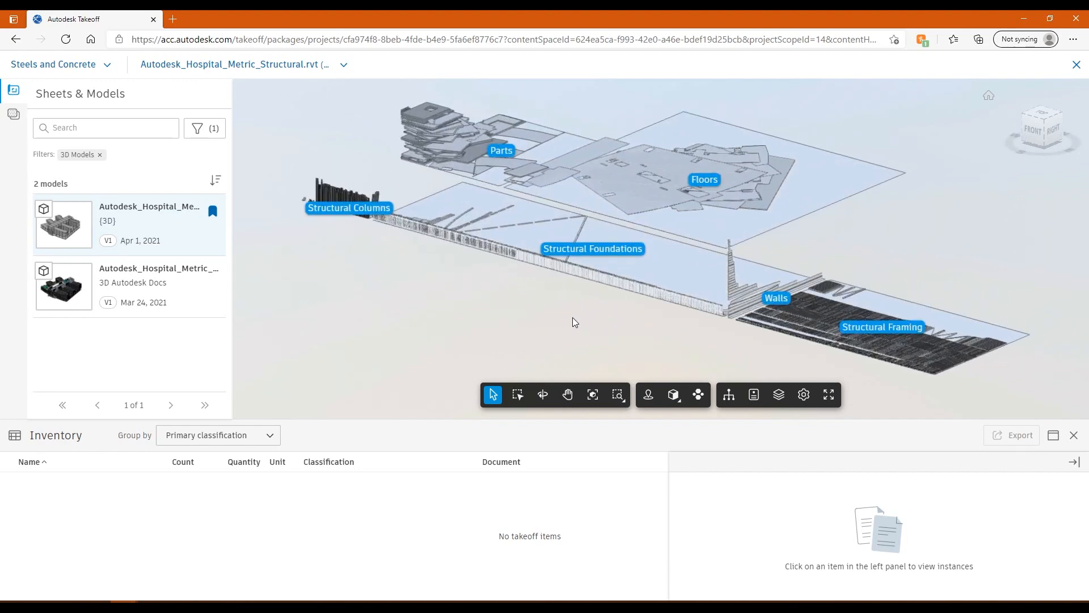
{"action": "left_click_drag", "start_coordinate": [575, 321], "coordinate": [510, 325]}
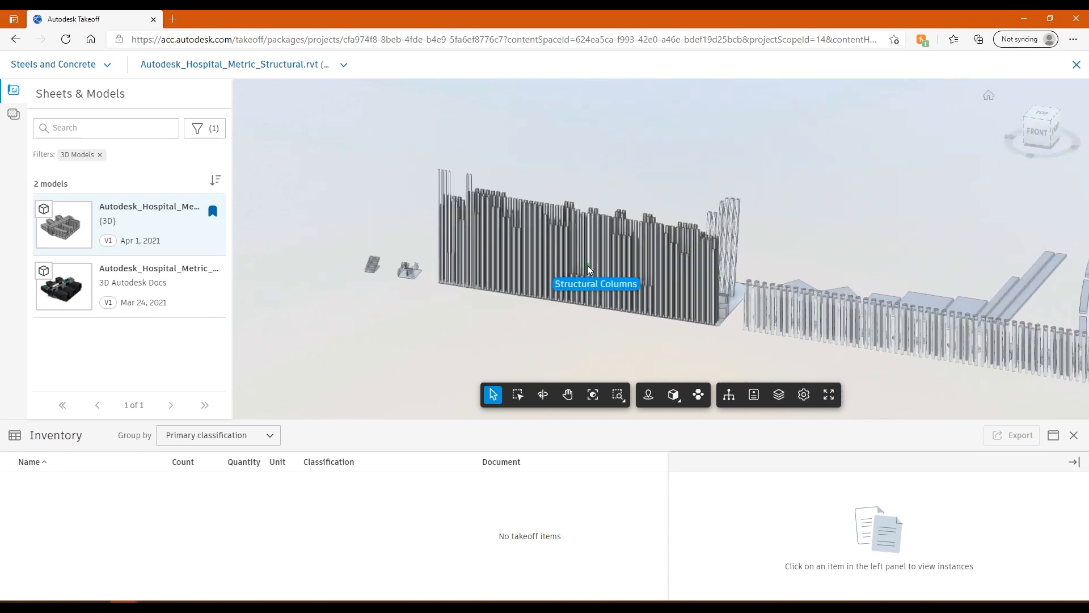
{"action": "left_click", "coordinate": [14, 114]}
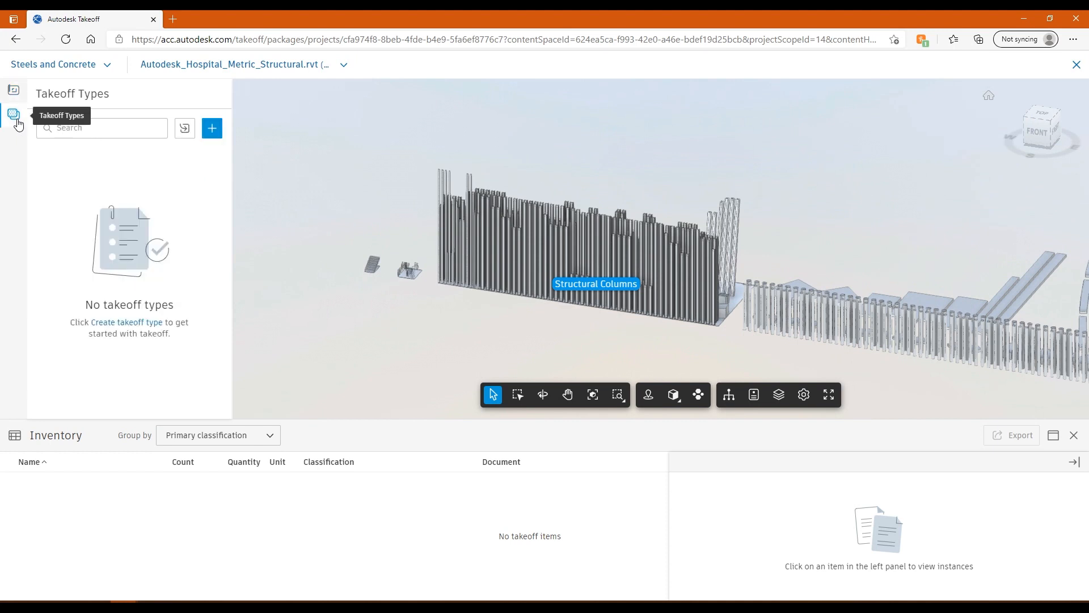
{"action": "mouse_move", "coordinate": [231, 152]}
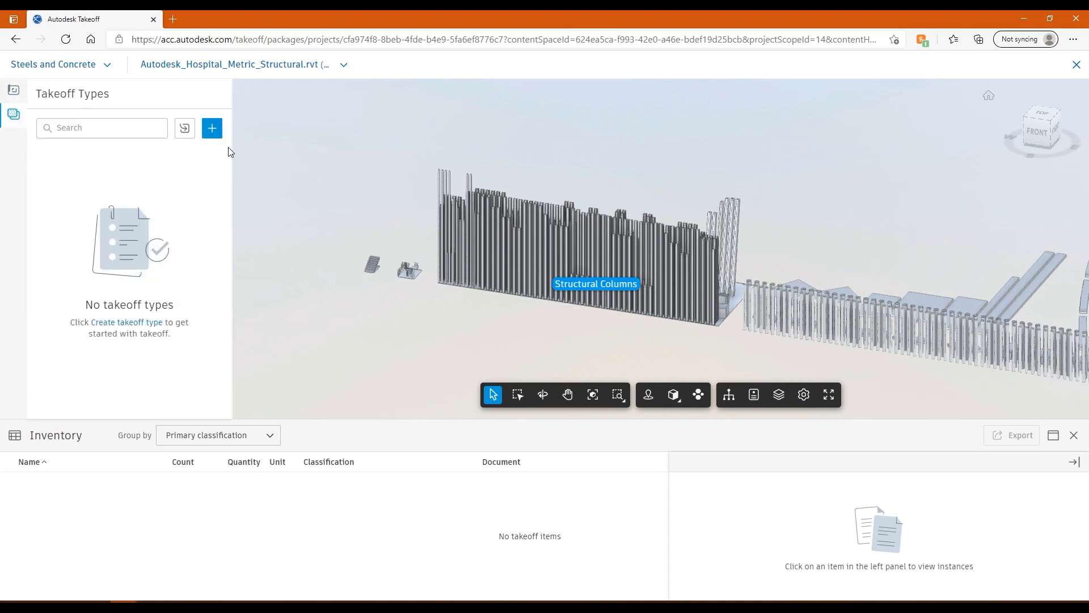
{"action": "mouse_move", "coordinate": [212, 129]}
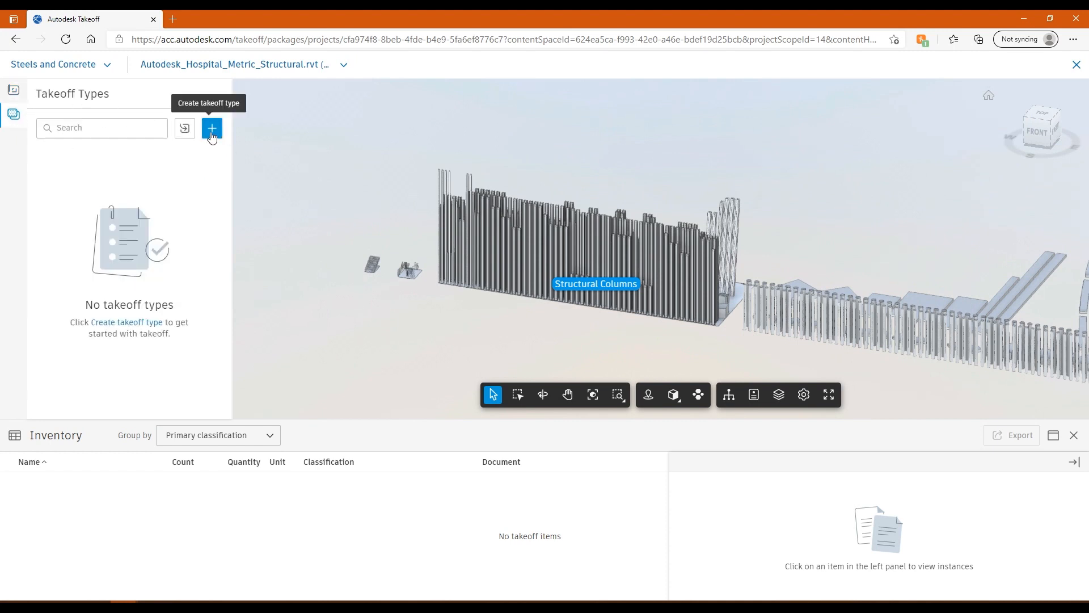
{"action": "mouse_move", "coordinate": [138, 143]}
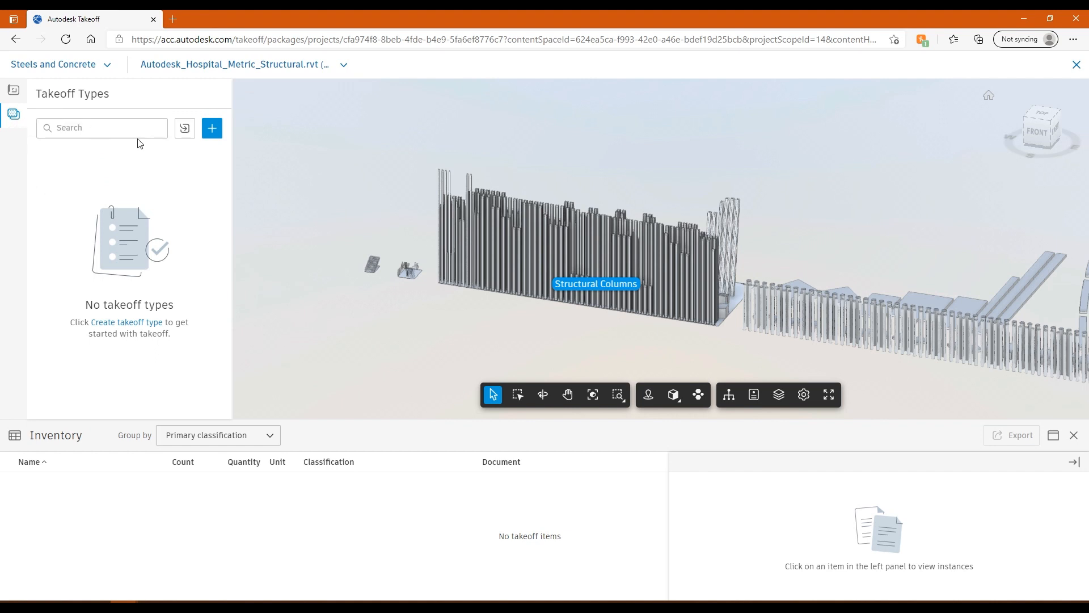
{"action": "left_click", "coordinate": [212, 127]}
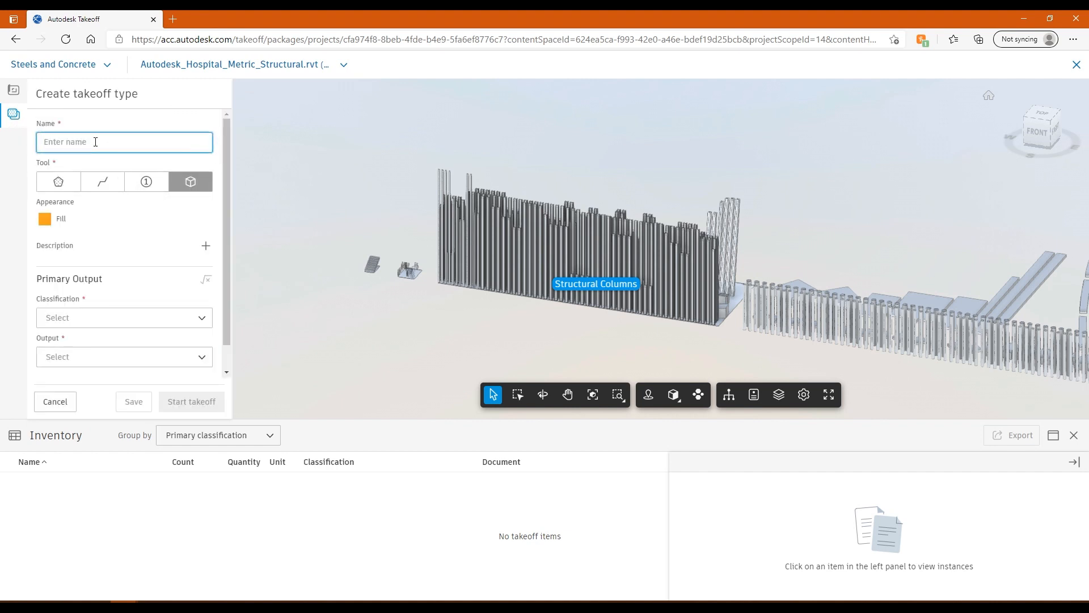
{"action": "left_click", "coordinate": [124, 142]}
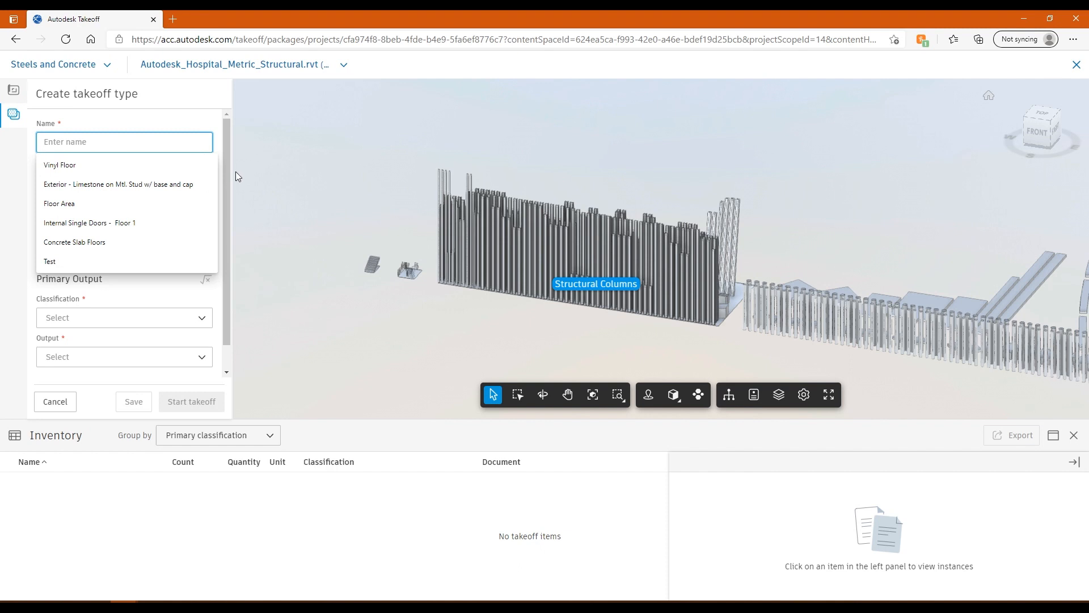
{"action": "left_click", "coordinate": [55, 402]}
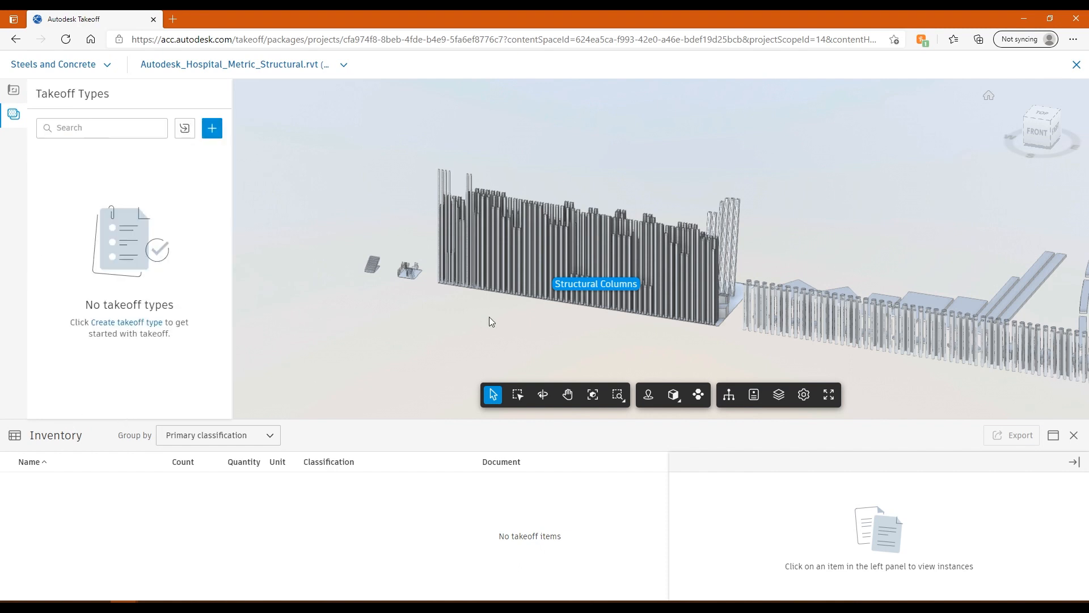
Select all 356x368x177UC columns from a column's context menu and start a new takeoff type.
{"action": "right_click", "coordinate": [595, 283]}
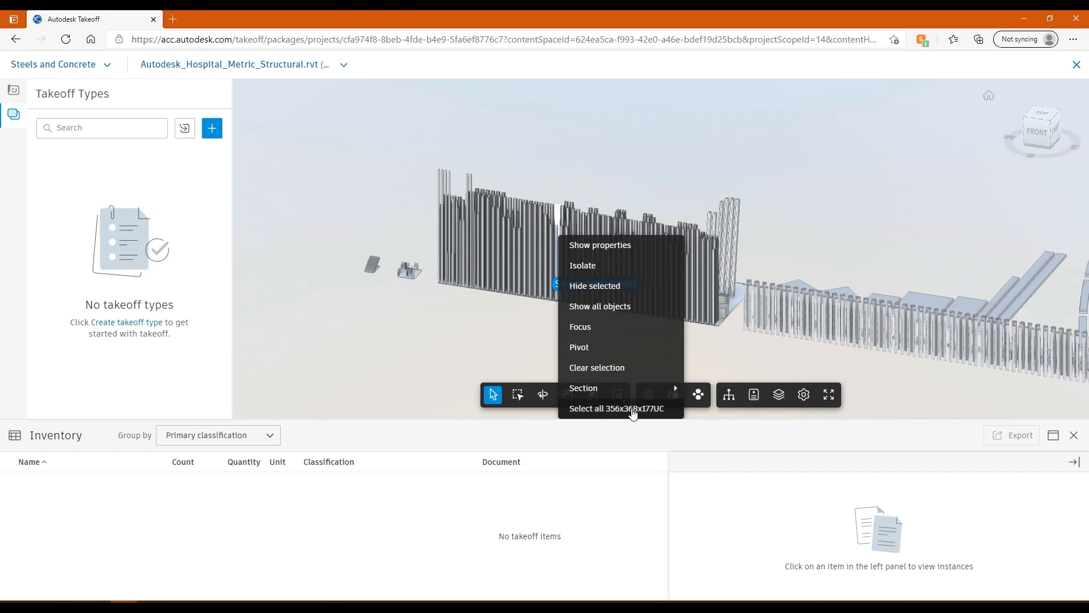
{"action": "left_click", "coordinate": [618, 408]}
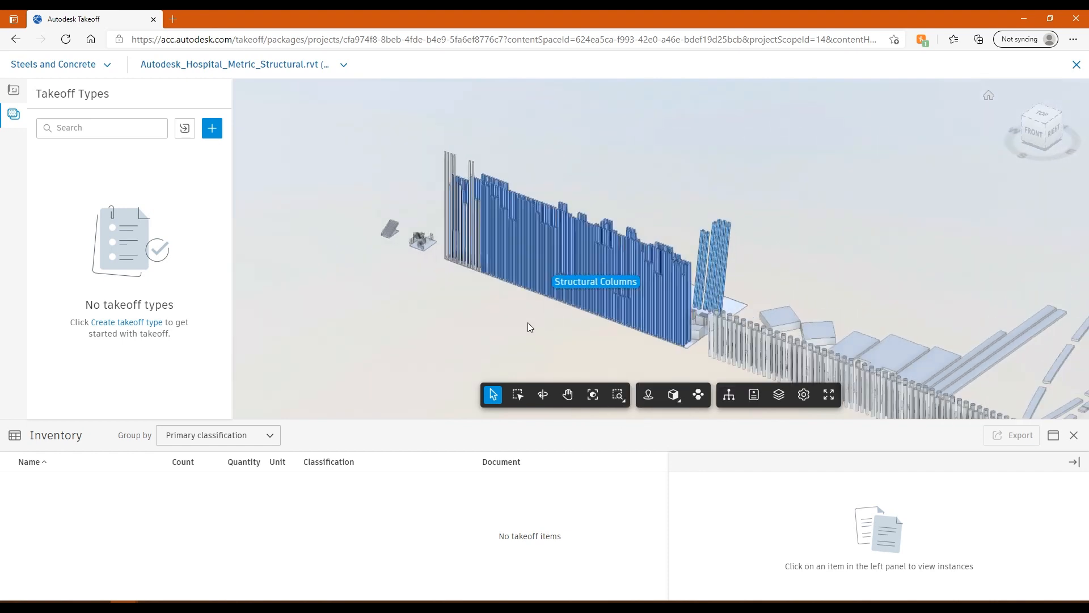
{"action": "mouse_move", "coordinate": [556, 258]}
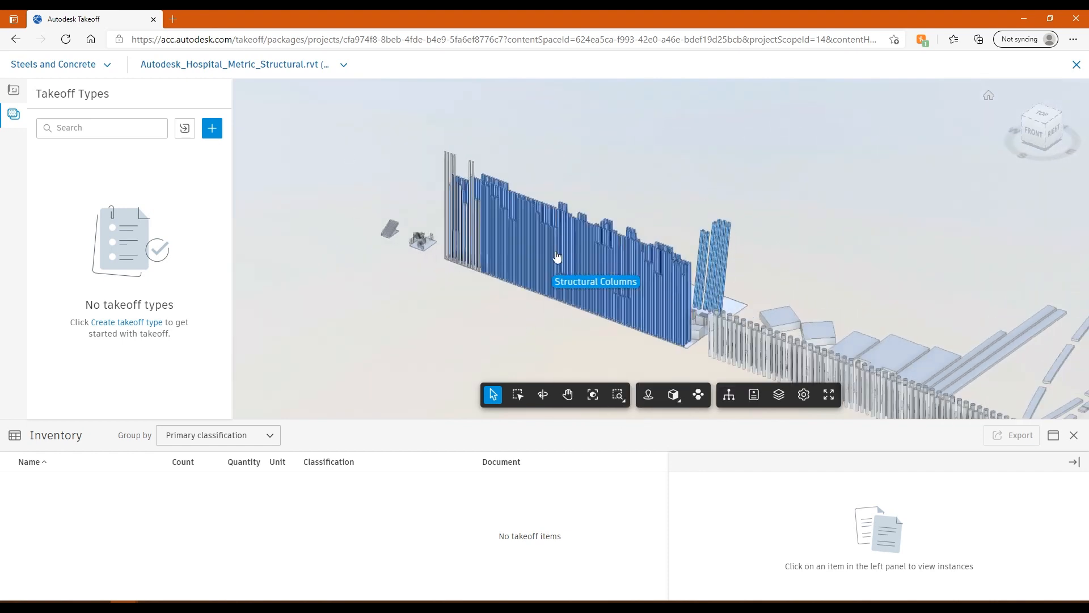
{"action": "right_click", "coordinate": [556, 257]}
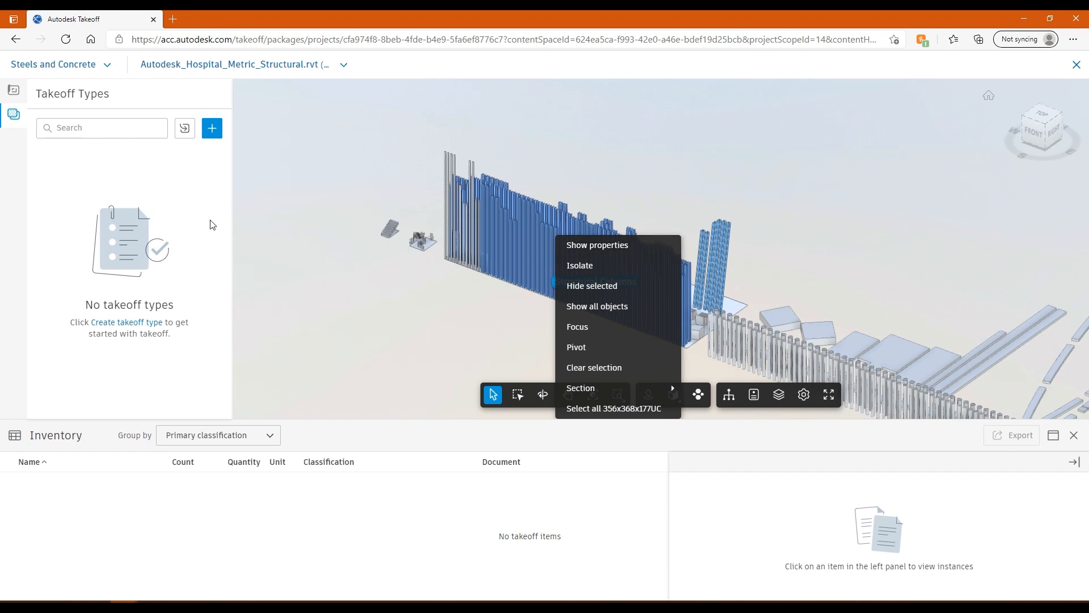
{"action": "left_click", "coordinate": [211, 128]}
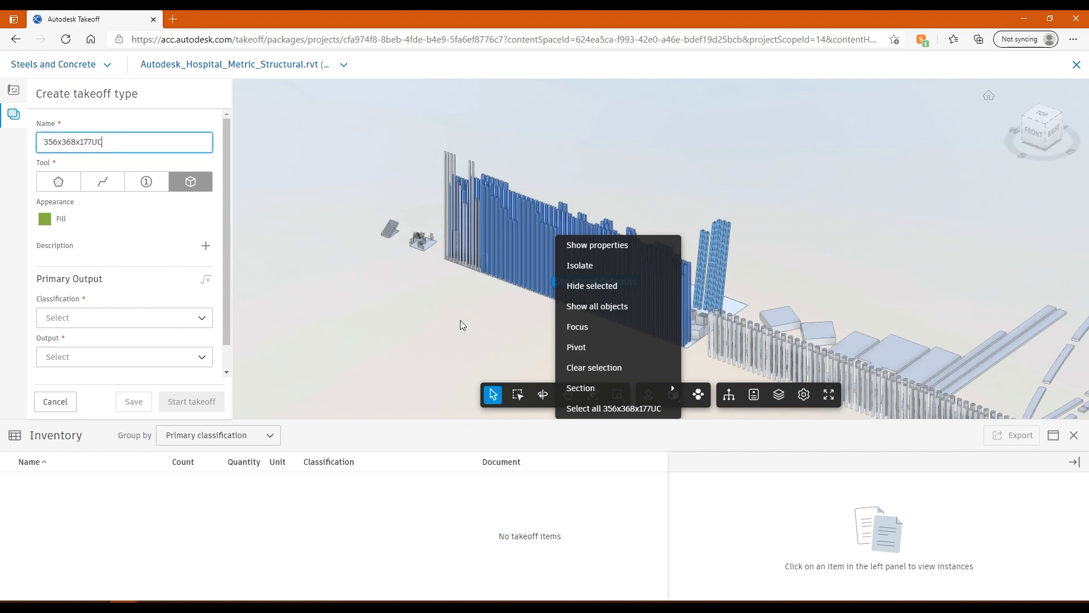
Classify the type as 2015 - 356x368x177UC, keep Cubic Meters (M3) output, and save.
{"action": "left_click", "coordinate": [124, 317]}
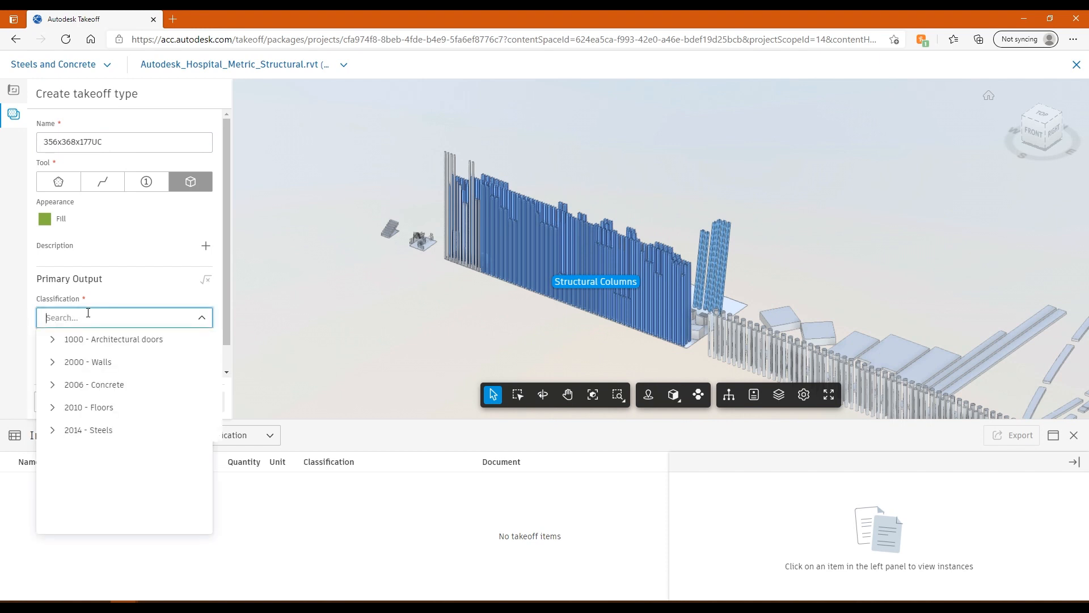
{"action": "type", "text": "256"}
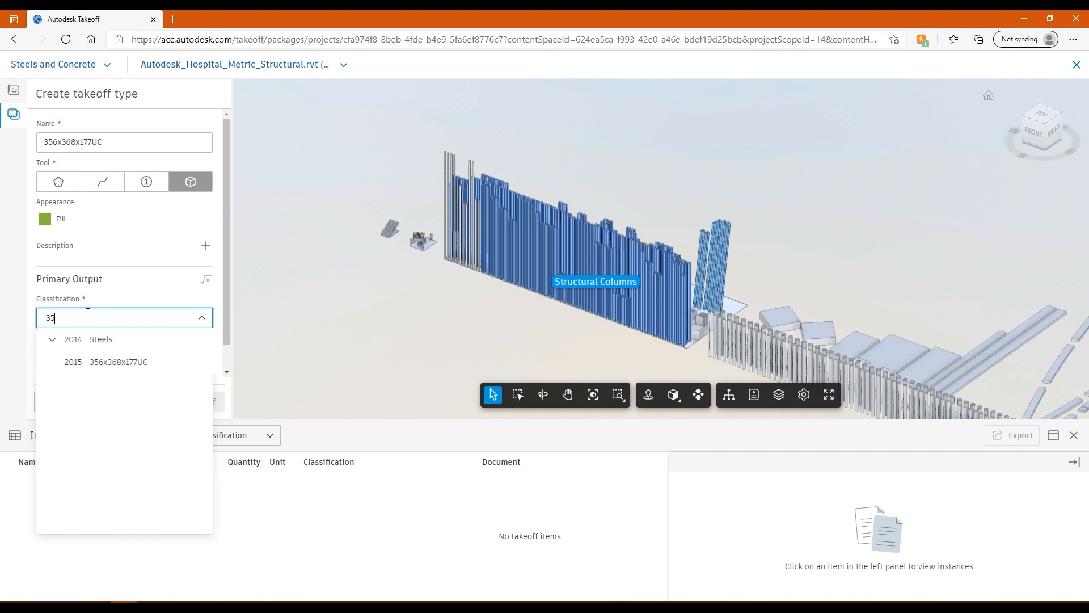
{"action": "left_click", "coordinate": [105, 362]}
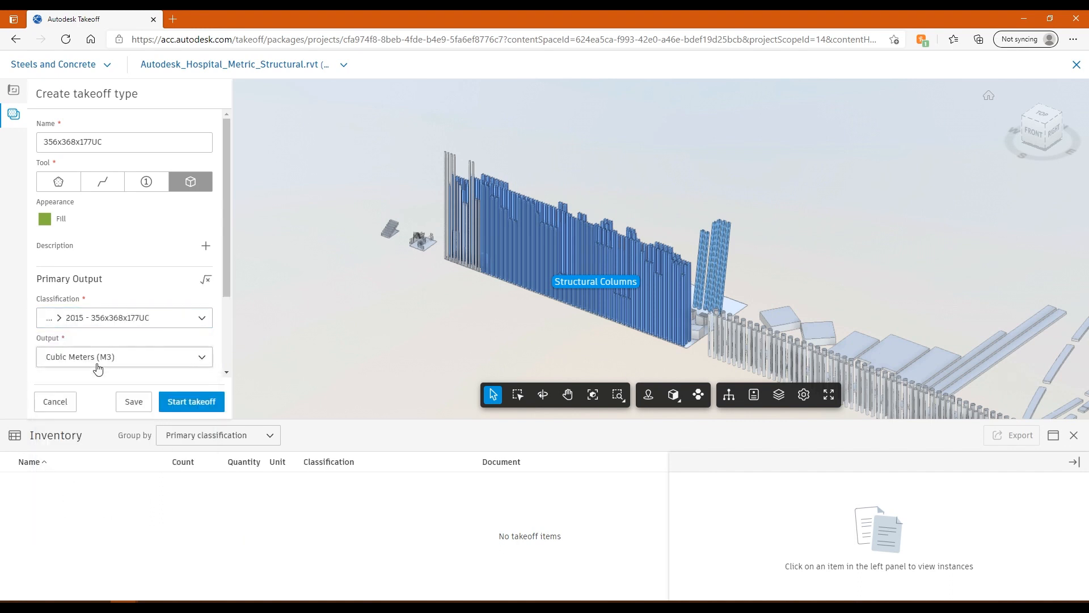
{"action": "scroll", "scroll_direction": "down", "scroll_amount": 3}
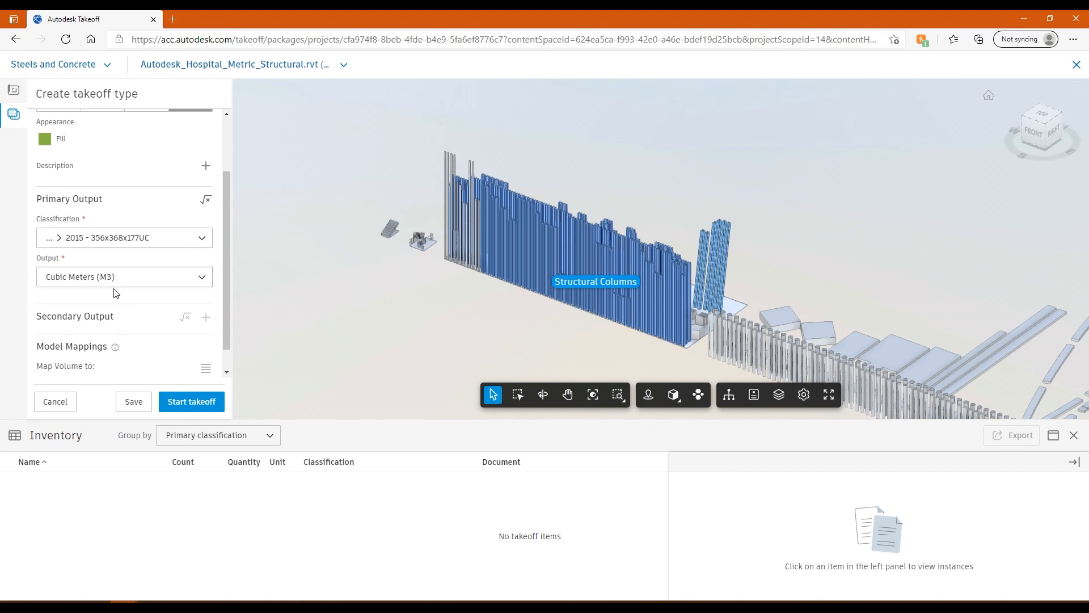
{"action": "mouse_move", "coordinate": [109, 292]}
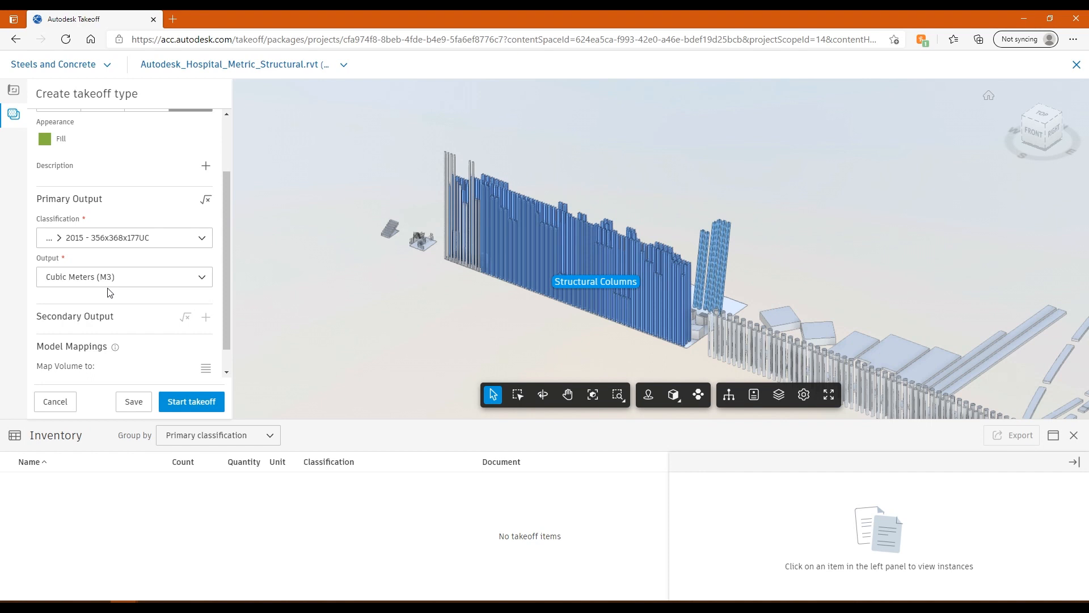
{"action": "left_click", "coordinate": [191, 401]}
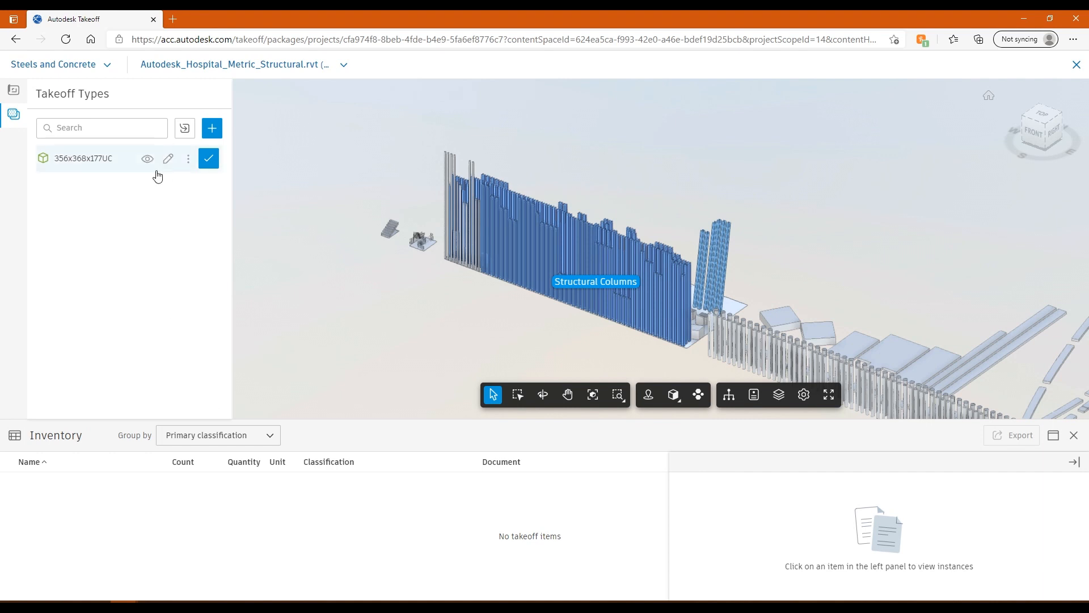
{"action": "mouse_move", "coordinate": [79, 173]}
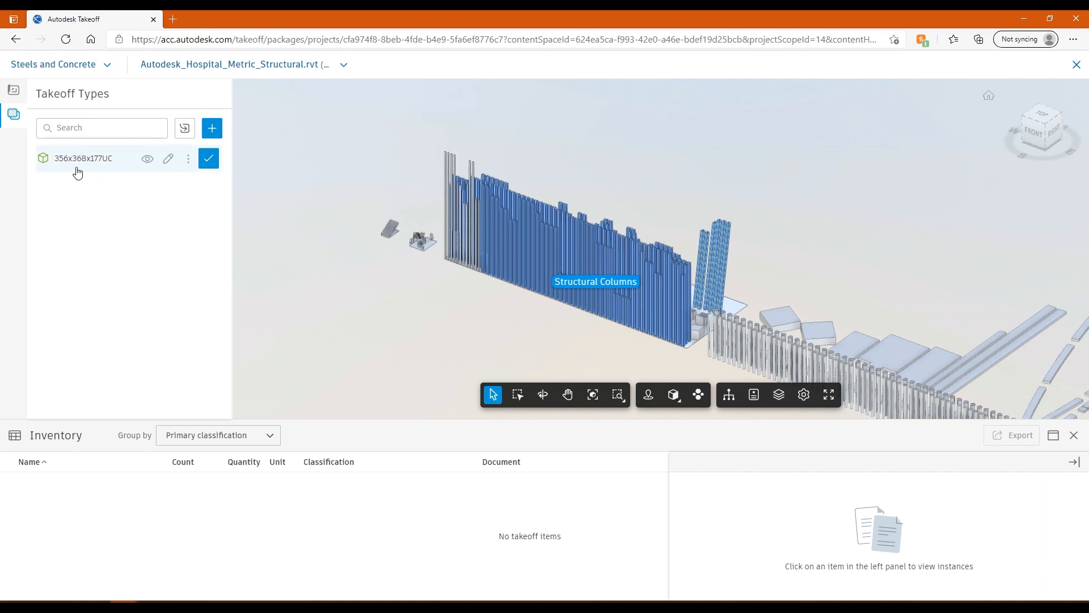
Add the 207 columns (47.77 M3) to inventory and select every 150mm concrete floor.
{"action": "left_click", "coordinate": [208, 159]}
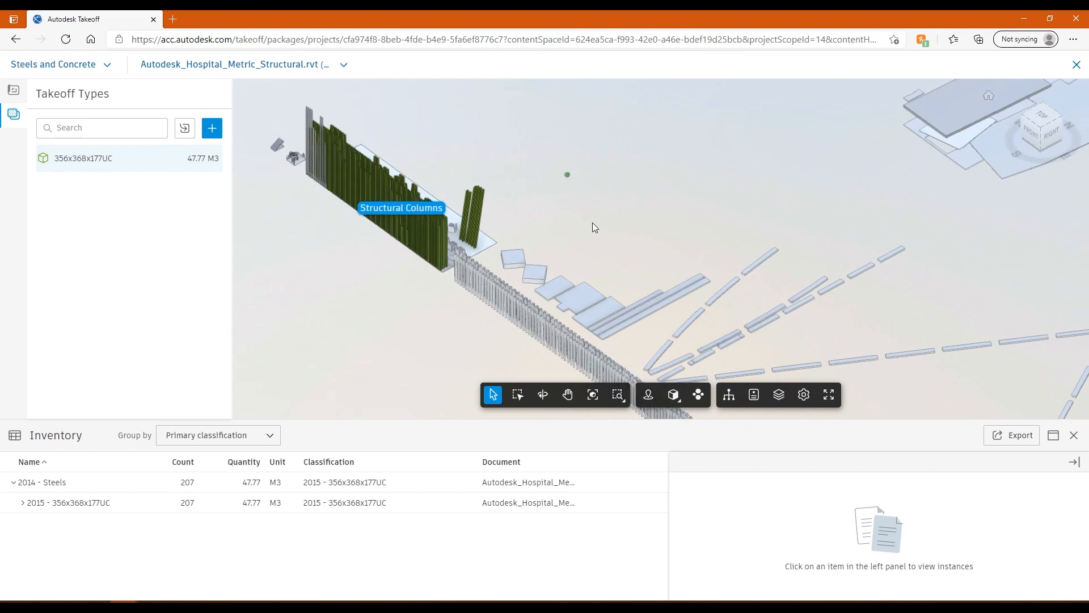
{"action": "left_click_drag", "start_coordinate": [594, 228], "coordinate": [659, 261]}
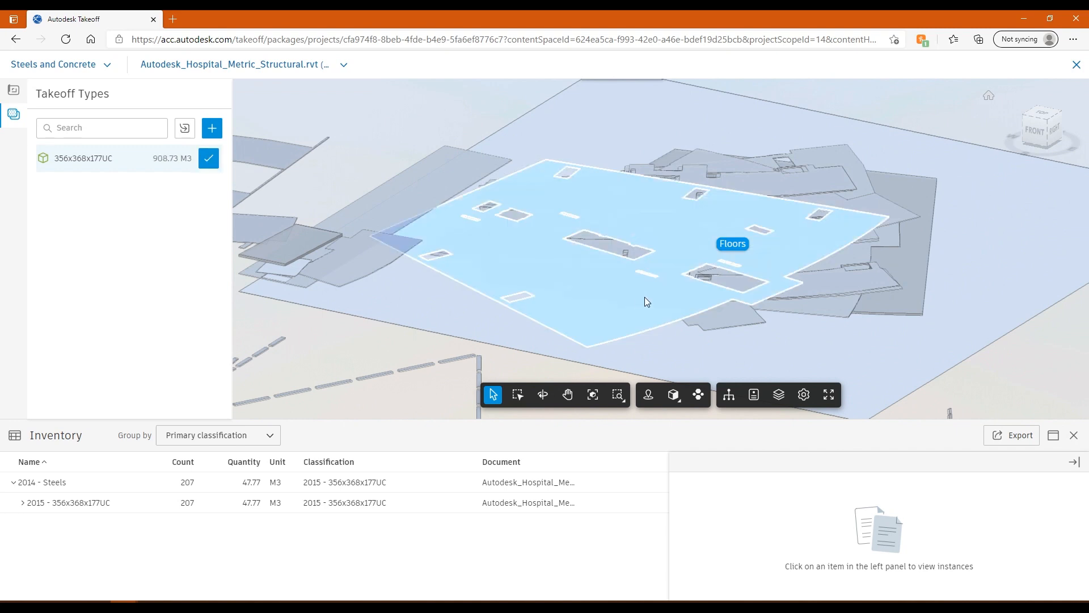
{"action": "right_click", "coordinate": [646, 301]}
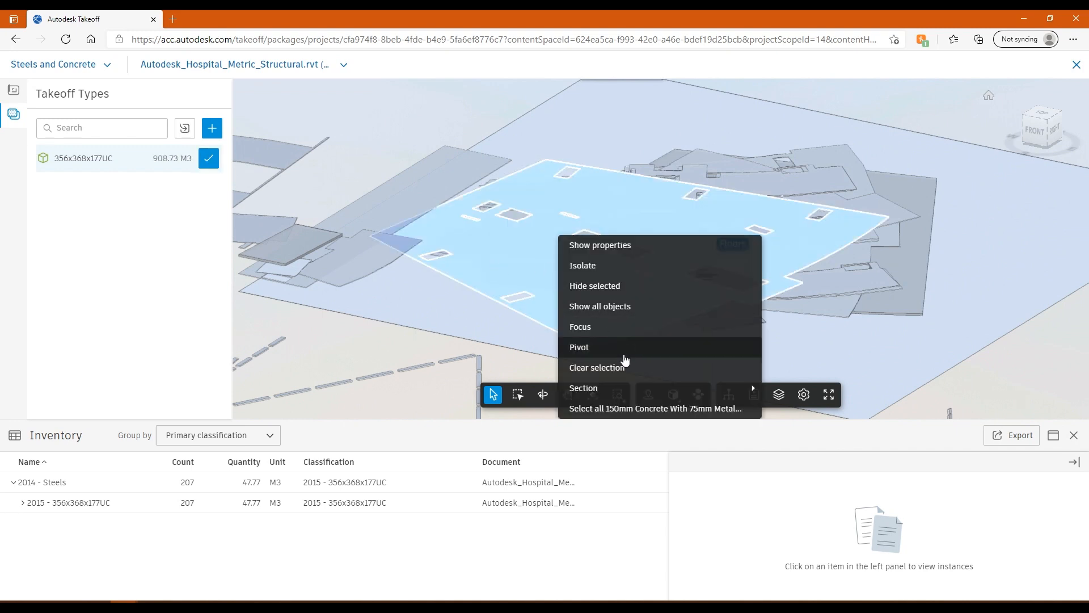
{"action": "mouse_move", "coordinate": [618, 409]}
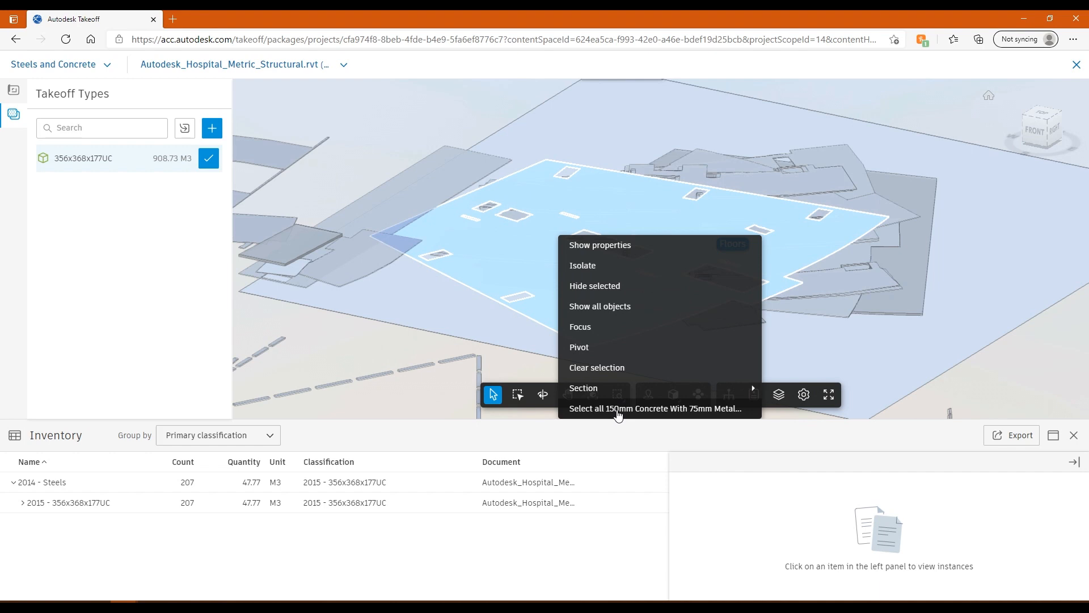
{"action": "left_click", "coordinate": [654, 408]}
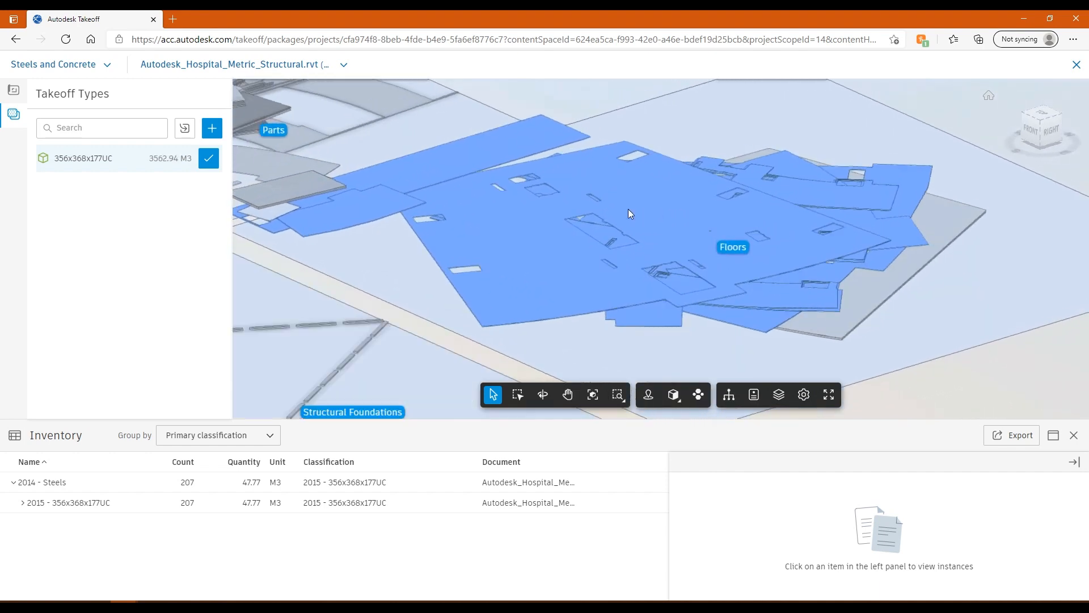
{"action": "left_click", "coordinate": [211, 128]}
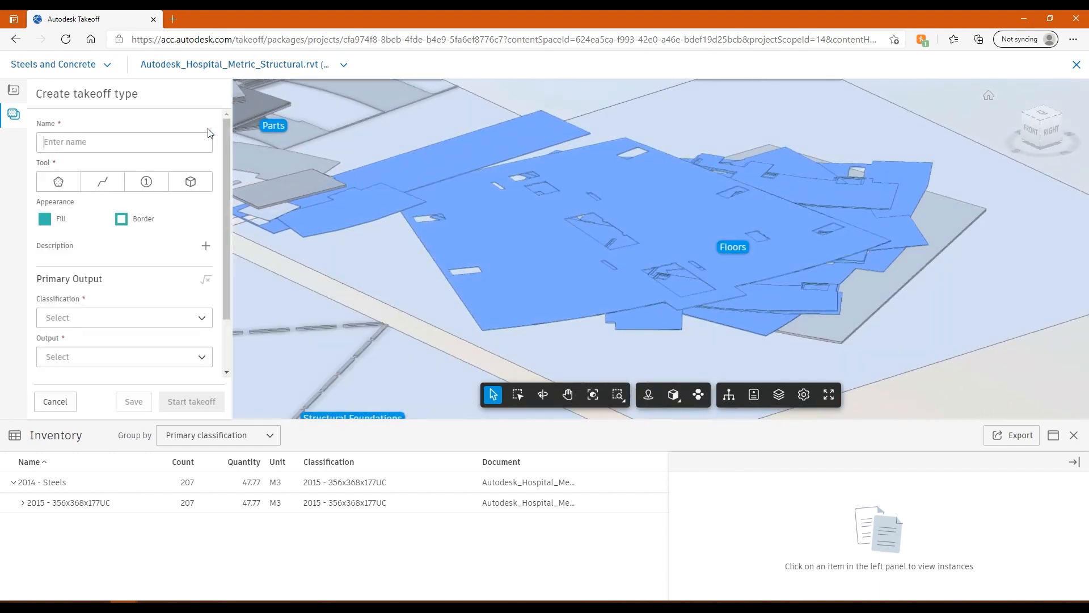
Name the type '150mm Concrete With 75mm Metal Deck', classify it 2011 - Concrete Floors, and save.
{"action": "type", "text": "150mm Concrete With 75mm Metal Deck"}
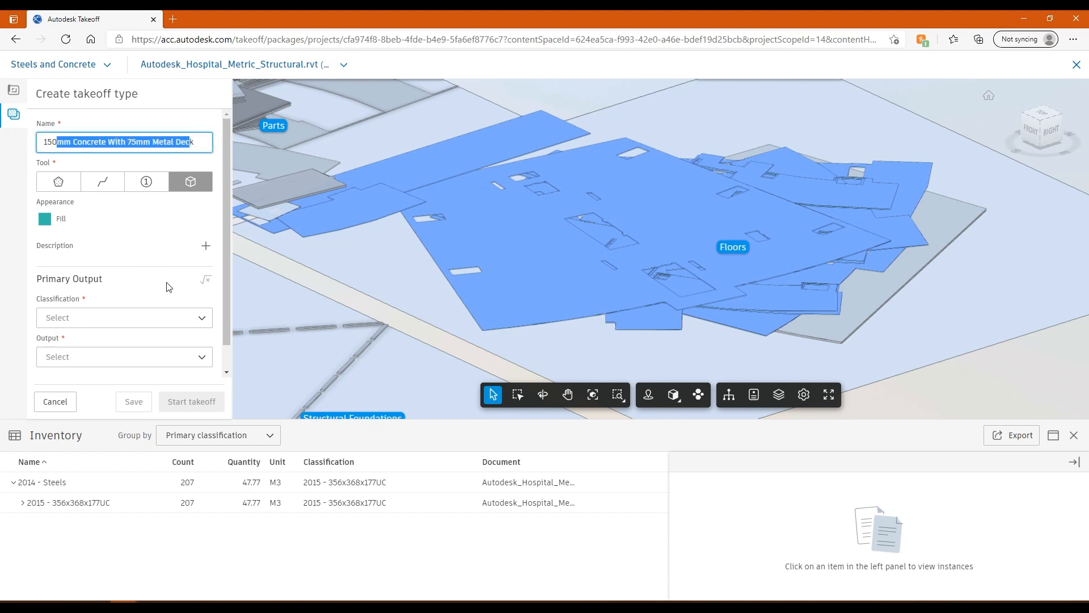
{"action": "mouse_move", "coordinate": [64, 257]}
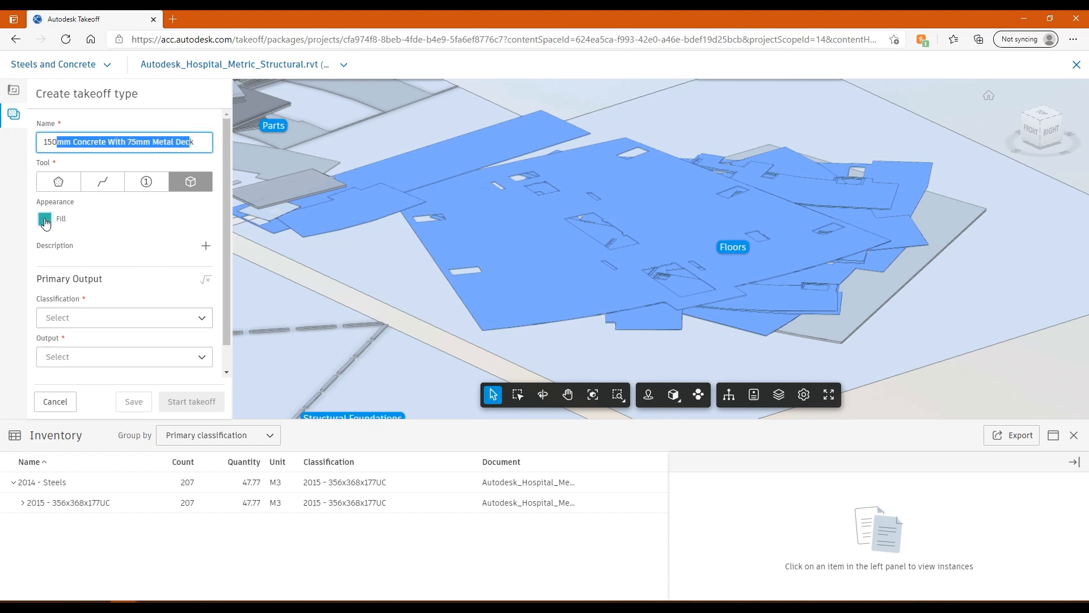
{"action": "left_click", "coordinate": [124, 318]}
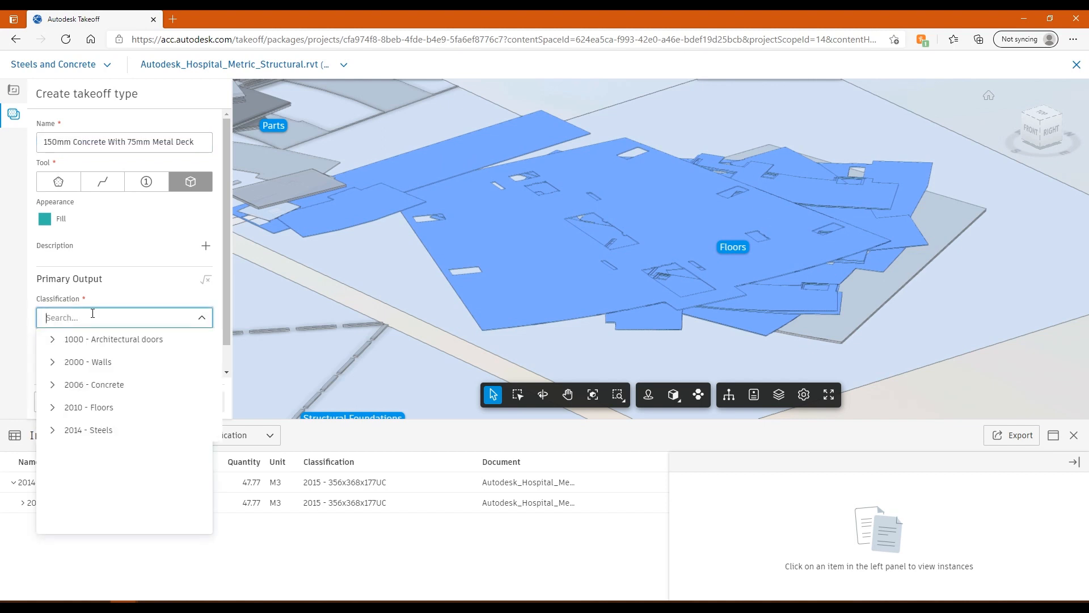
{"action": "type", "text": "c"}
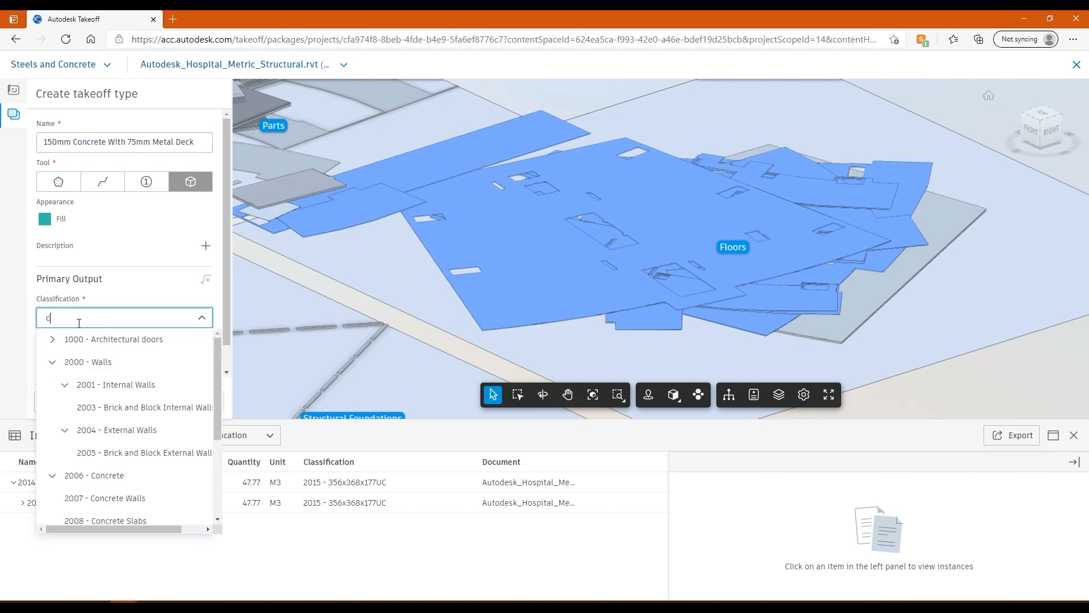
{"action": "type", "text": "onc"}
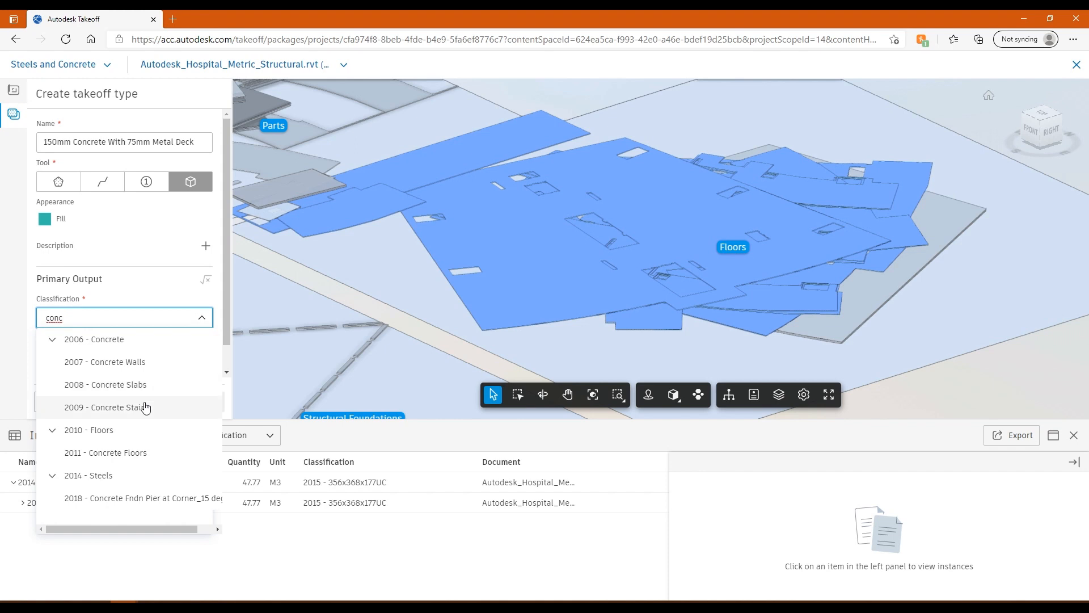
{"action": "left_click", "coordinate": [105, 452]}
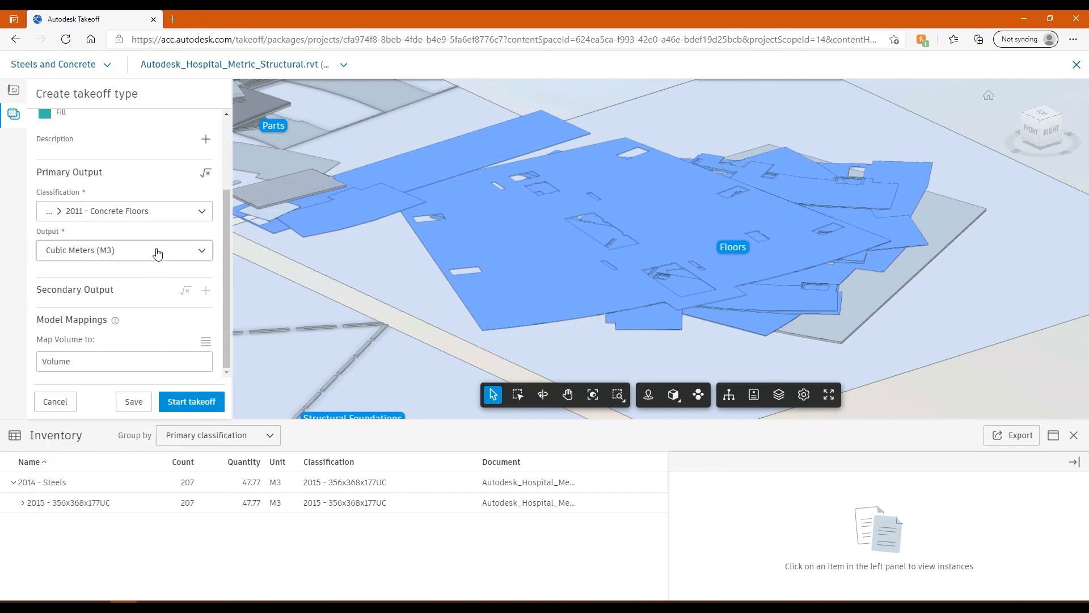
{"action": "left_click", "coordinate": [124, 250]}
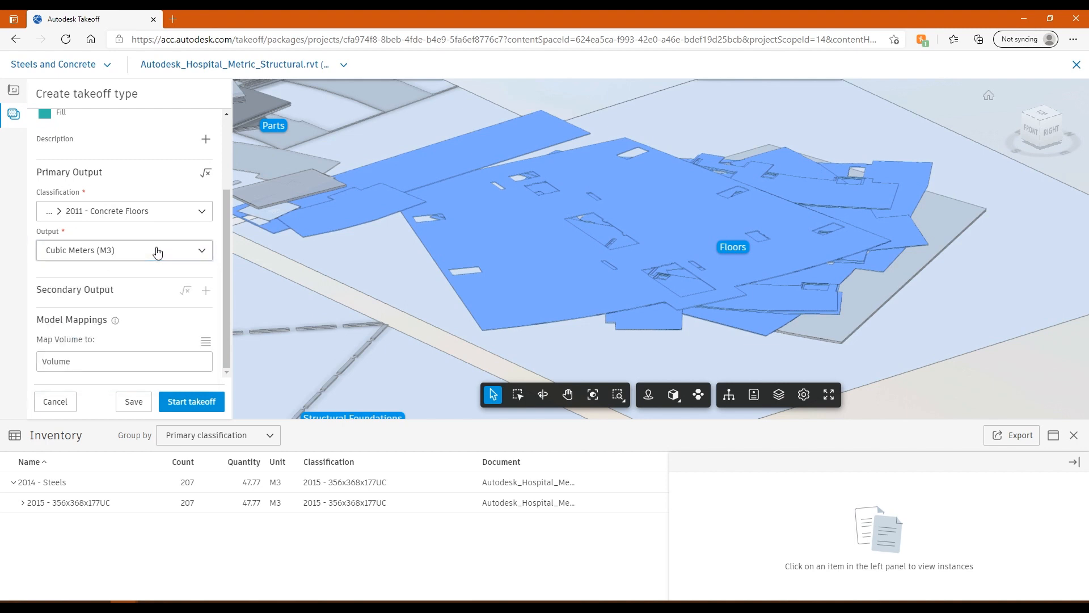
{"action": "mouse_move", "coordinate": [172, 316]}
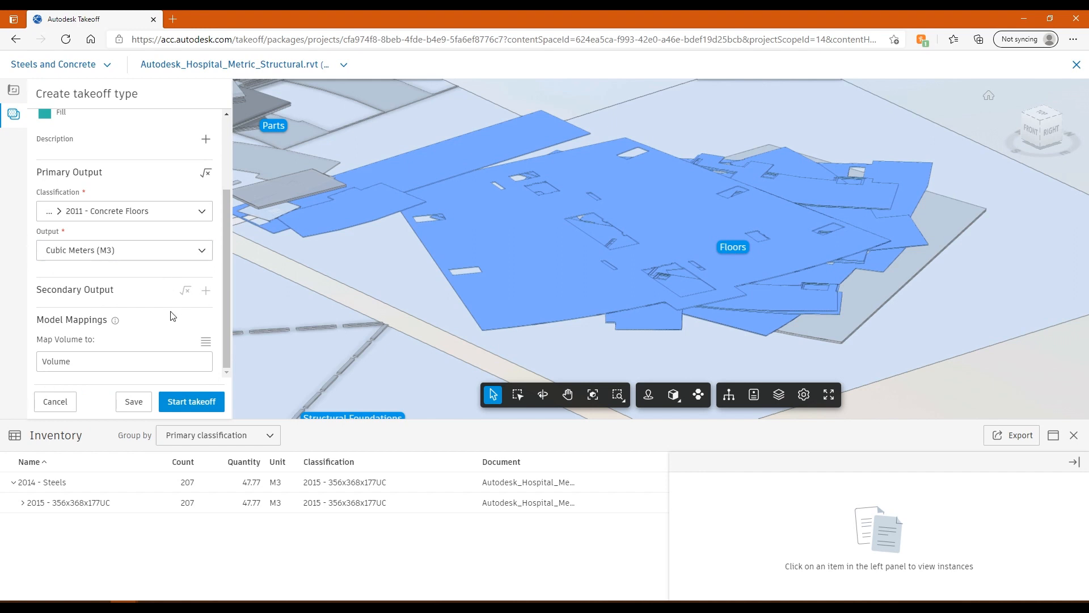
{"action": "left_click", "coordinate": [191, 402]}
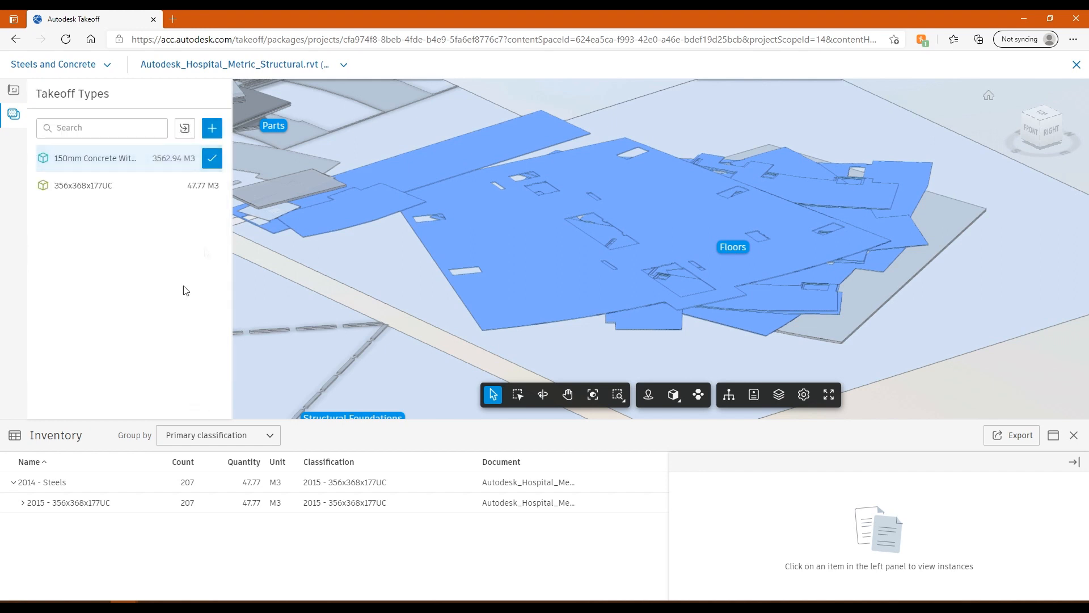
{"action": "mouse_move", "coordinate": [211, 158]}
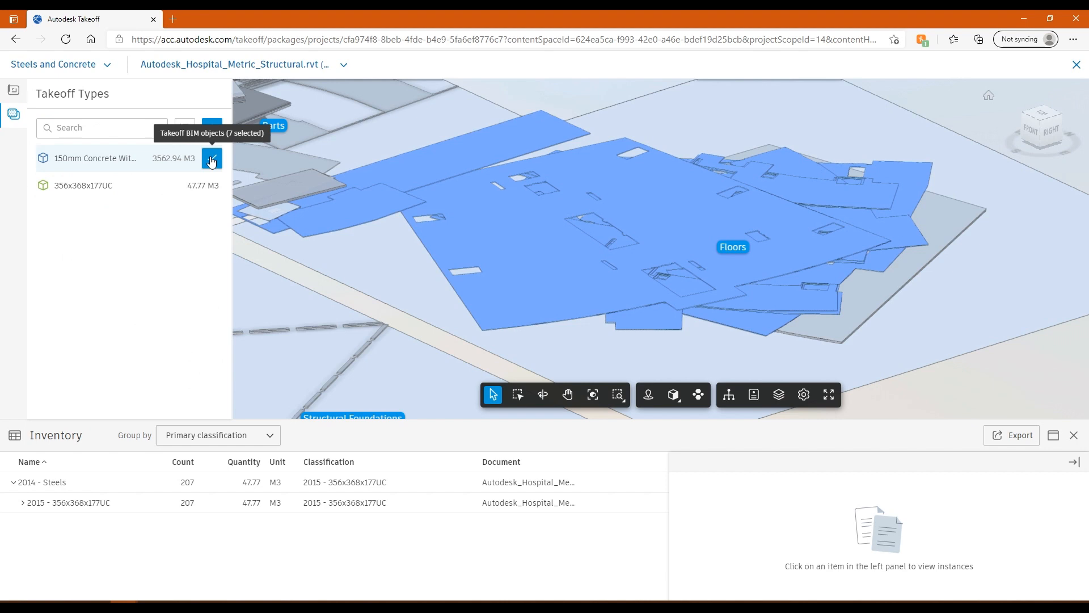
Take off the seven concrete floors (3562.94 M3) and list the 207 356x368x177UC column instances.
{"action": "left_click", "coordinate": [211, 158]}
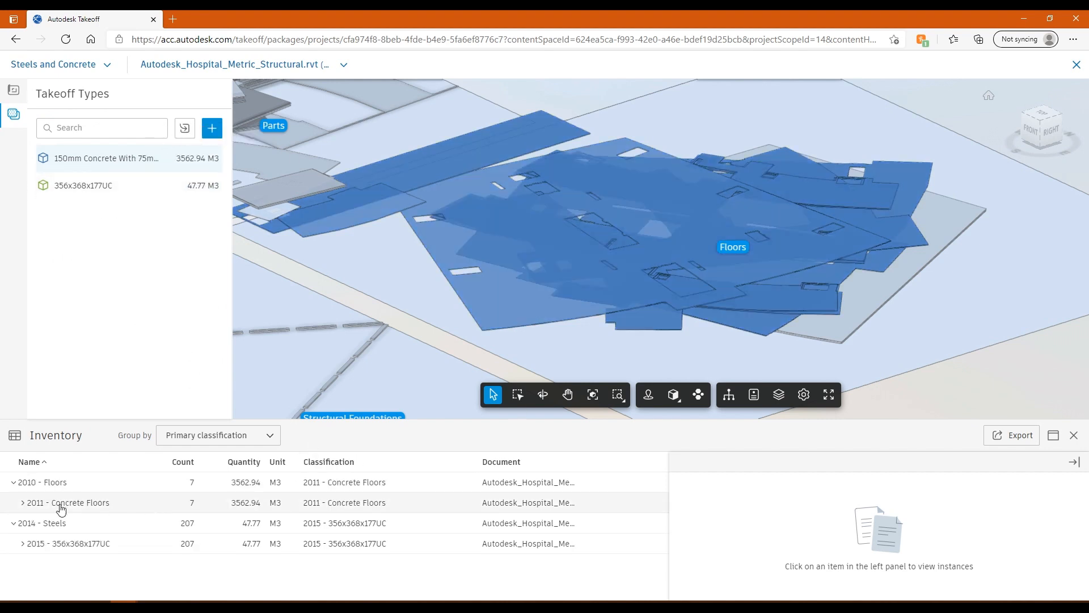
{"action": "left_click", "coordinate": [22, 544]}
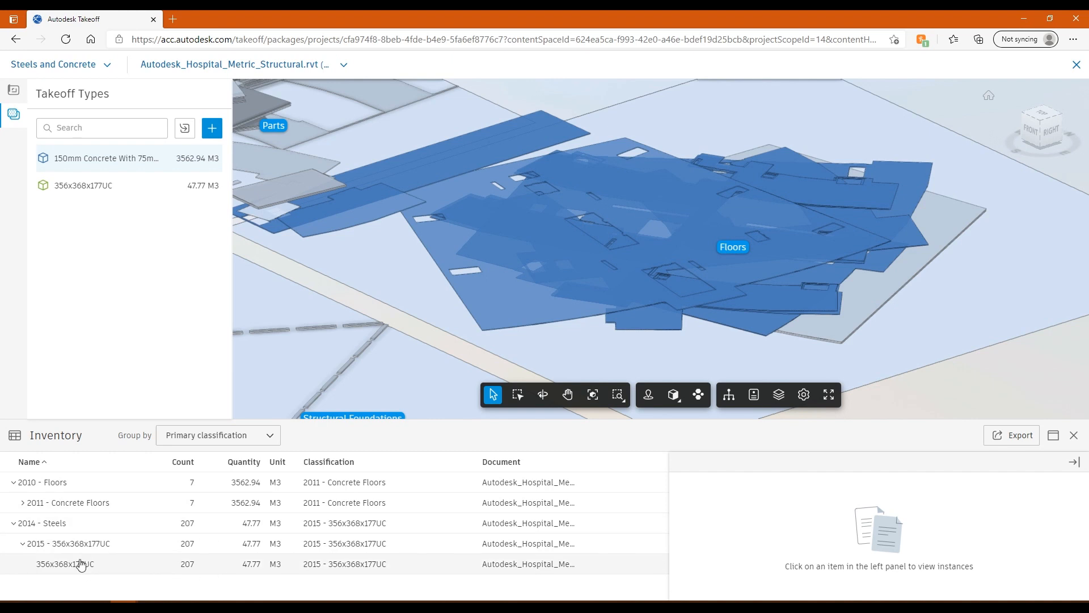
{"action": "left_click", "coordinate": [65, 564]}
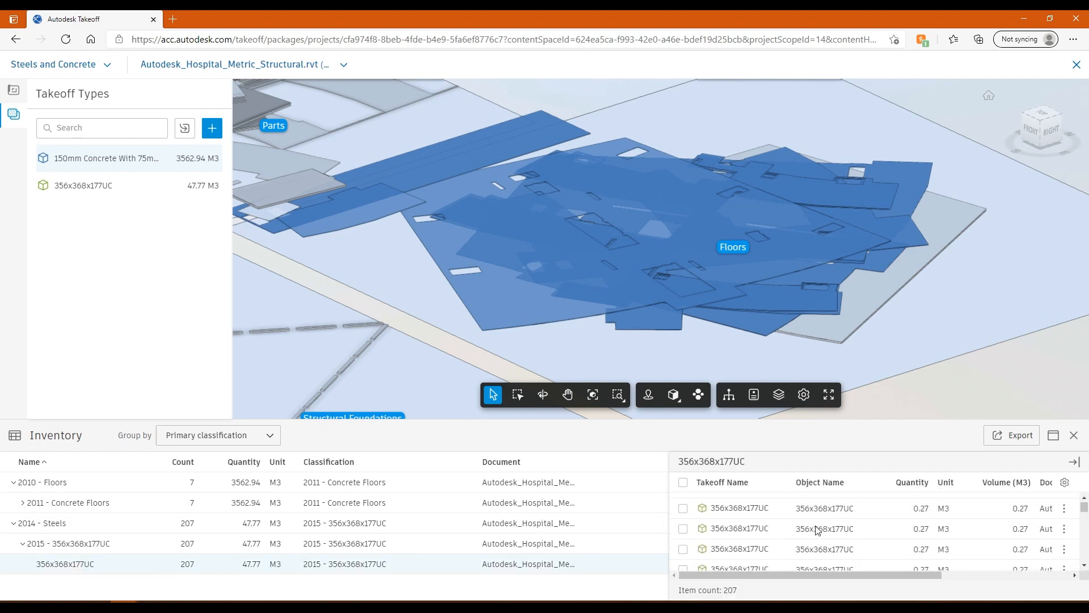